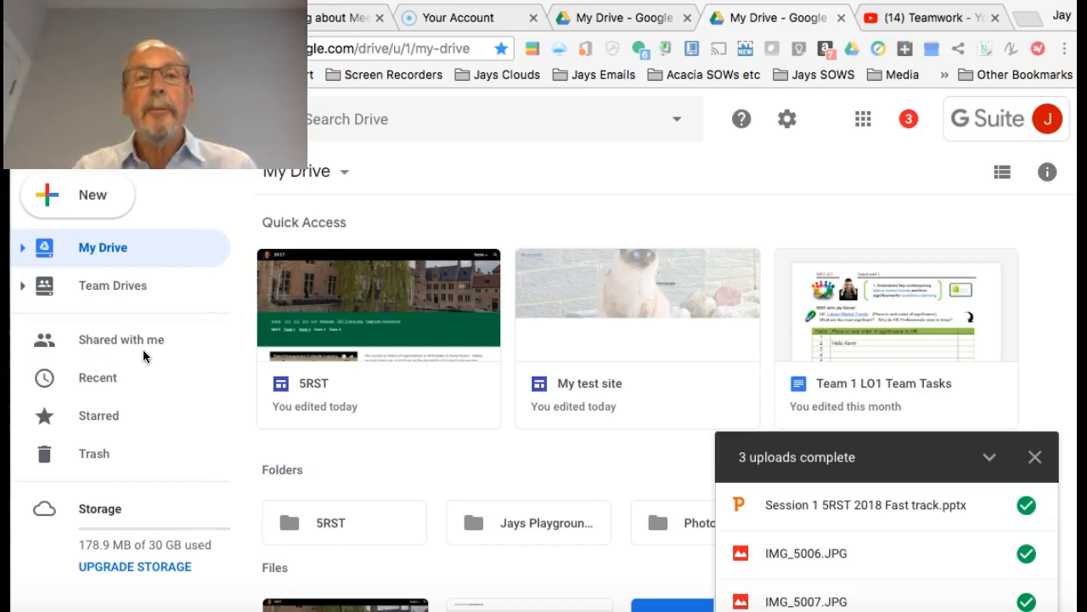
- Bring up the Google apps launcher from the top right of Google Drive
click(609, 189)
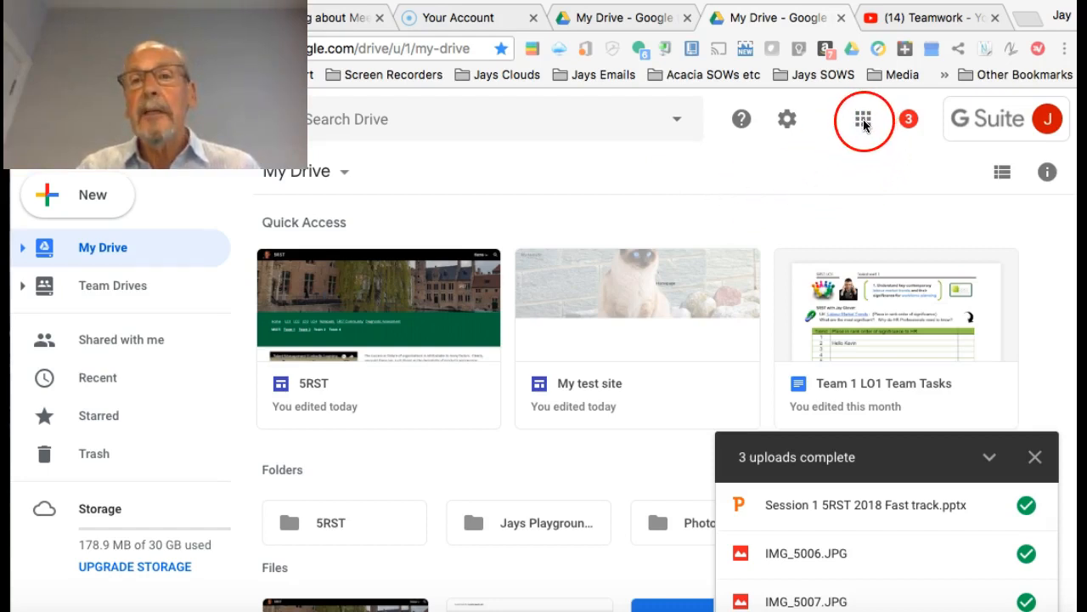
click(864, 119)
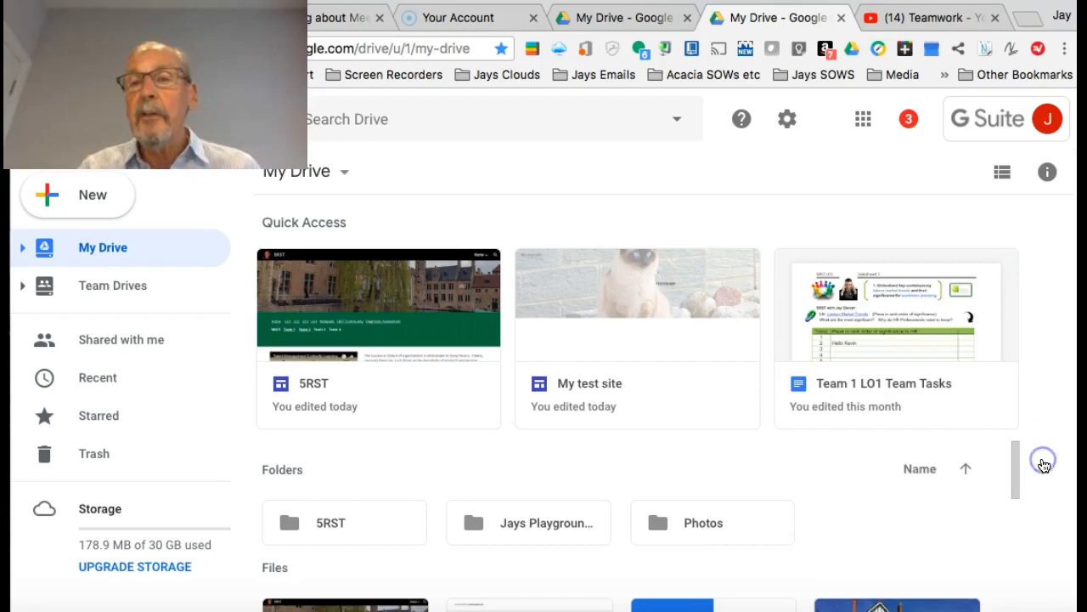
click(860, 119)
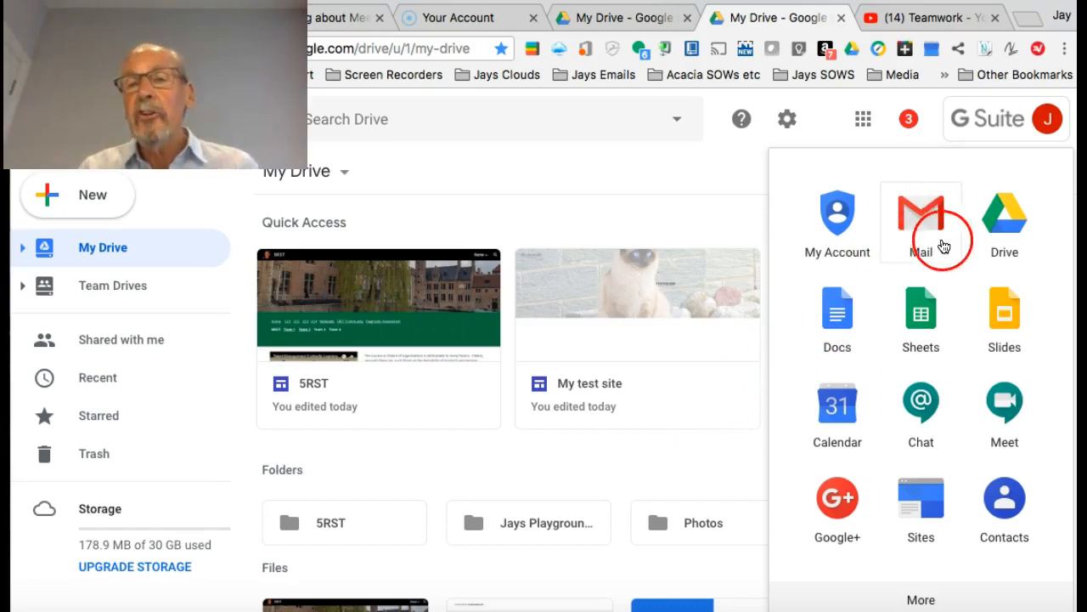
mouse_move(972, 446)
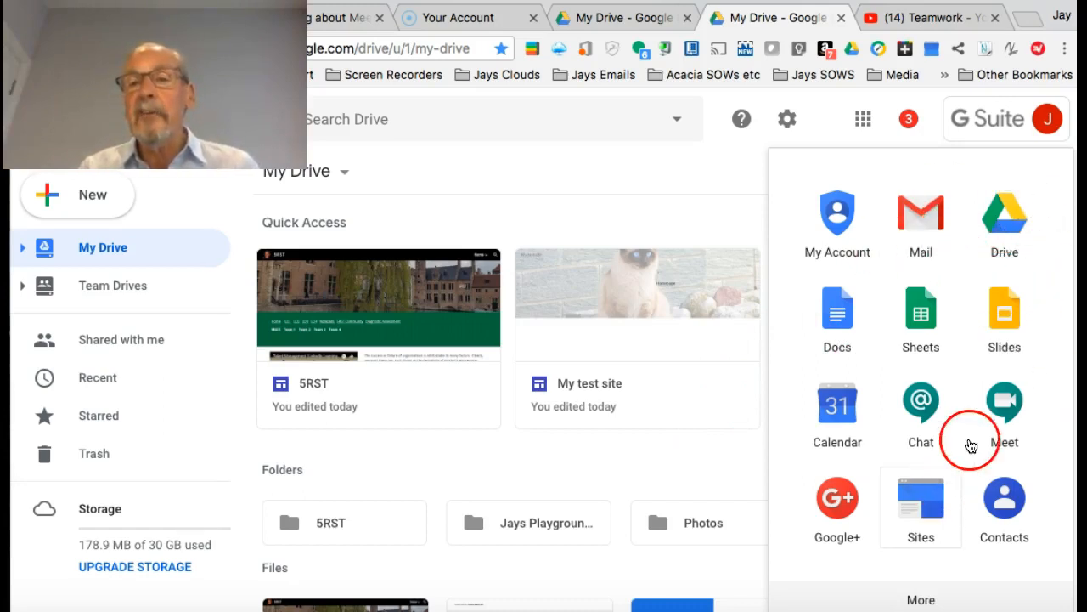
mouse_move(962, 466)
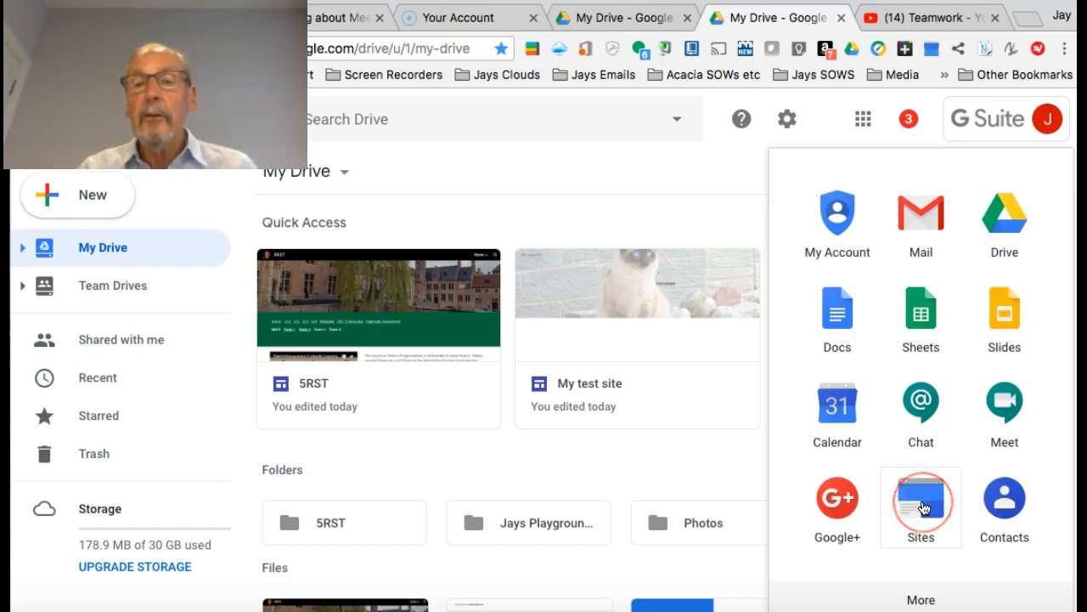
- Go from the apps launcher into Sites and switch to the new Google Sites home
click(921, 501)
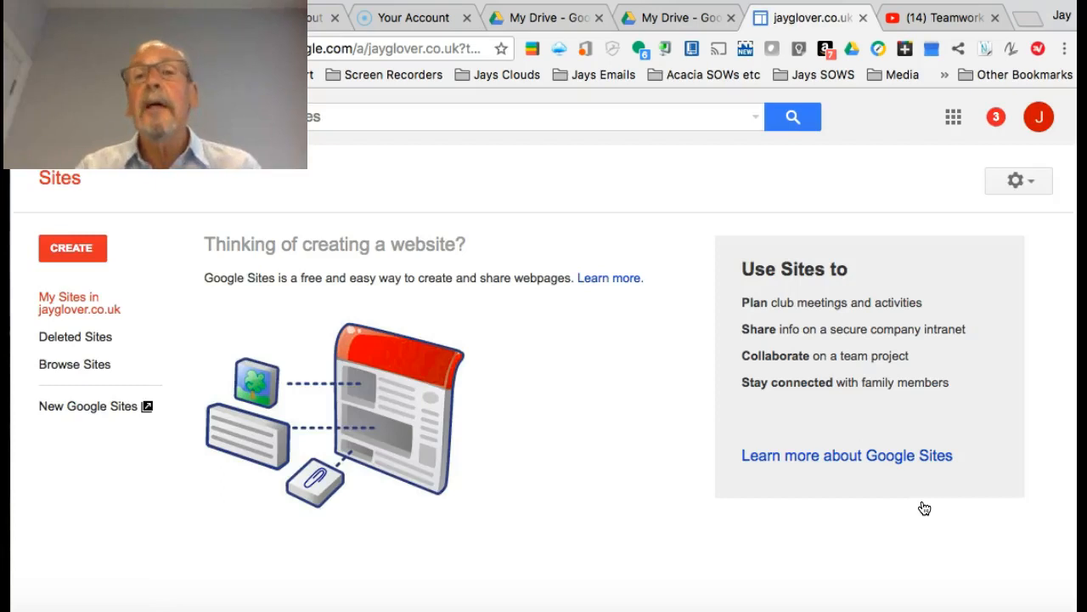
click(613, 418)
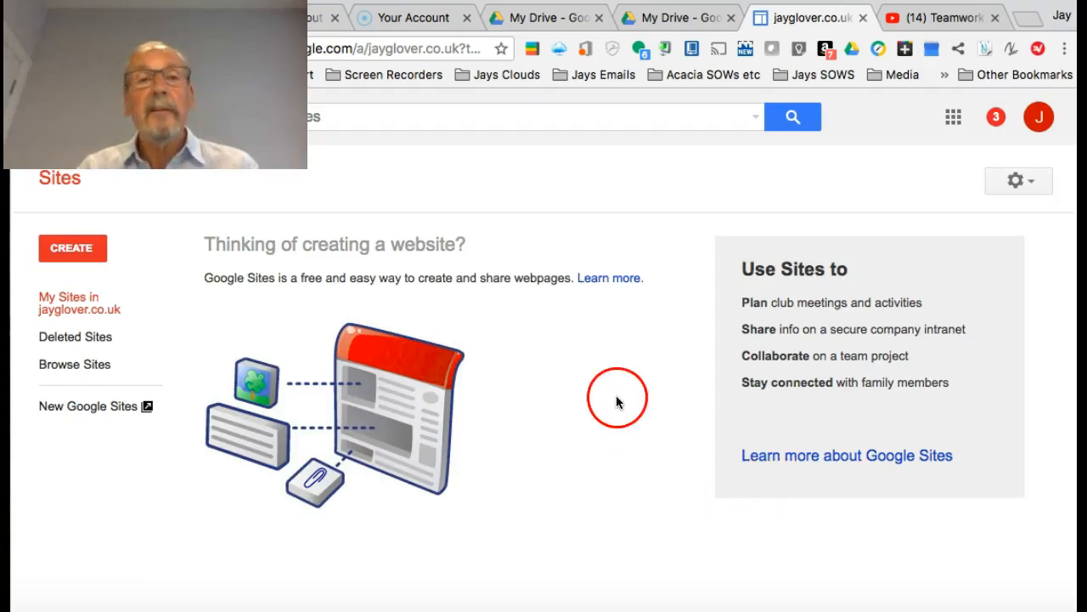
mouse_move(153, 253)
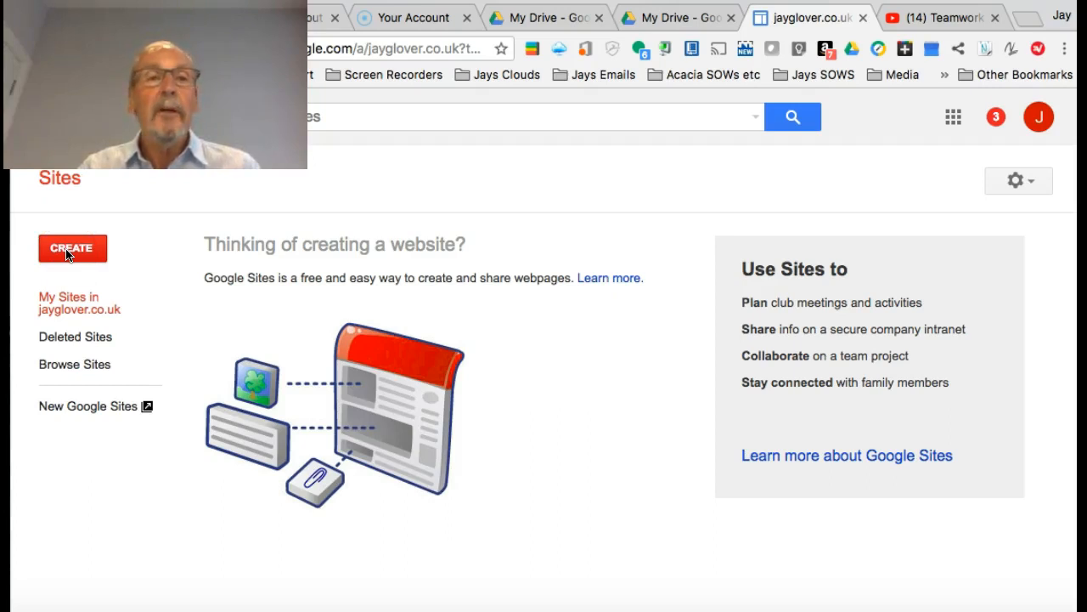
mouse_move(173, 361)
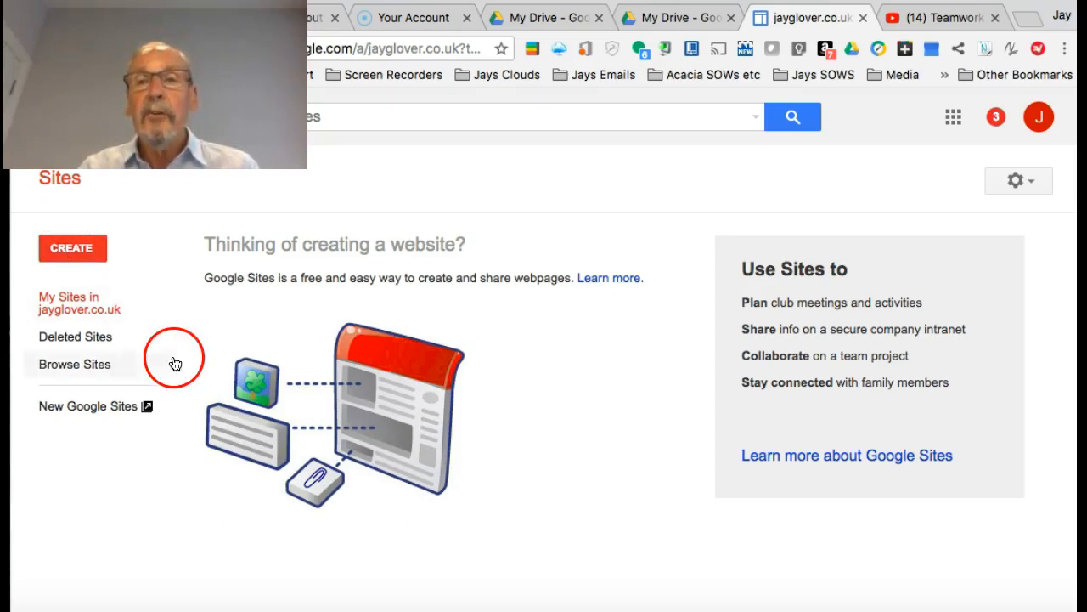
mouse_move(84, 413)
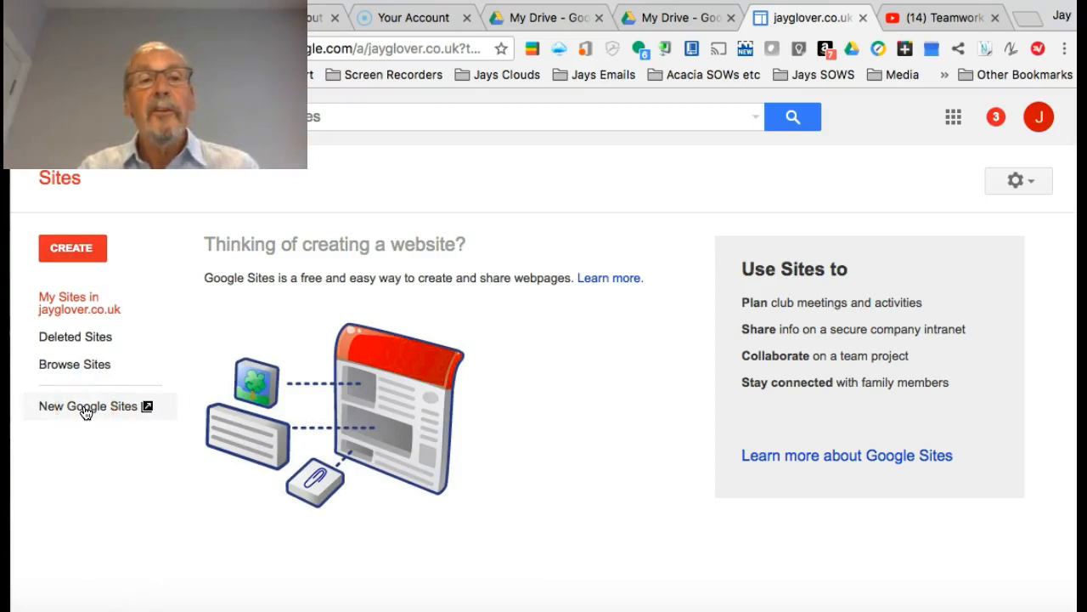
click(88, 406)
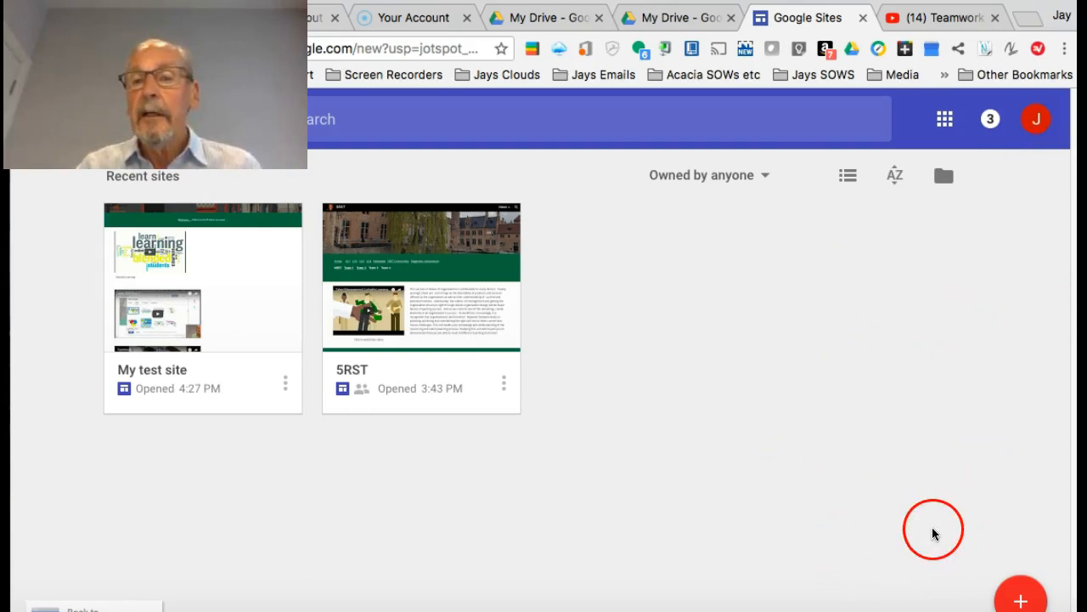
mouse_move(1021, 602)
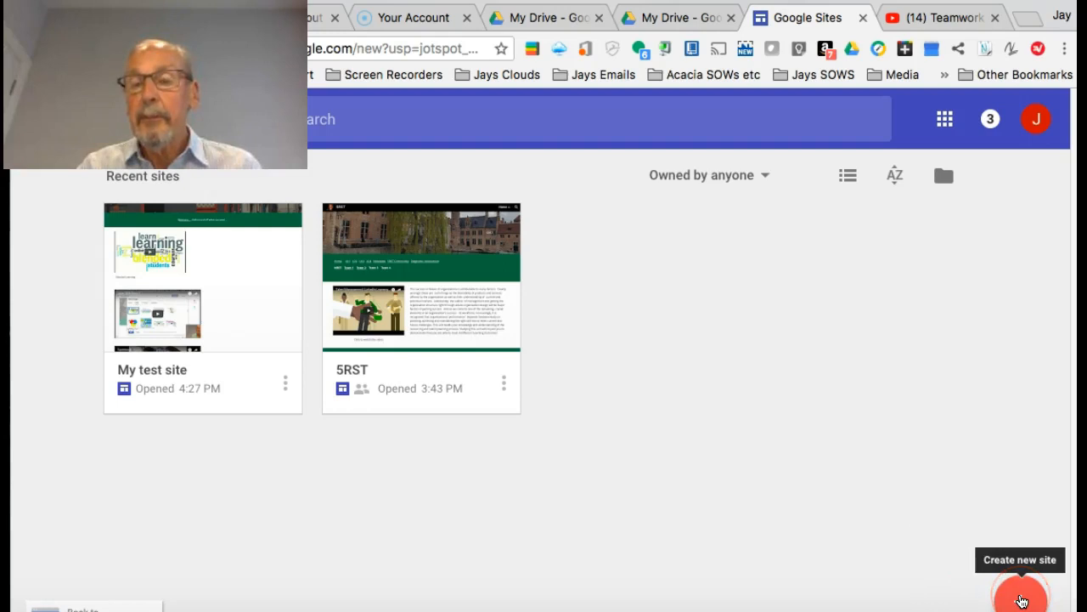
- Create a new blank site and review its Pages list and the Home page options
click(1020, 602)
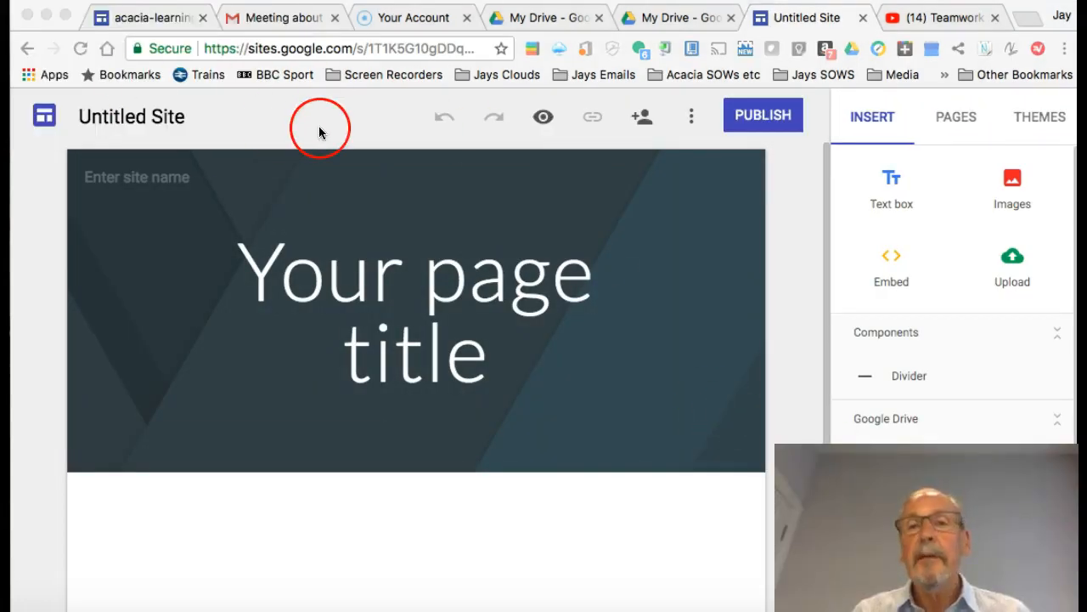
mouse_move(323, 132)
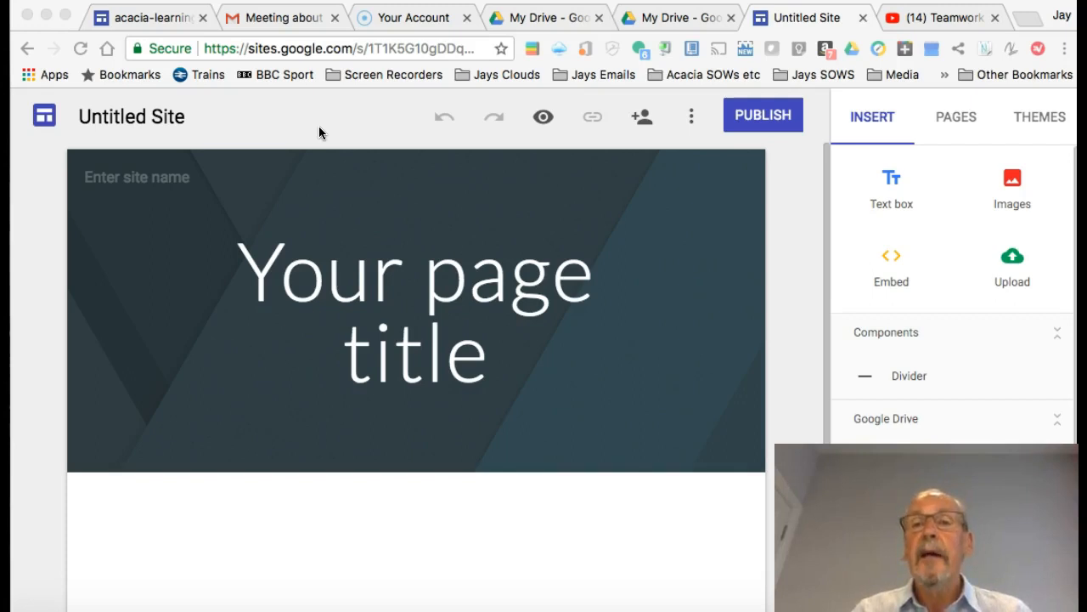
mouse_move(407, 136)
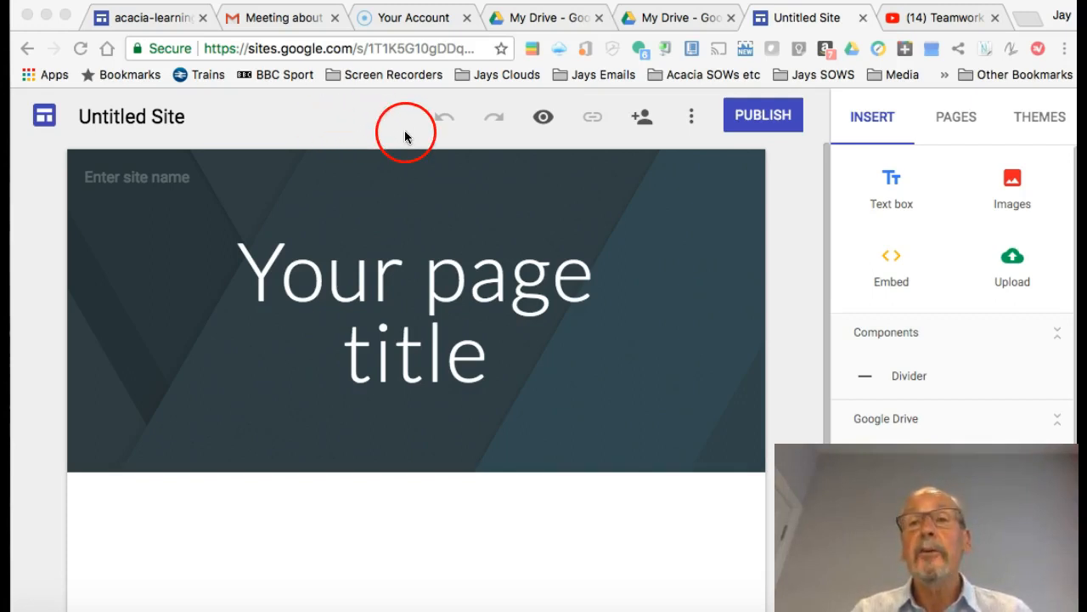
mouse_move(963, 131)
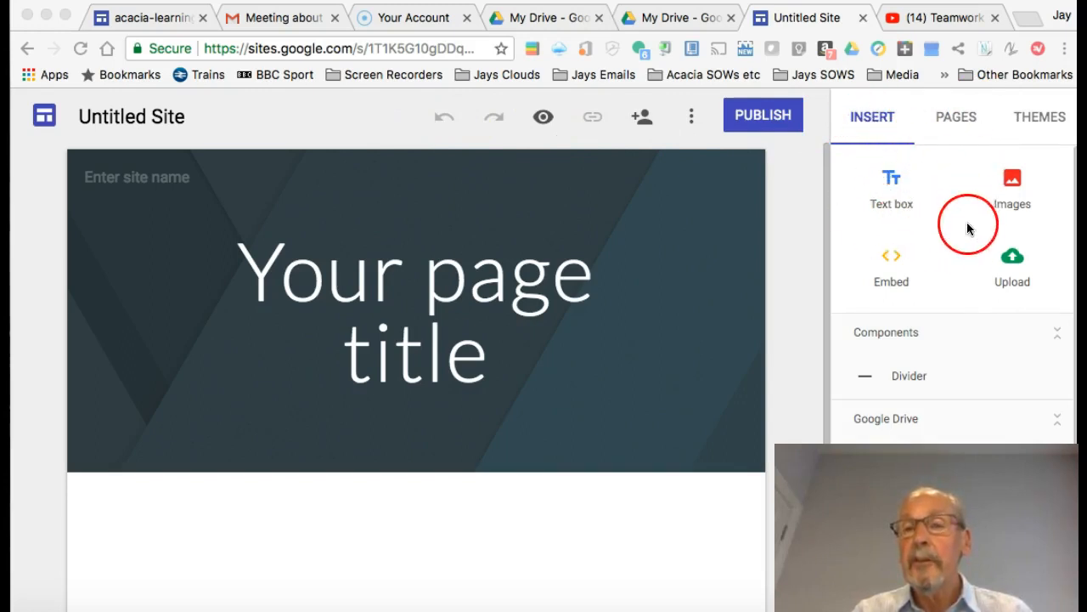
mouse_move(646, 363)
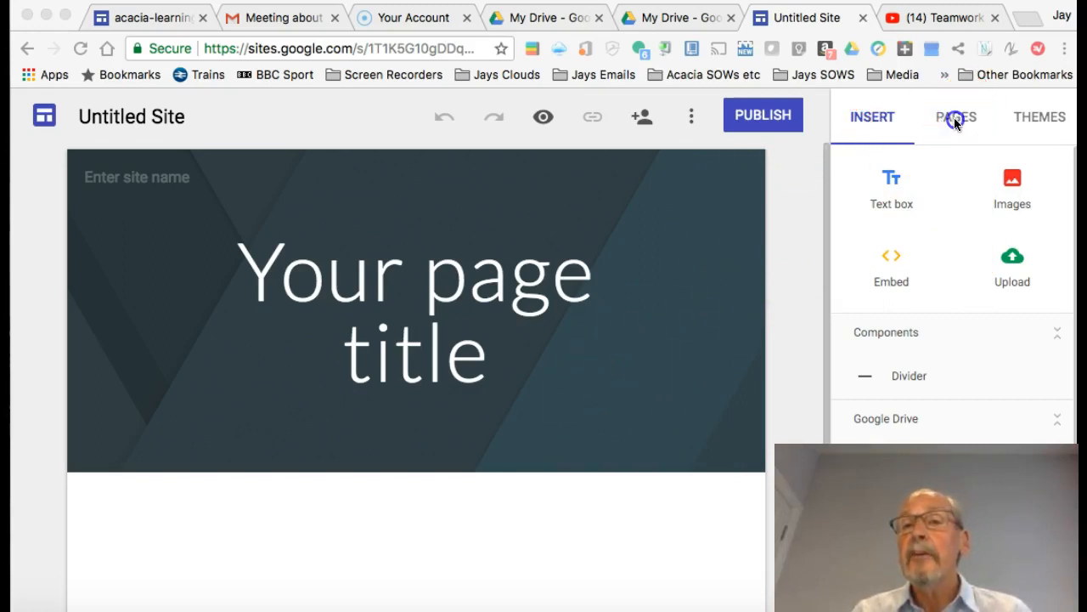
click(955, 115)
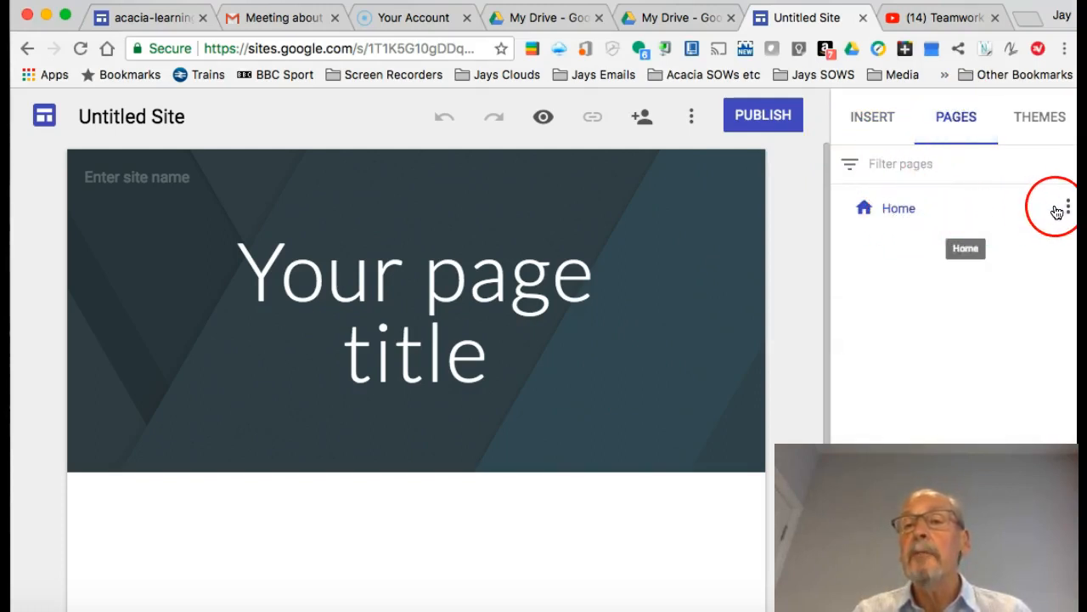
click(1070, 207)
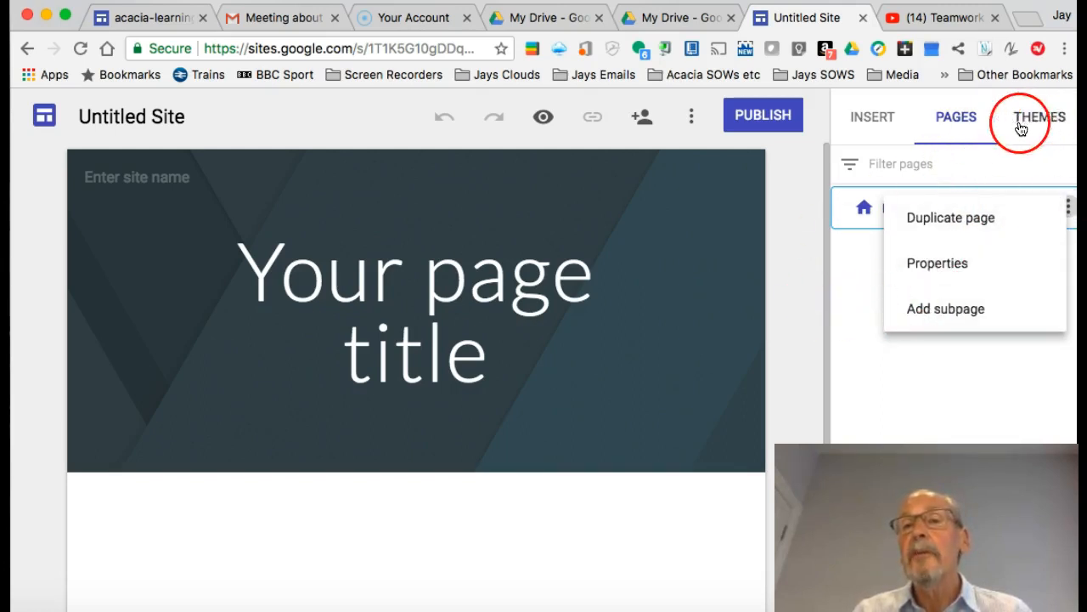
- Browse the Themes panel to look over the available site themes
click(1040, 117)
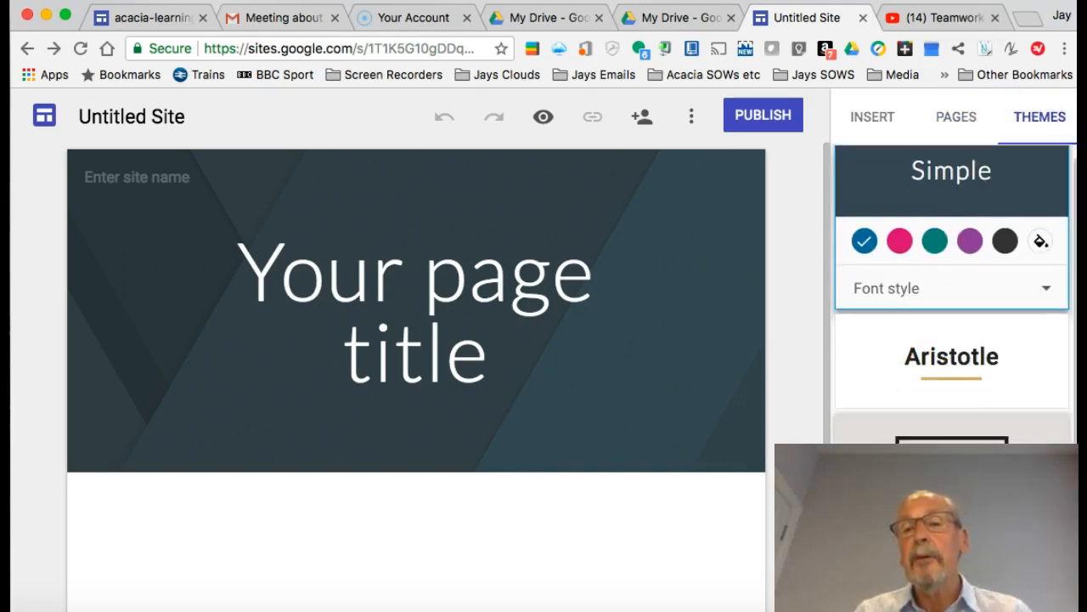
scroll(down, 3)
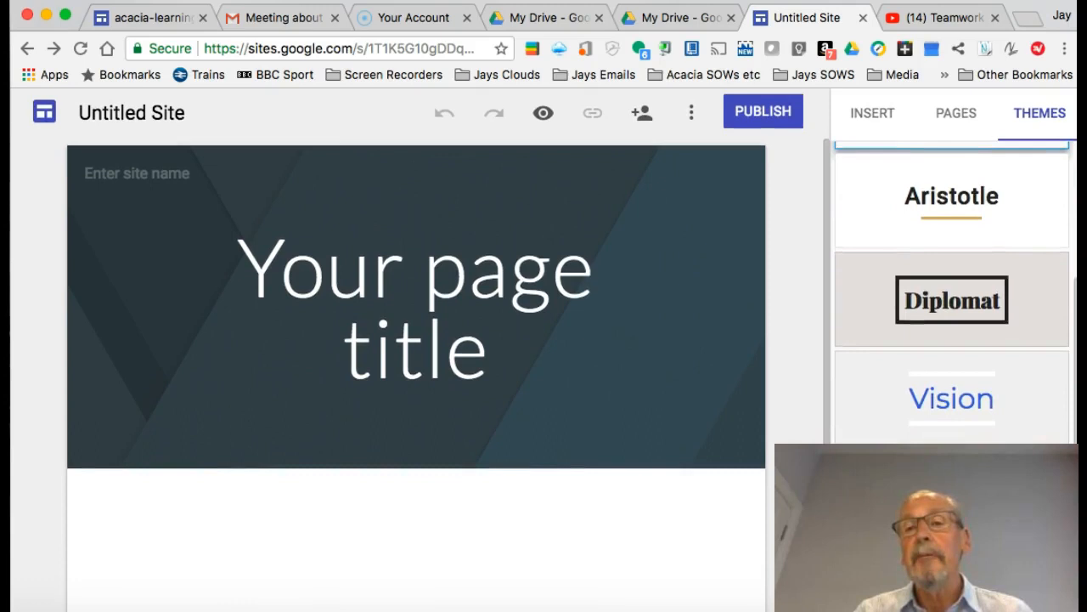
right_click(951, 299)
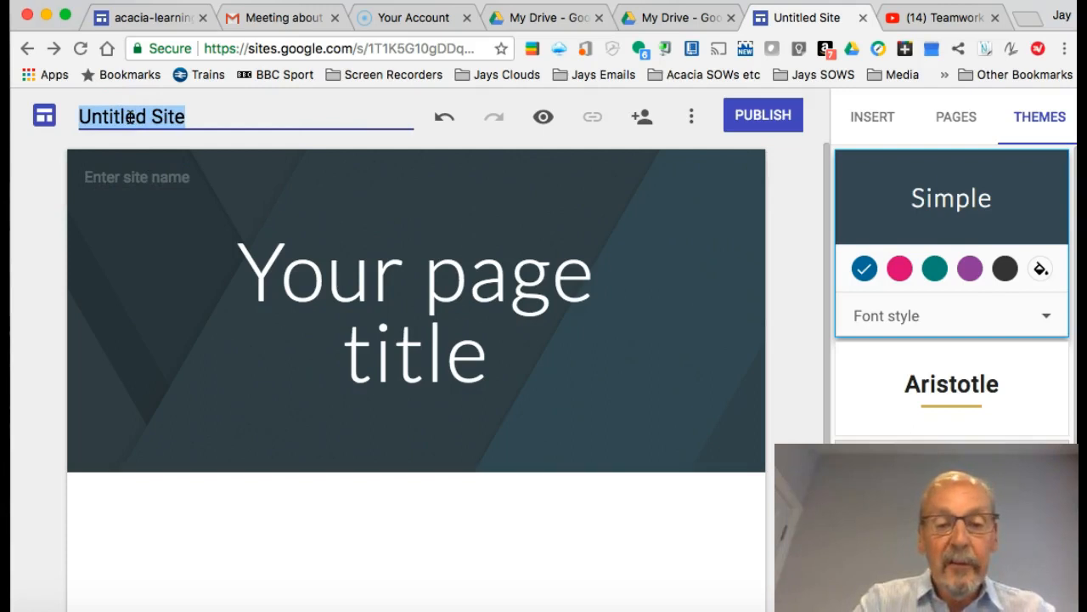
- Name the site 'Sites Demo' as its title and as the banner site name
text(Sites Demo)
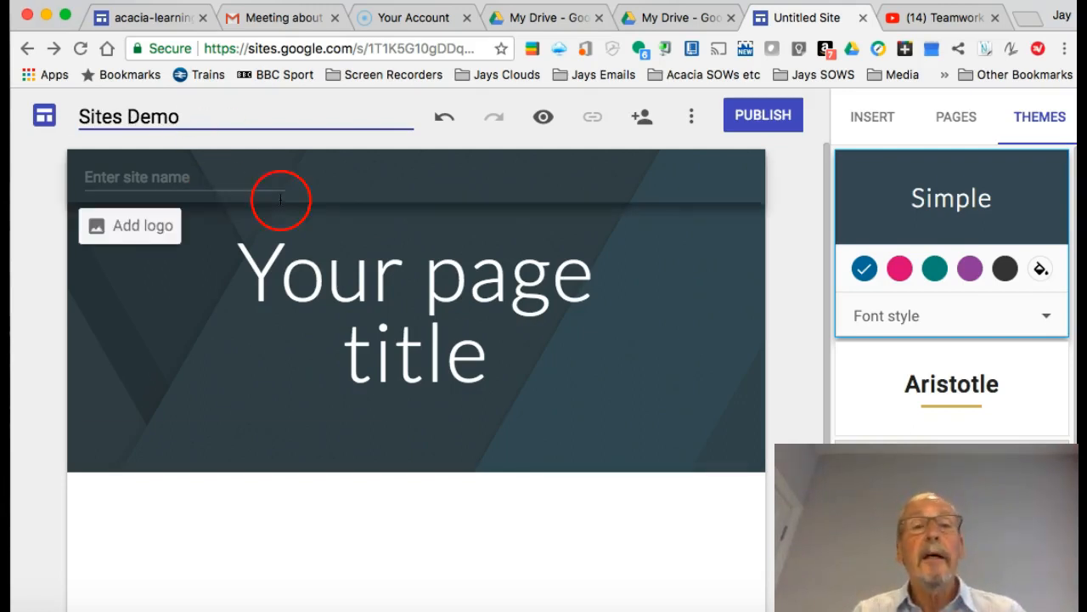
click(170, 177)
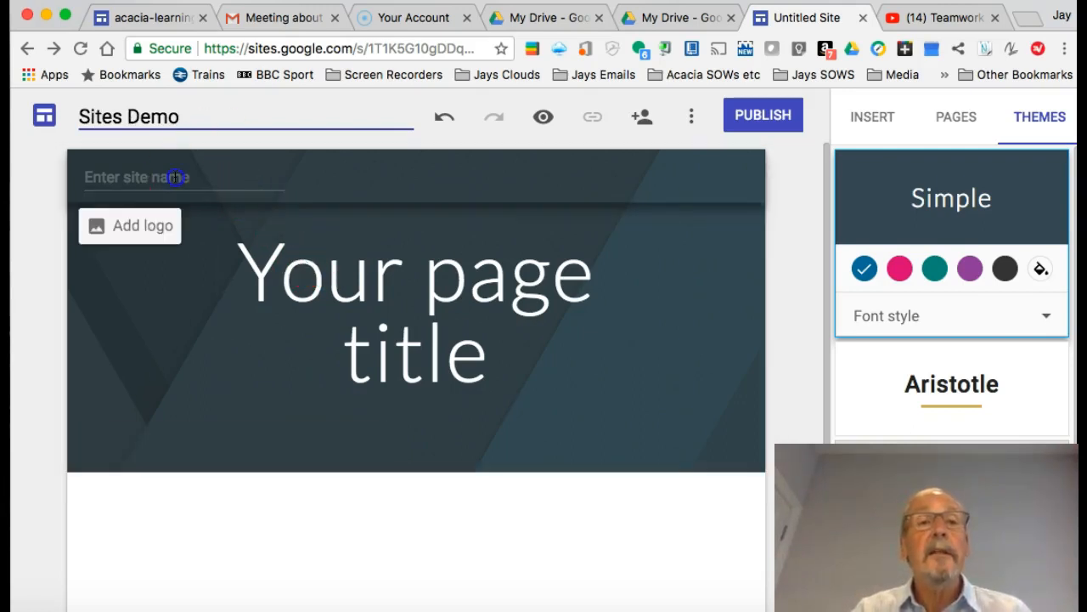
text(S)
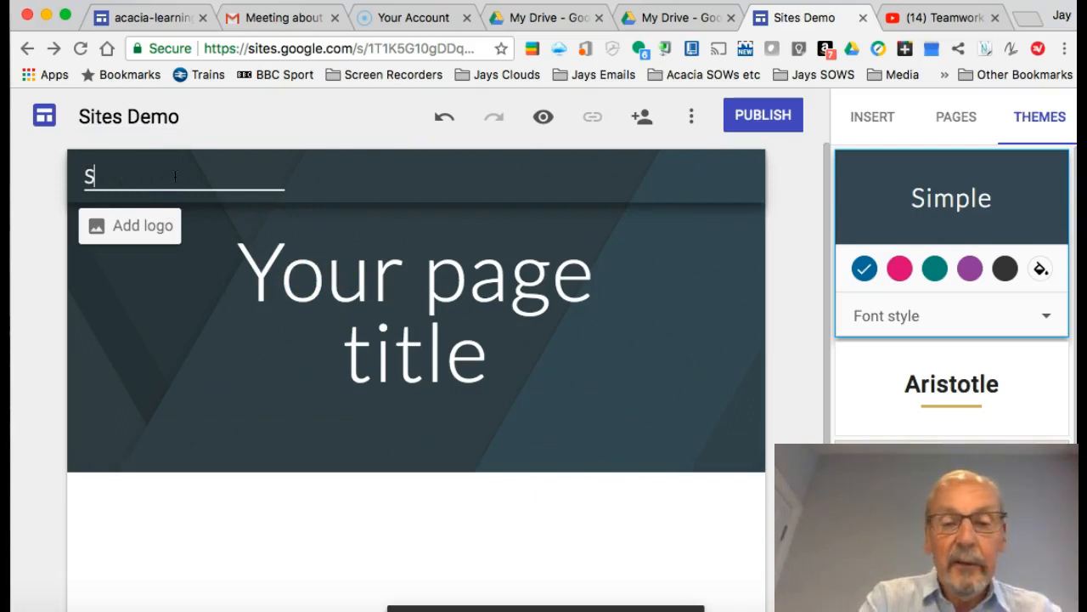
text(ites Demo)
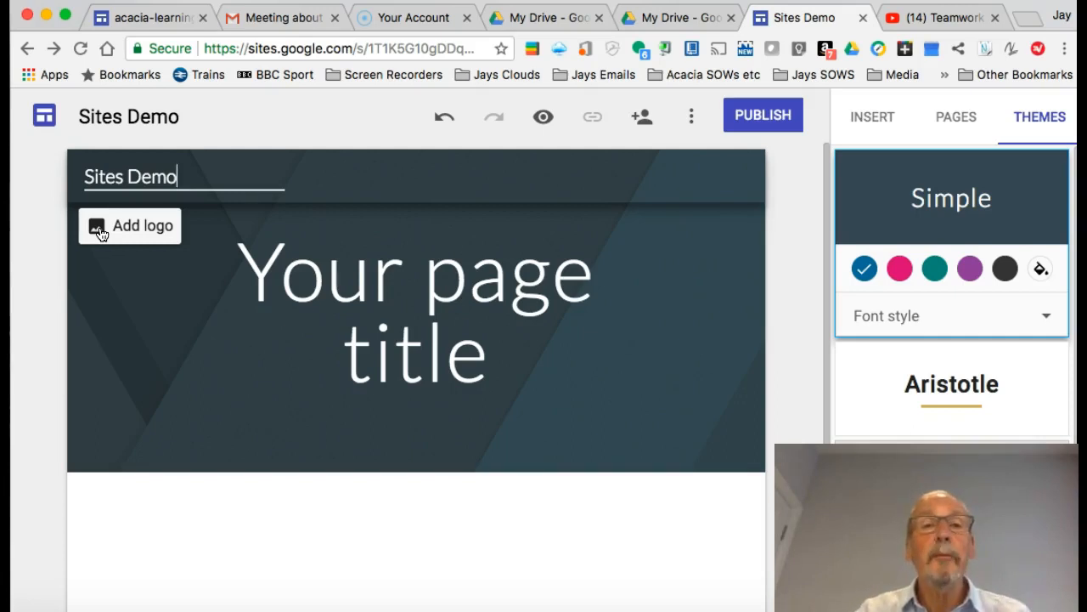
- Change the banner page title text to 'Homepage'
click(398, 287)
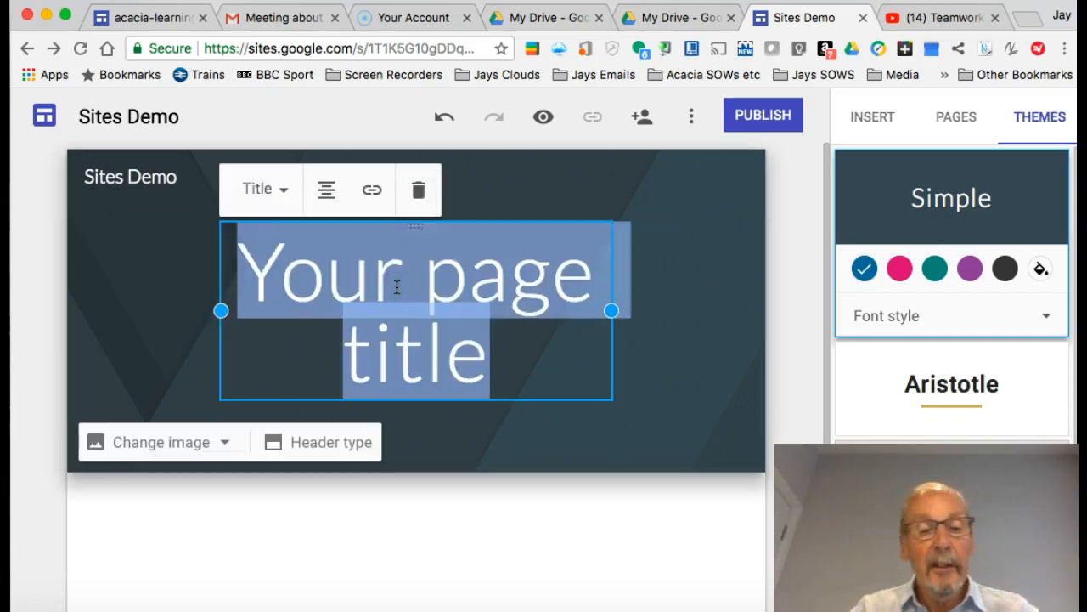
text(Homepa)
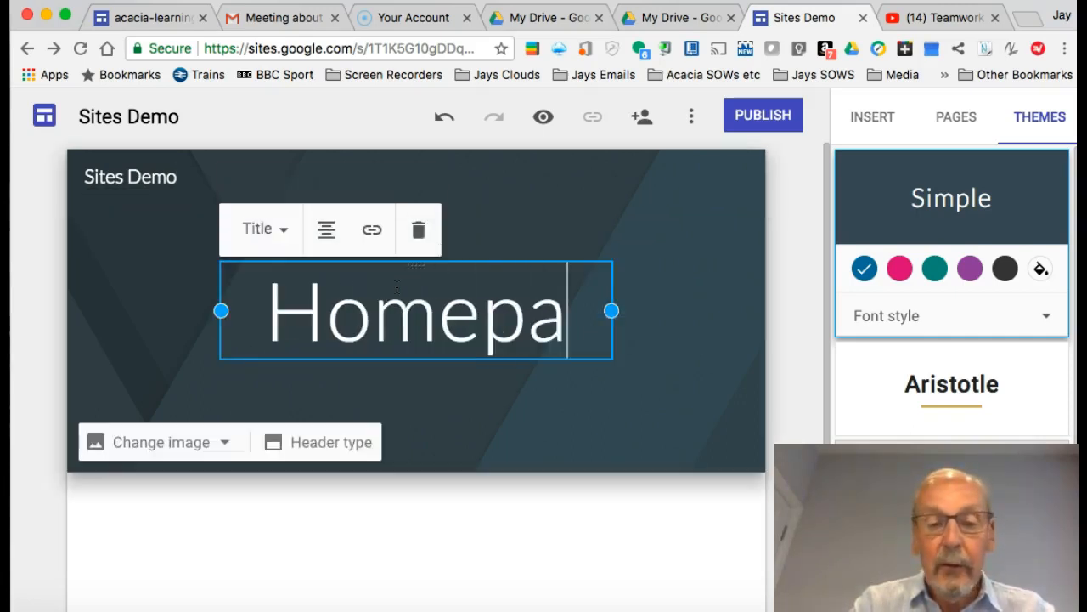
text(ge)
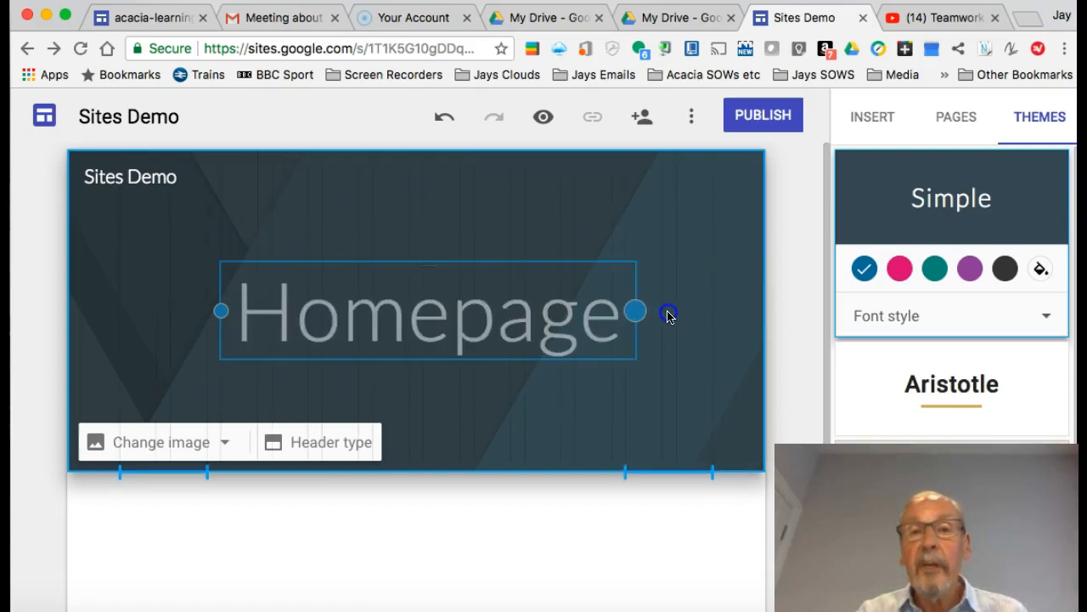
click(445, 317)
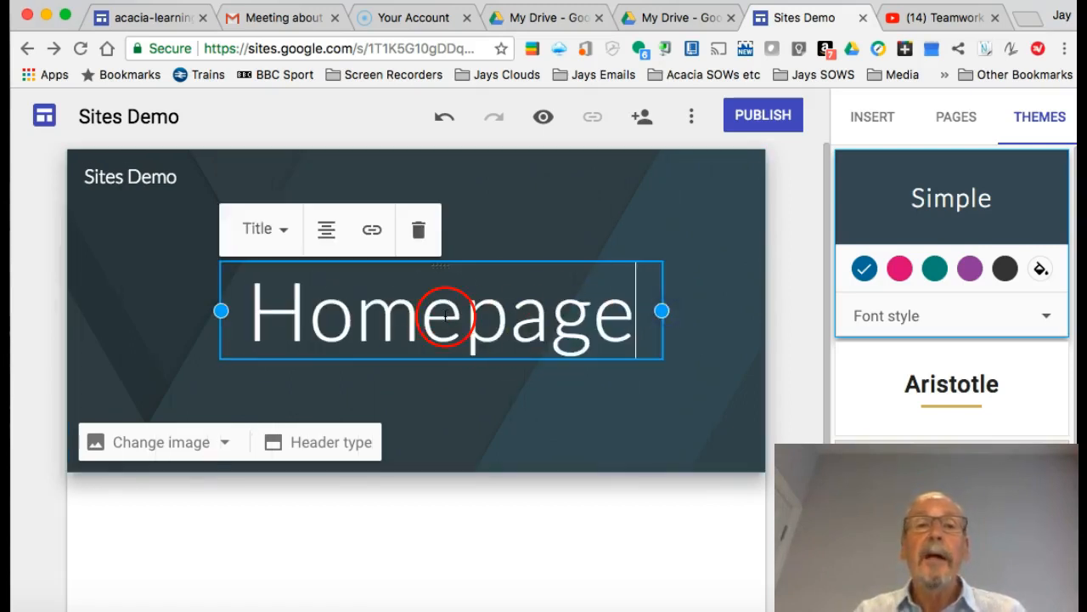
- Restyle the Homepage title as a Subheading aligned to the right
click(262, 230)
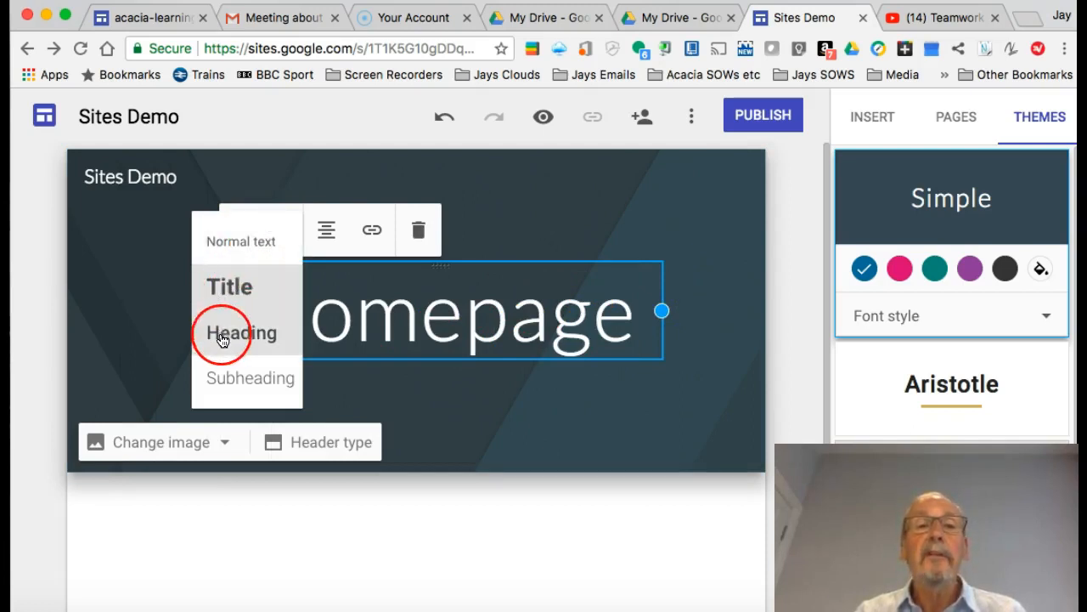
click(241, 333)
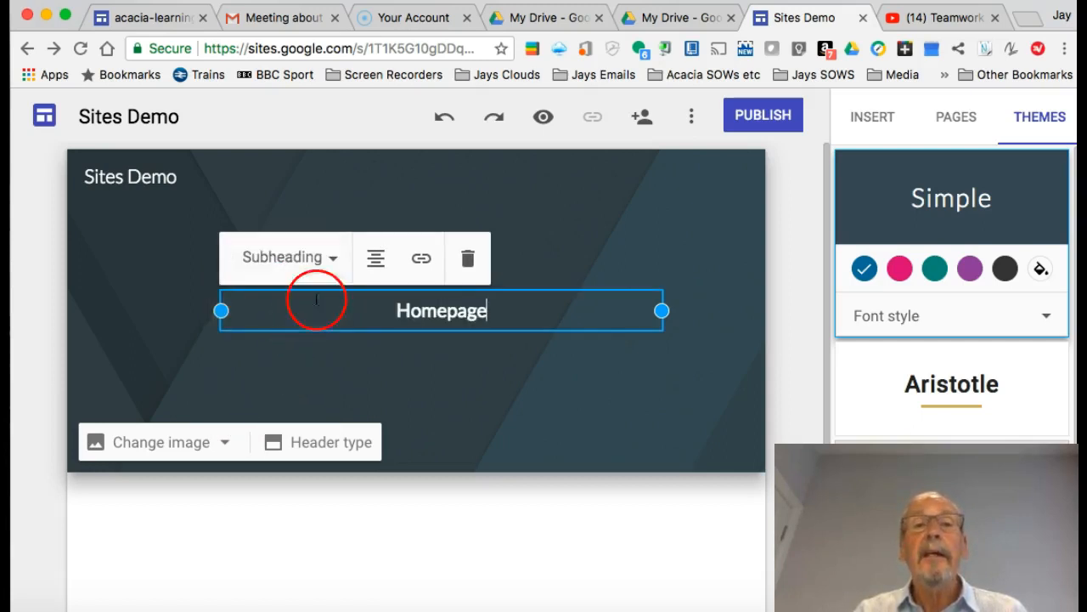
click(373, 258)
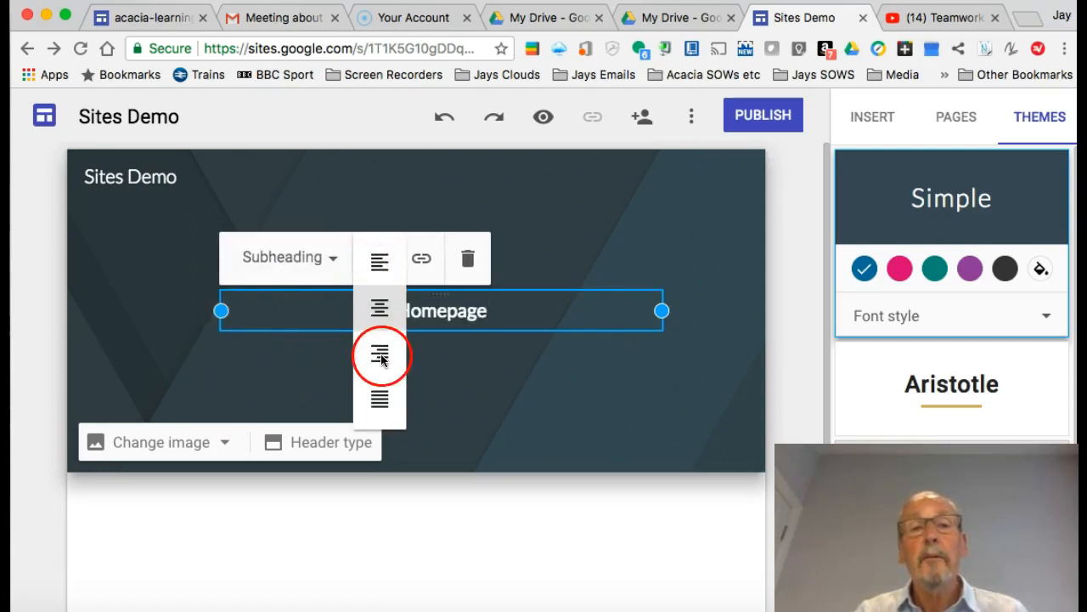
click(379, 355)
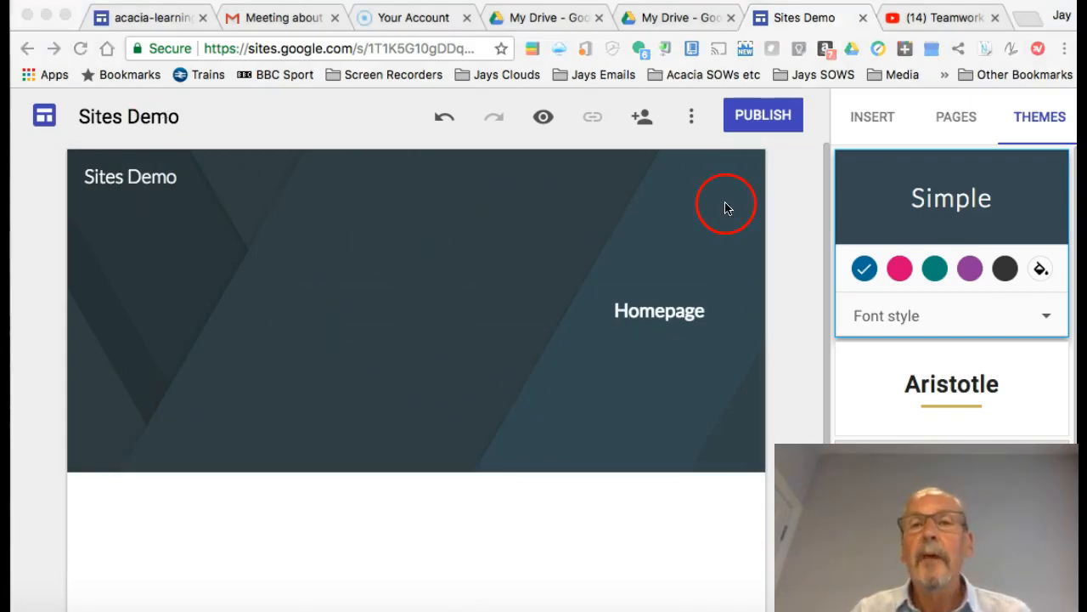
mouse_move(882, 126)
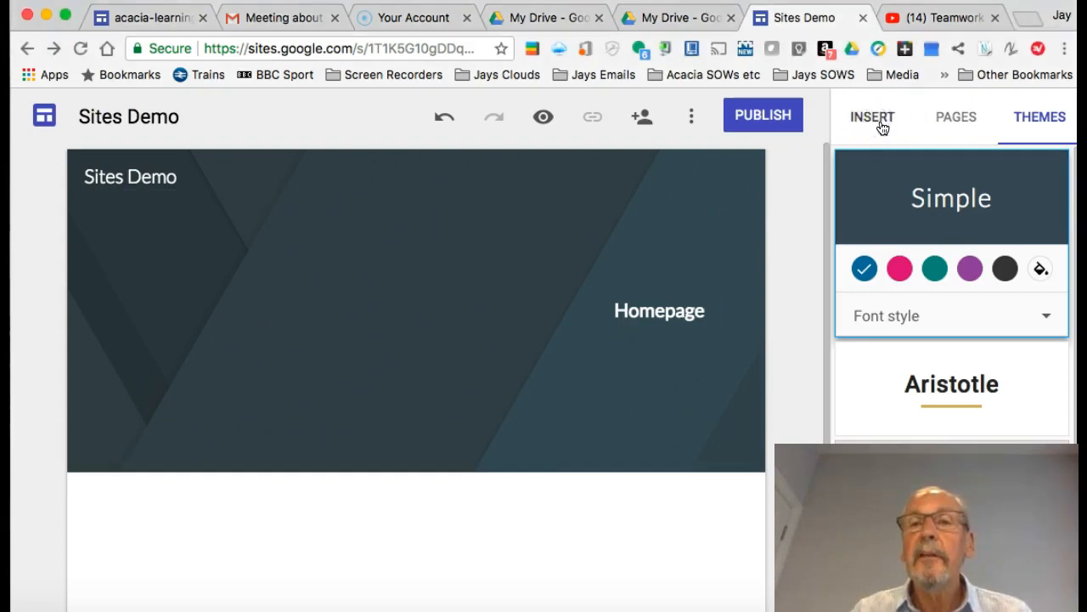
- Start replacing the header image and try a web image search for 'Siamese'
click(871, 117)
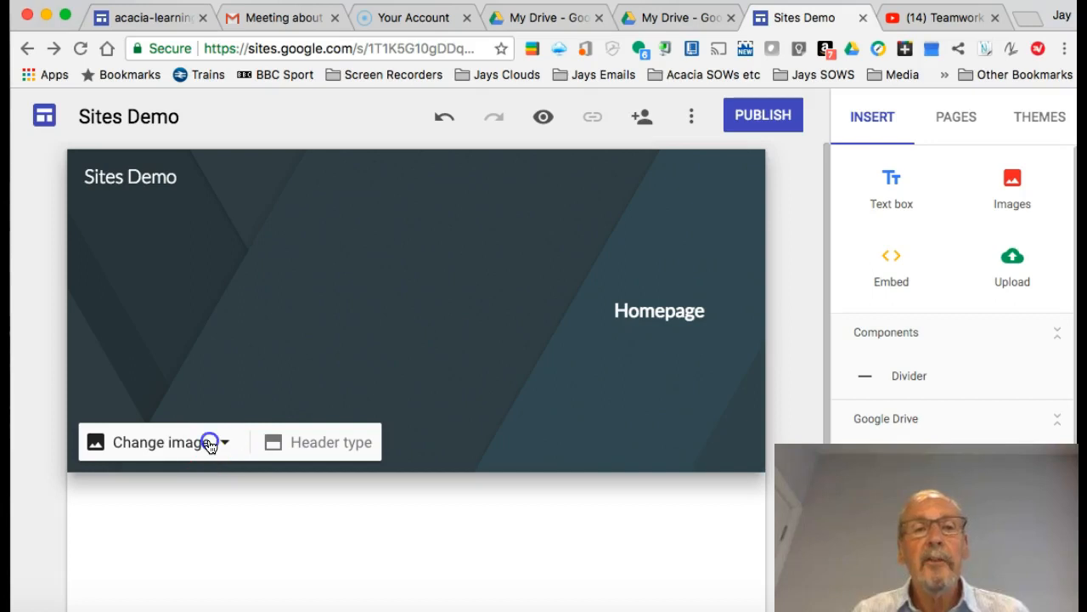
click(224, 442)
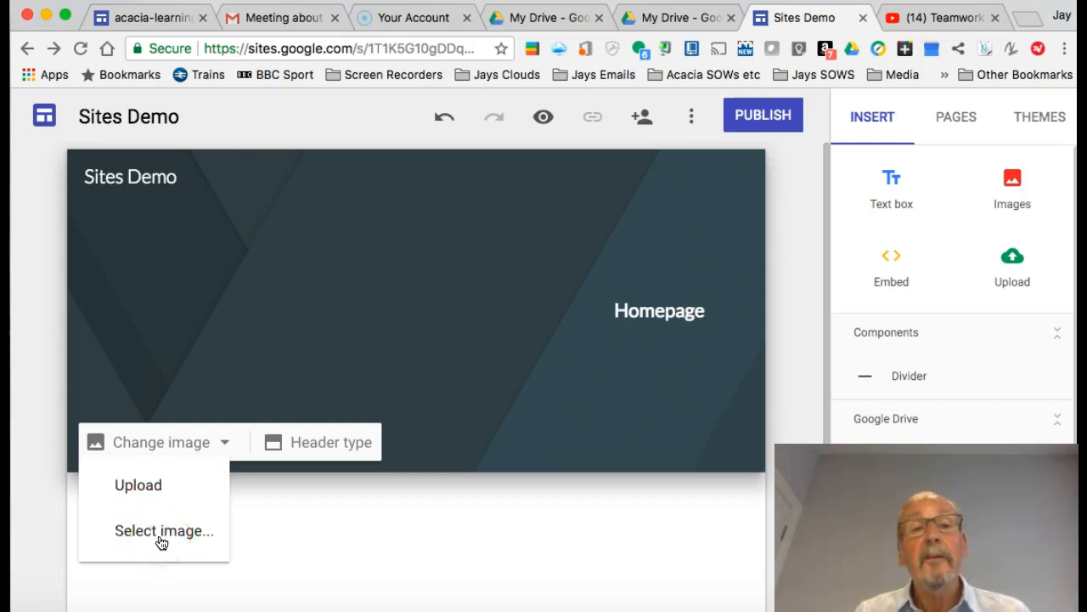
click(163, 531)
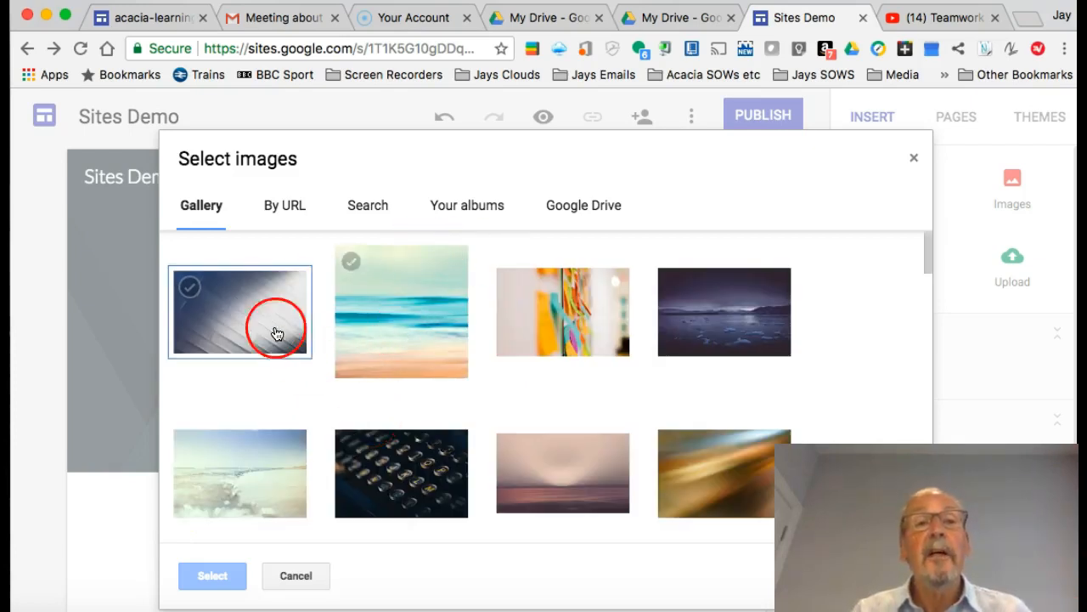
scroll(down, 3)
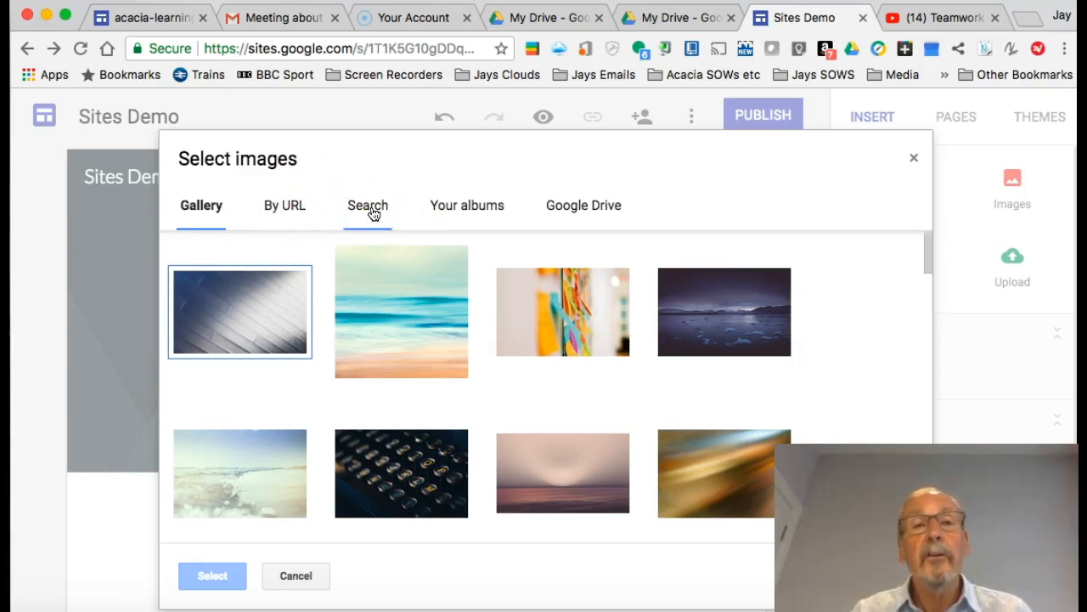
click(367, 204)
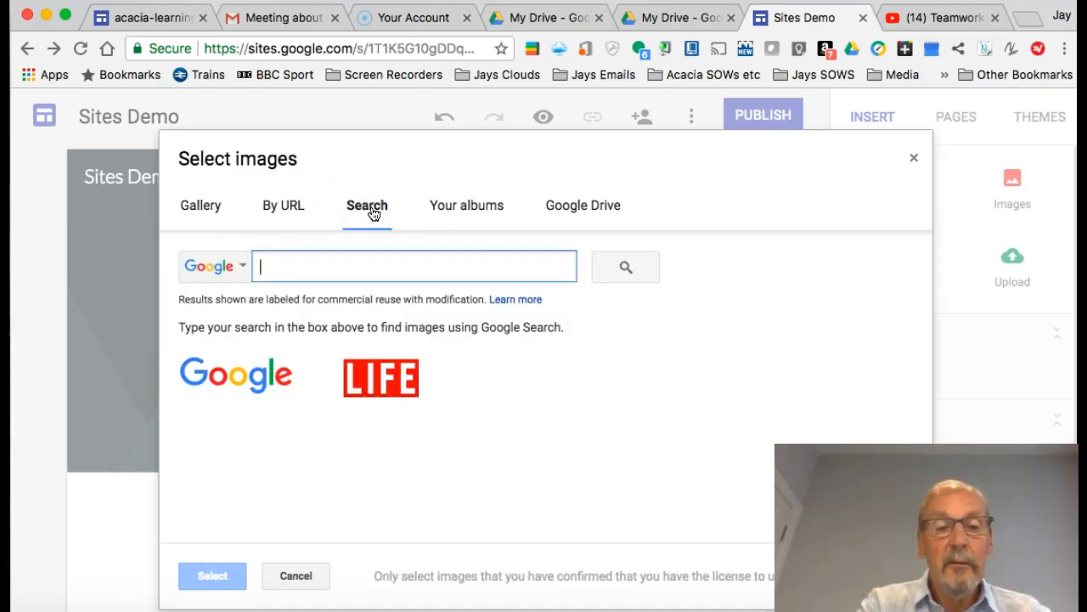
text(Siamese cat)
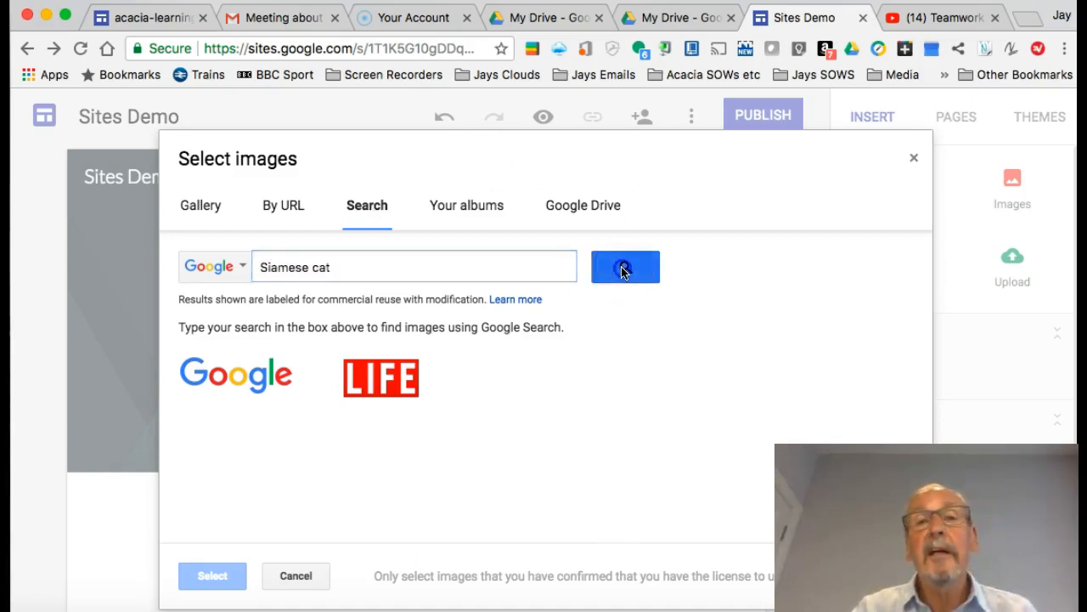
click(625, 265)
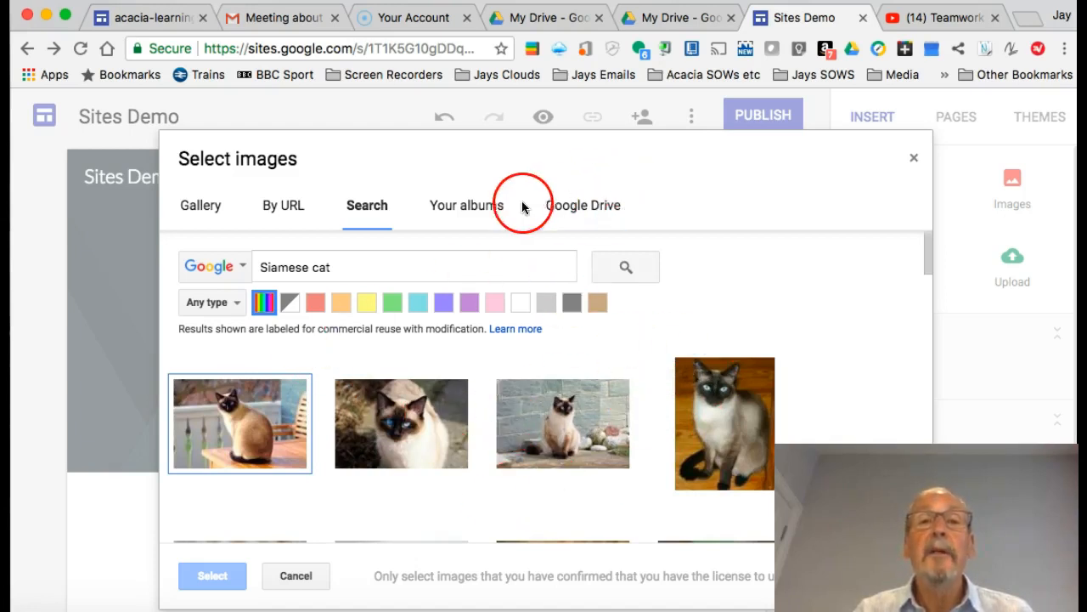
- Choose the street photo IMG_5007.JPG from Google Drive as the header background
click(584, 204)
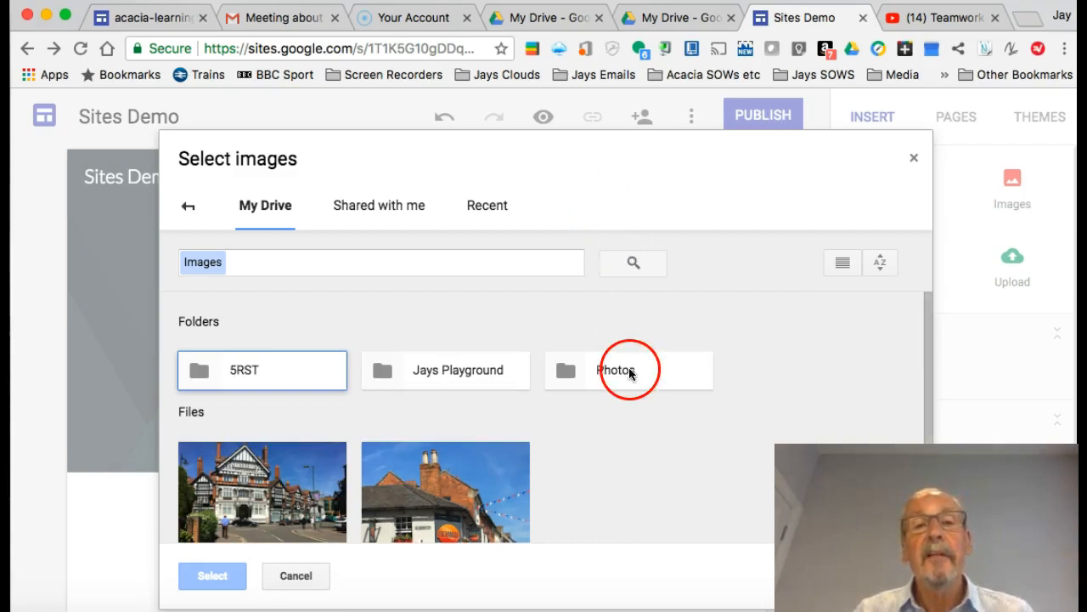
scroll(down, 3)
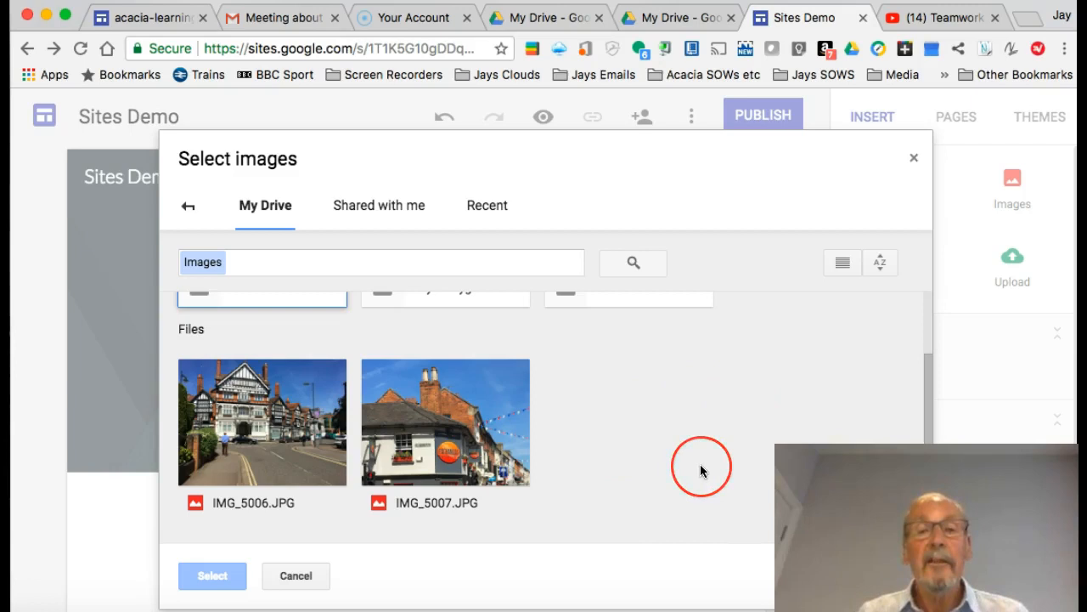
mouse_move(703, 472)
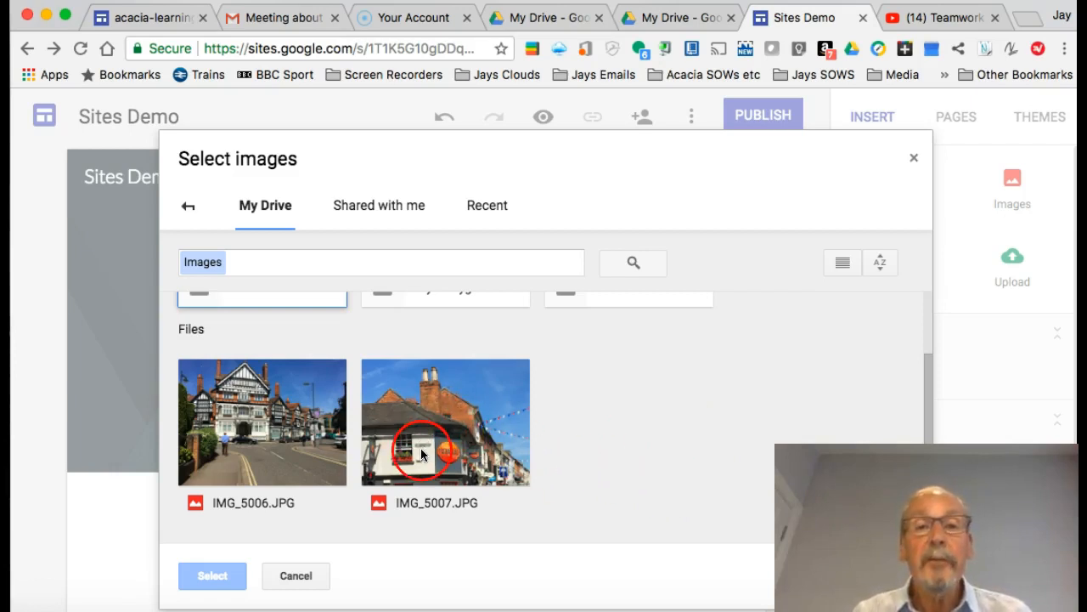
click(445, 423)
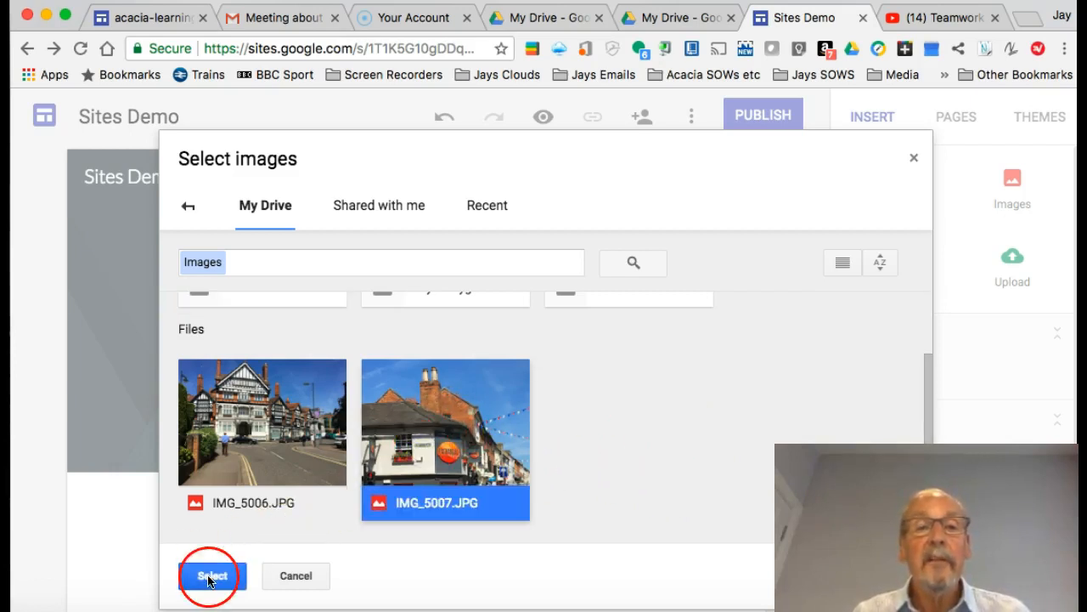
click(211, 574)
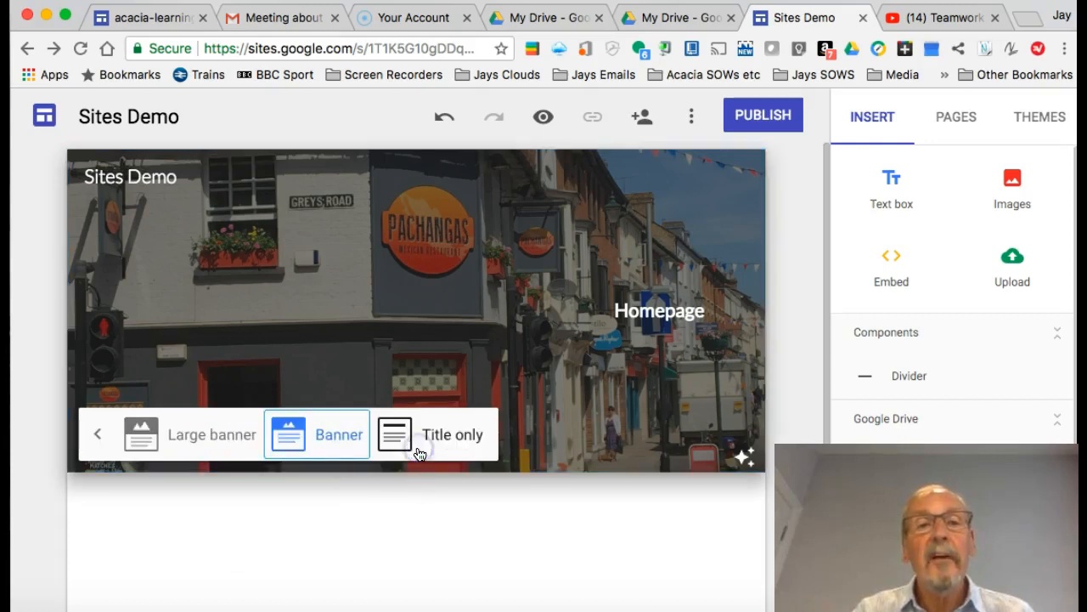
click(211, 435)
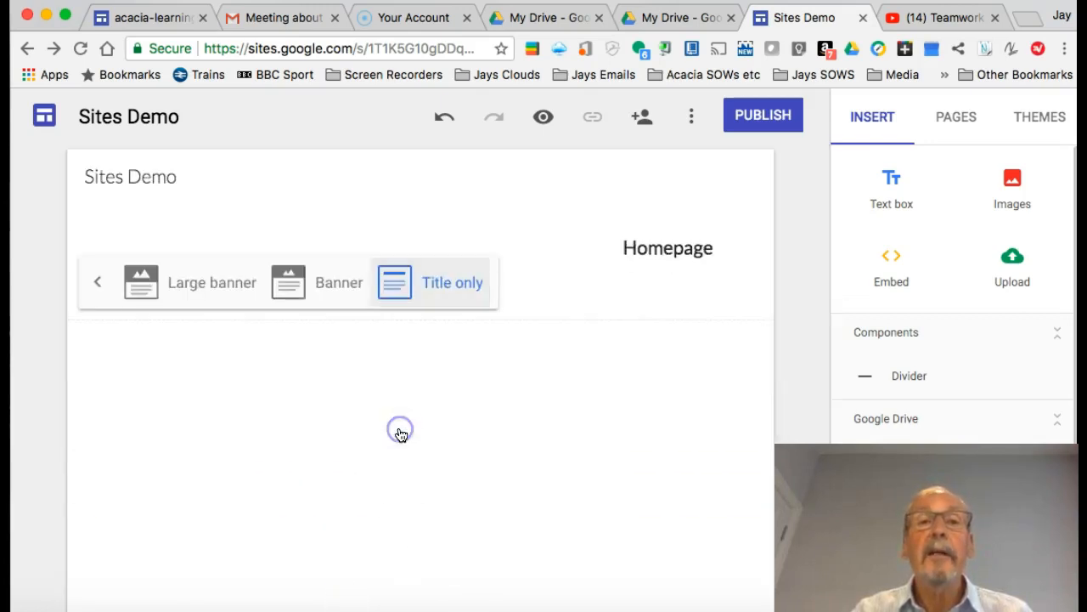
click(340, 283)
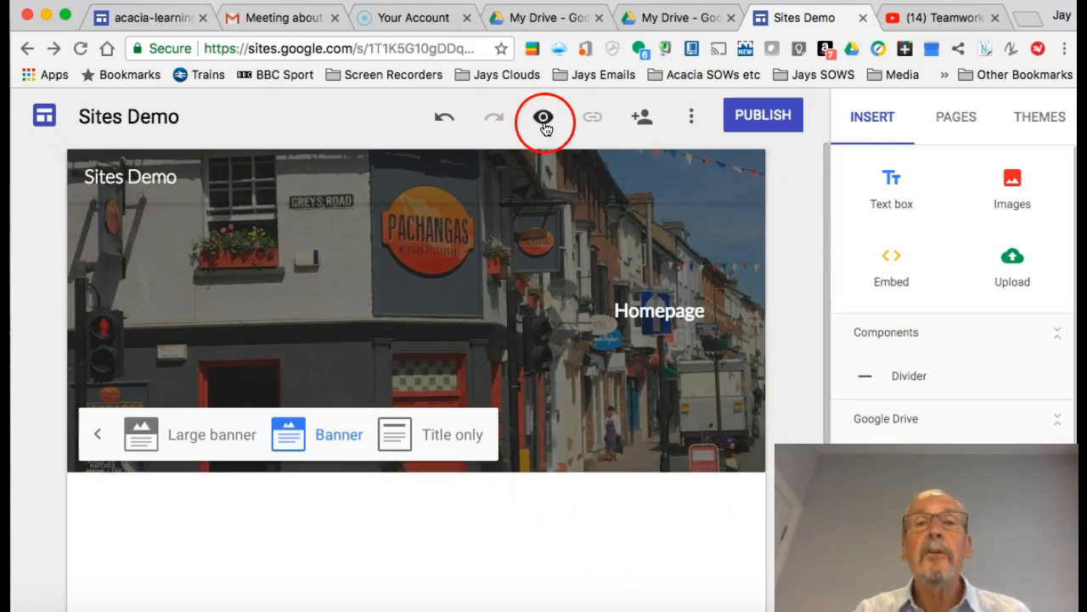
mouse_move(542, 117)
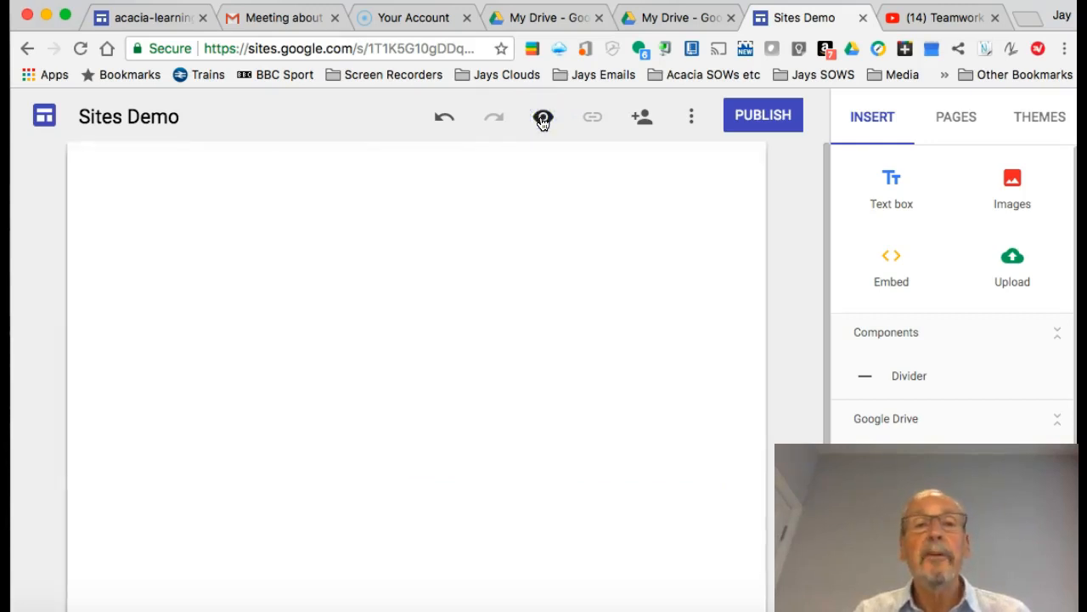
click(544, 116)
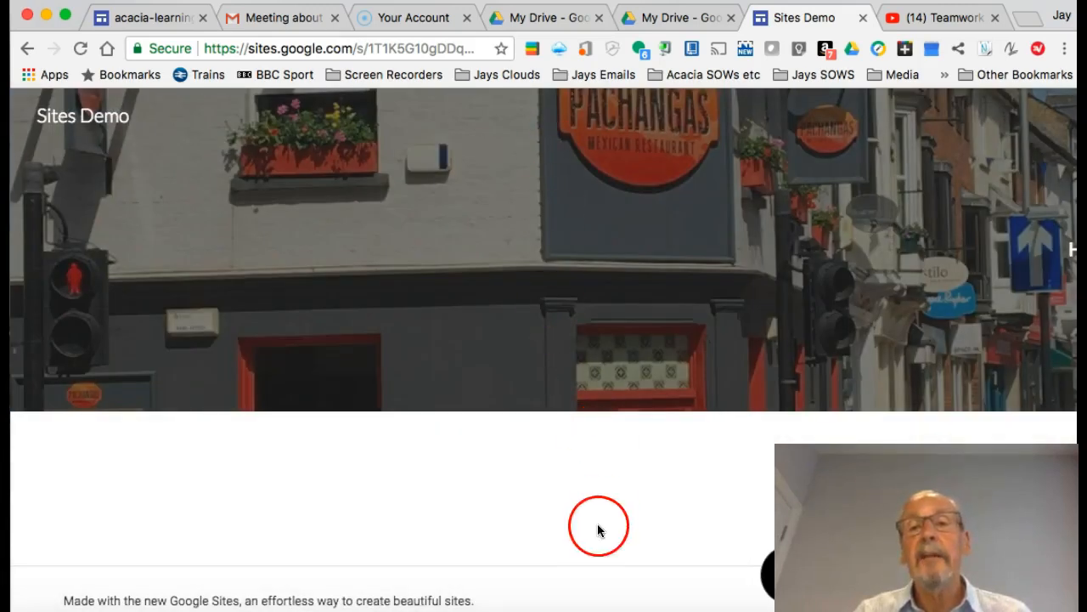
mouse_move(687, 554)
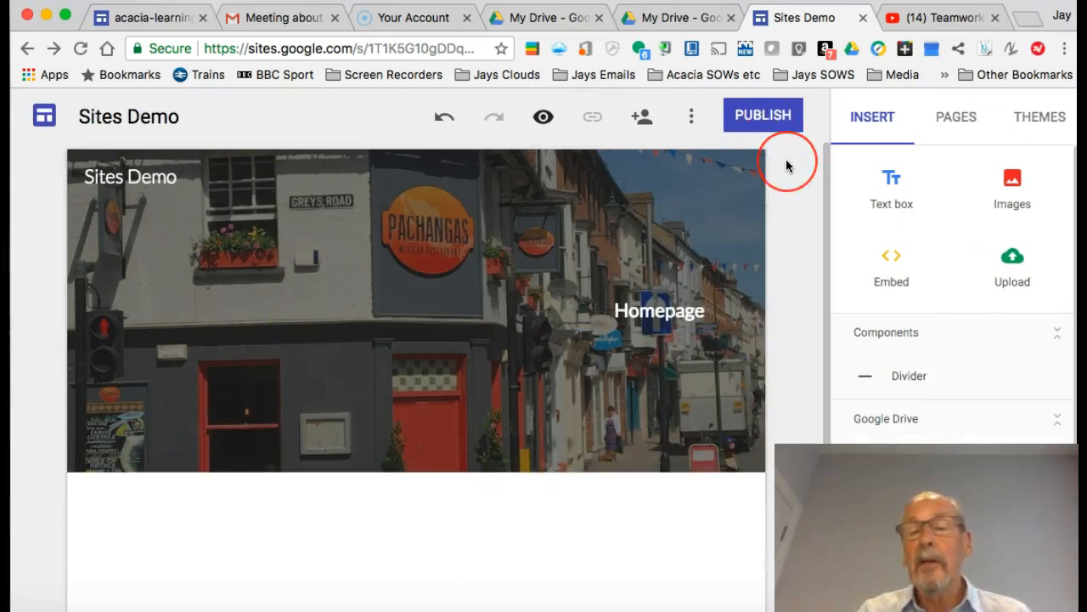
- Add a text box below the header reading 'Welcome to my Homepage!'
click(661, 310)
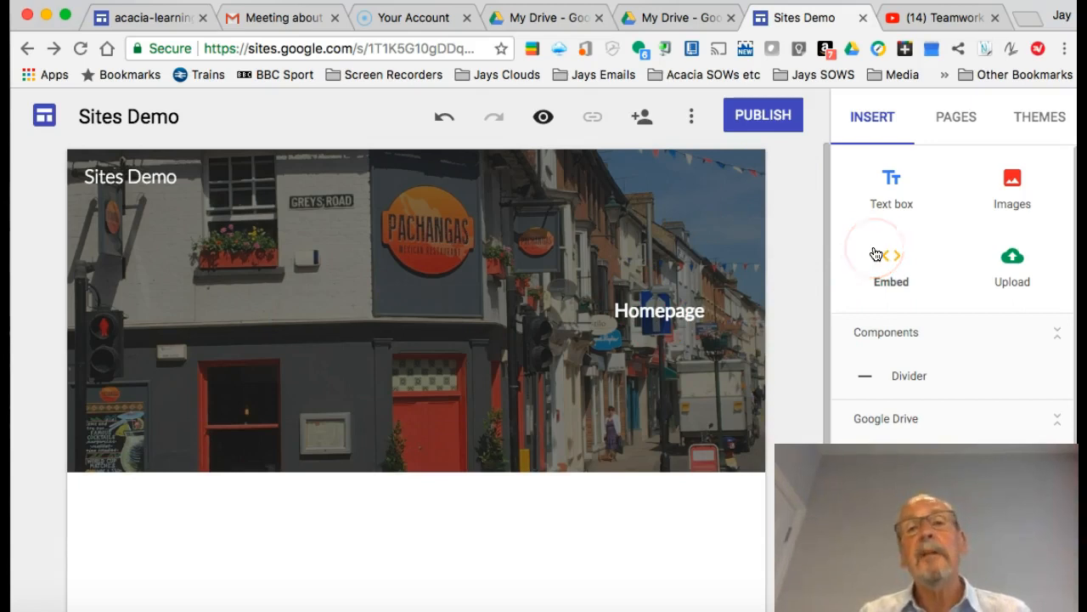
mouse_move(894, 185)
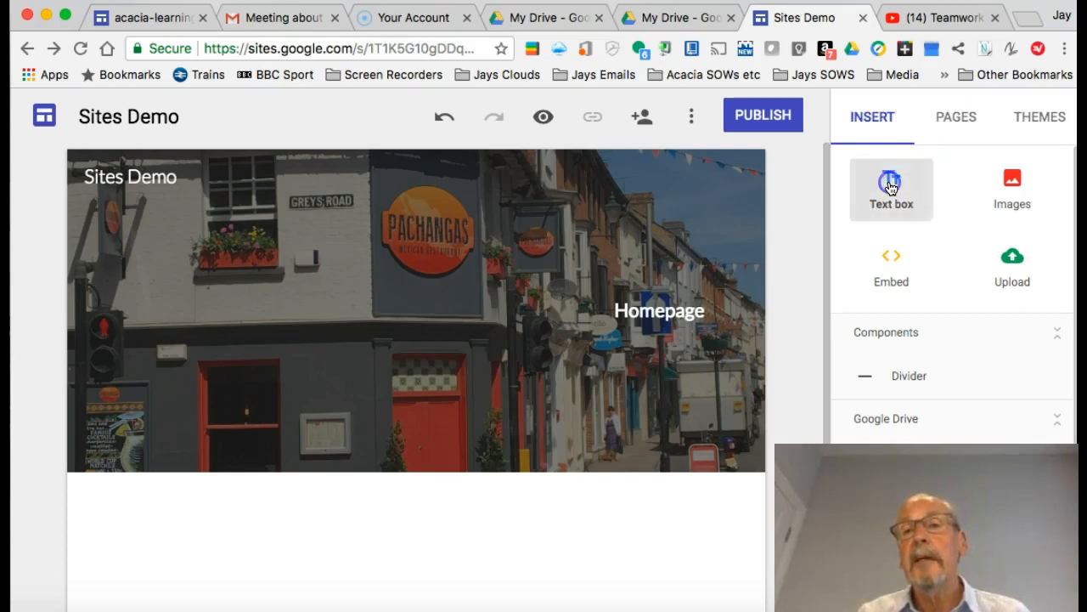
click(890, 184)
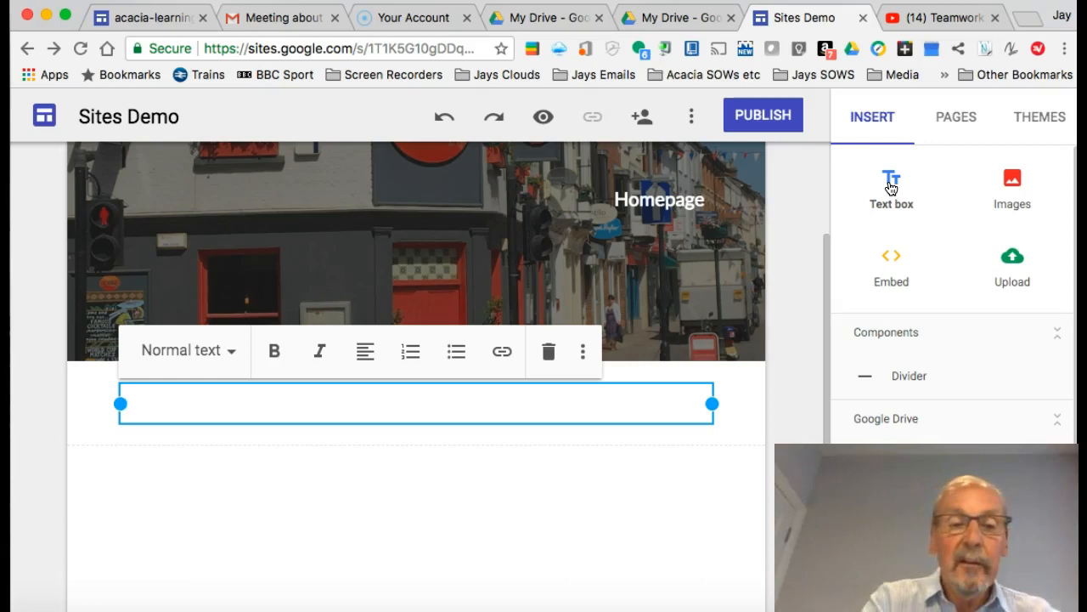
text(Welcome to my H)
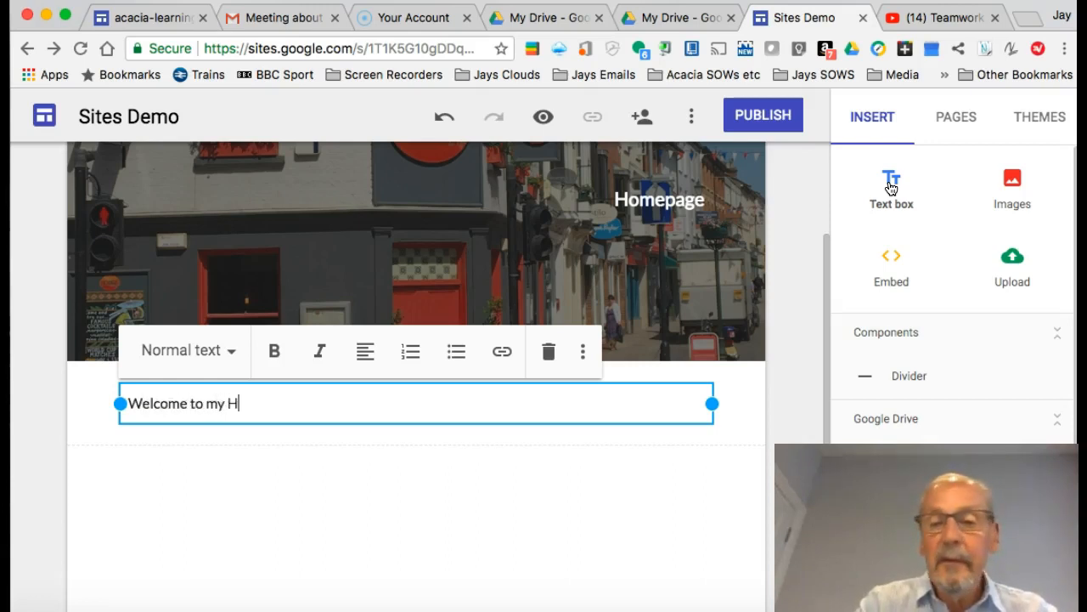
text(omepage)
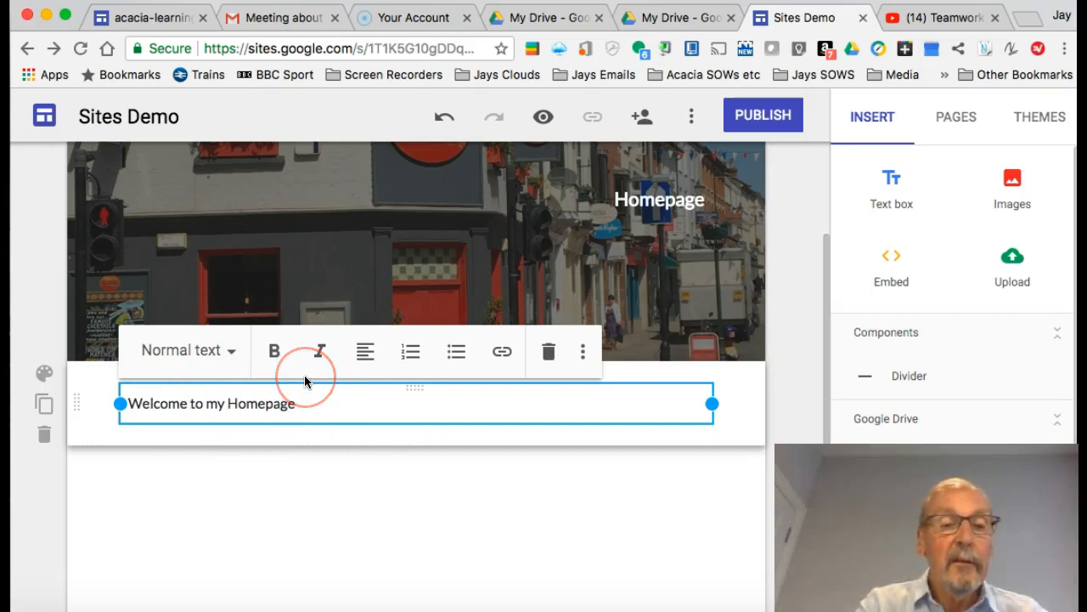
text(!)
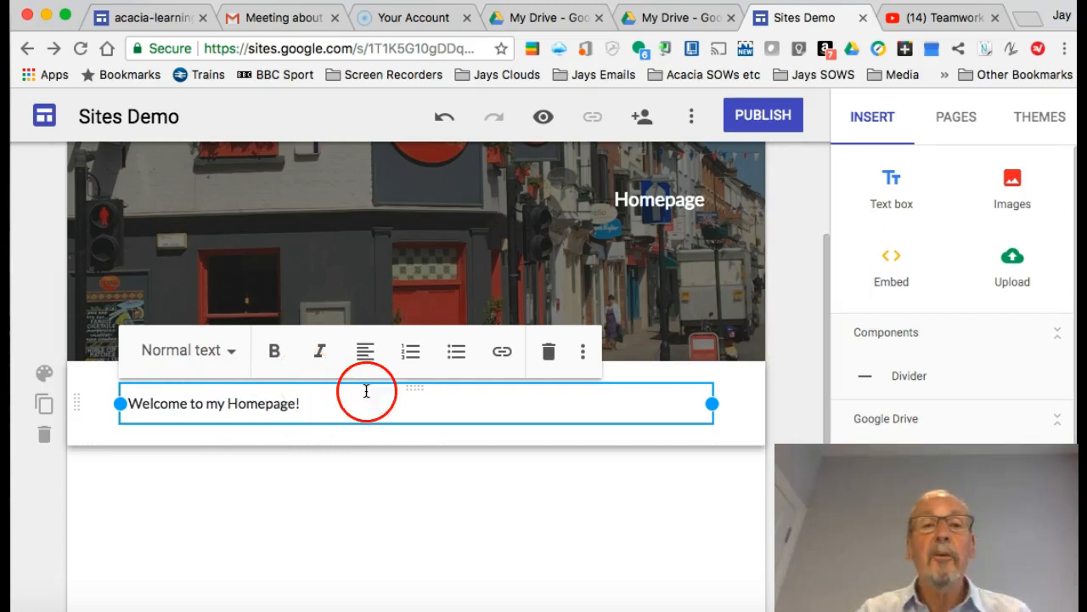
mouse_move(366, 350)
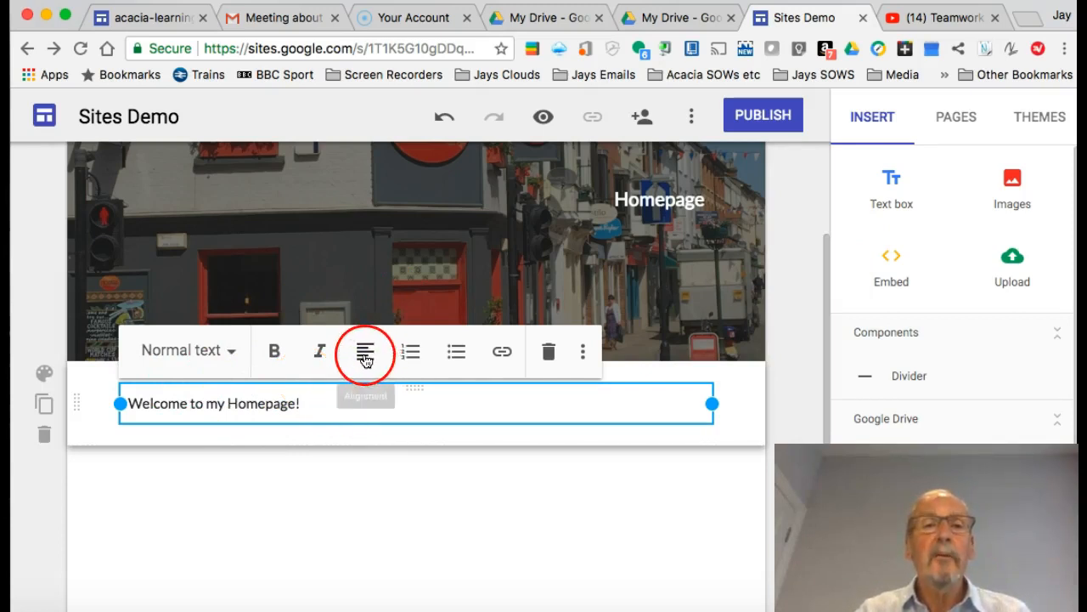
- Center the welcome text and select its containing section for styling
click(367, 352)
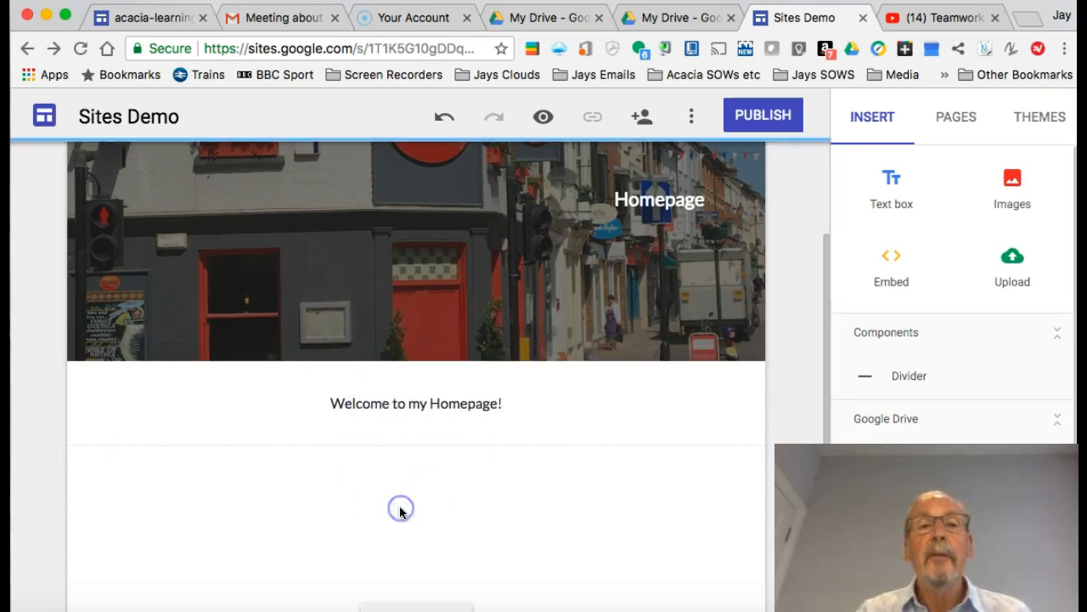
click(415, 403)
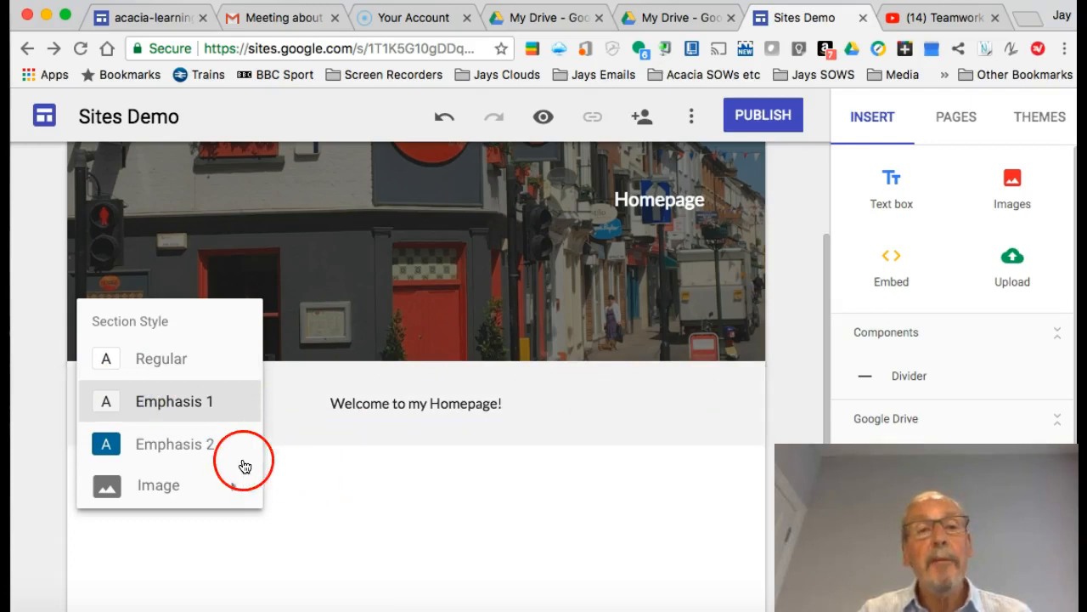
- Give the welcome section the Emphasis 2 background, then choose an image background instead
click(173, 445)
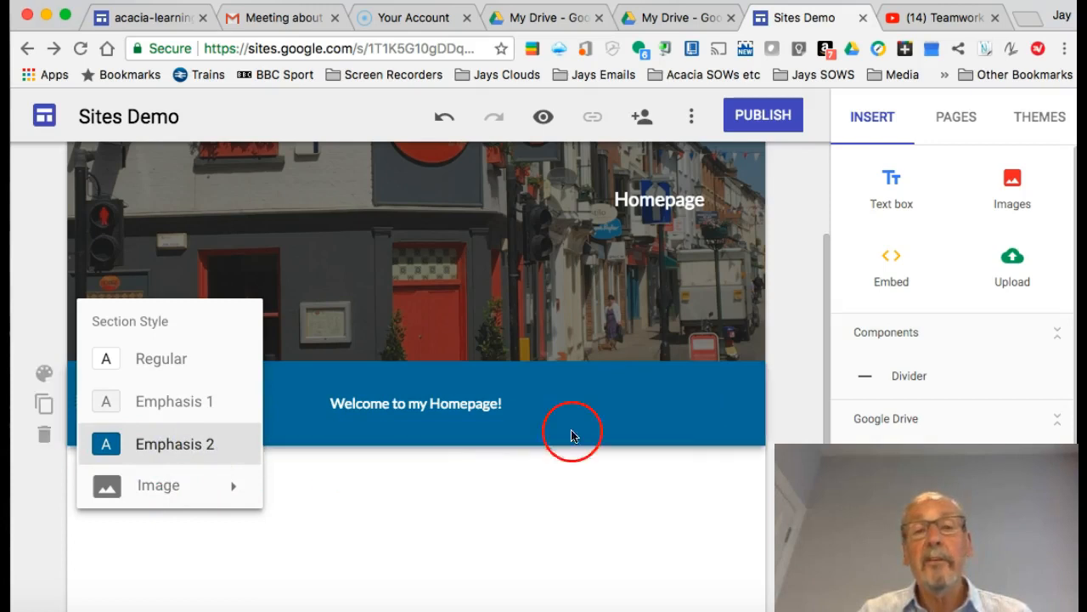
mouse_move(788, 167)
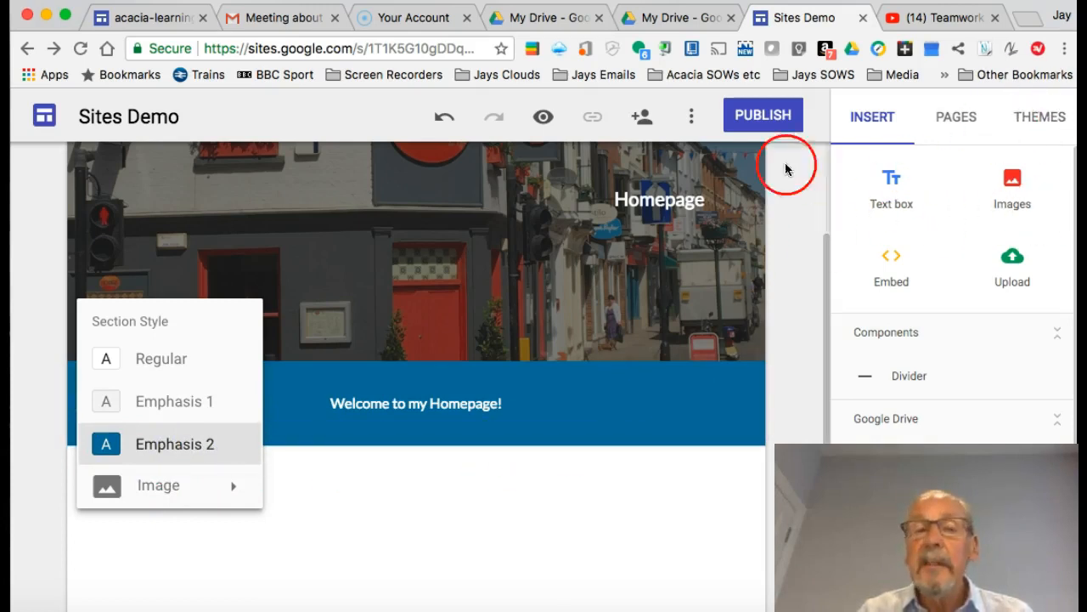
mouse_move(223, 489)
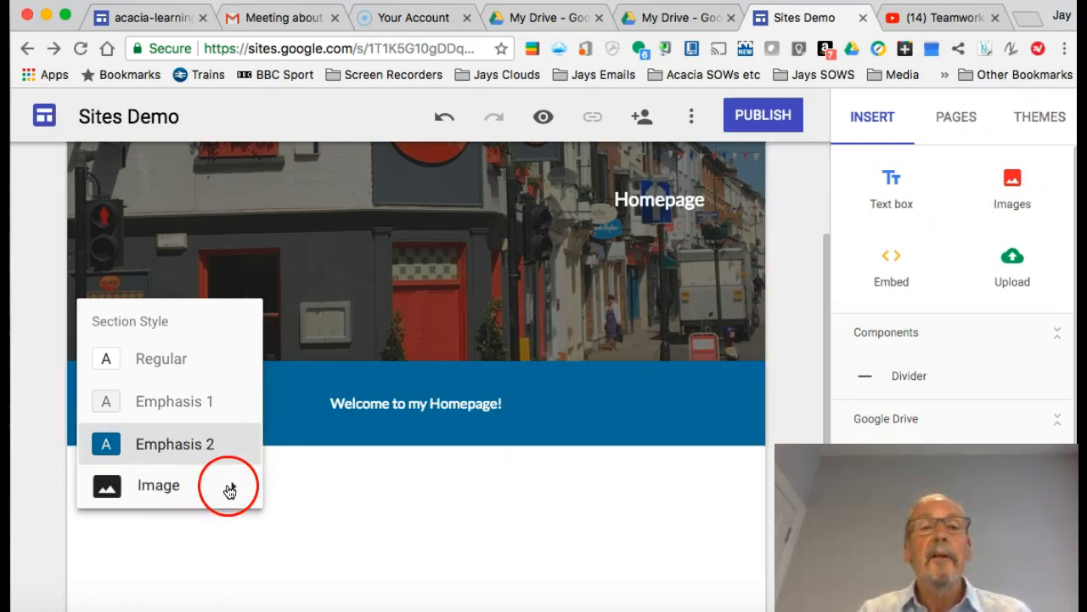
click(156, 486)
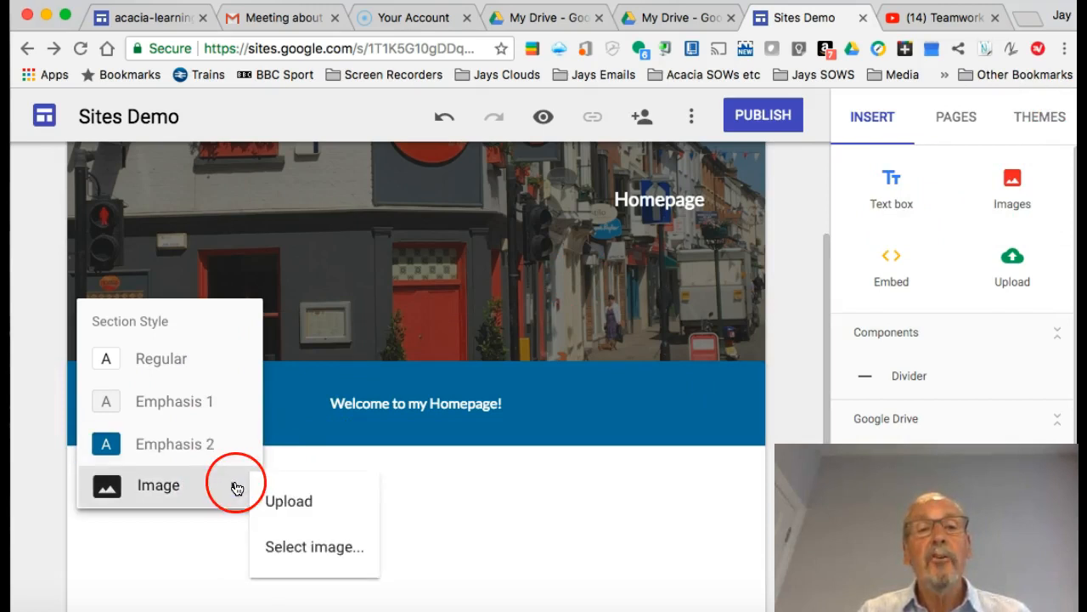
mouse_move(296, 510)
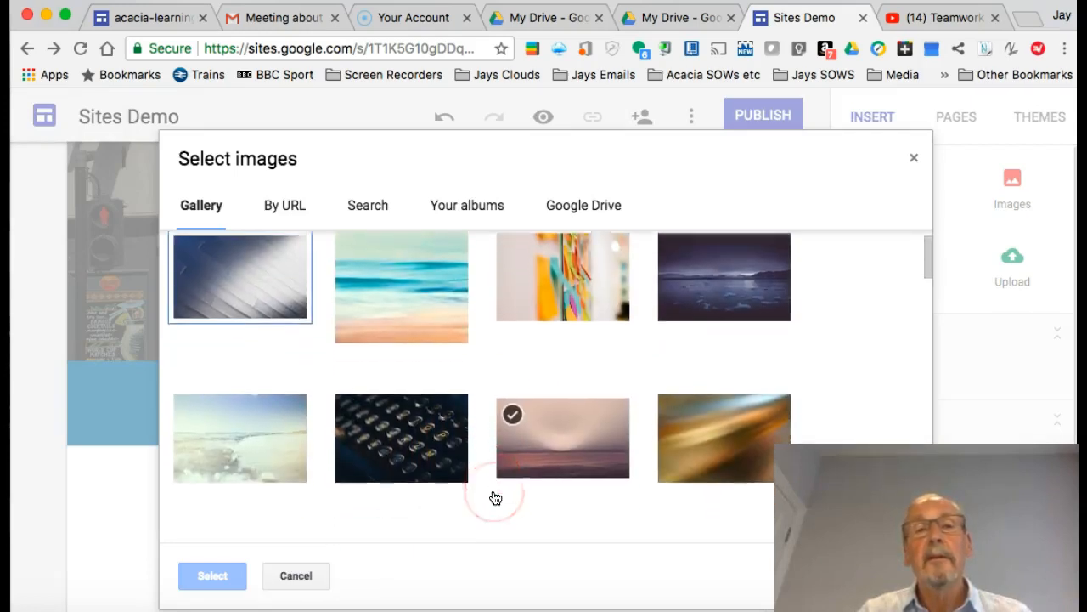
- Pick the green patterned gallery image as the welcome section's background
scroll(down, 3)
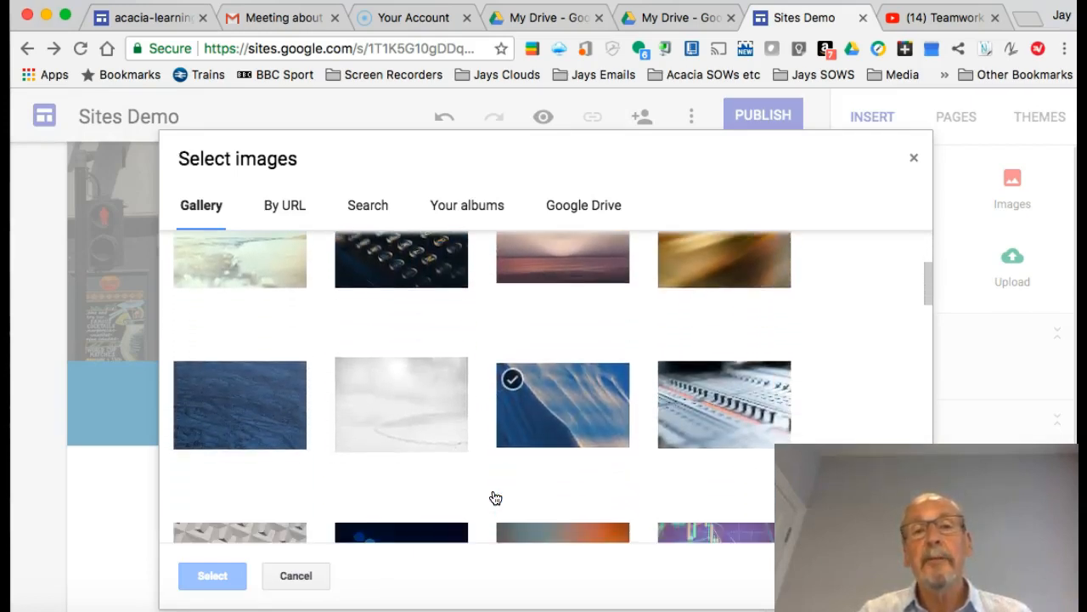
scroll(down, 3)
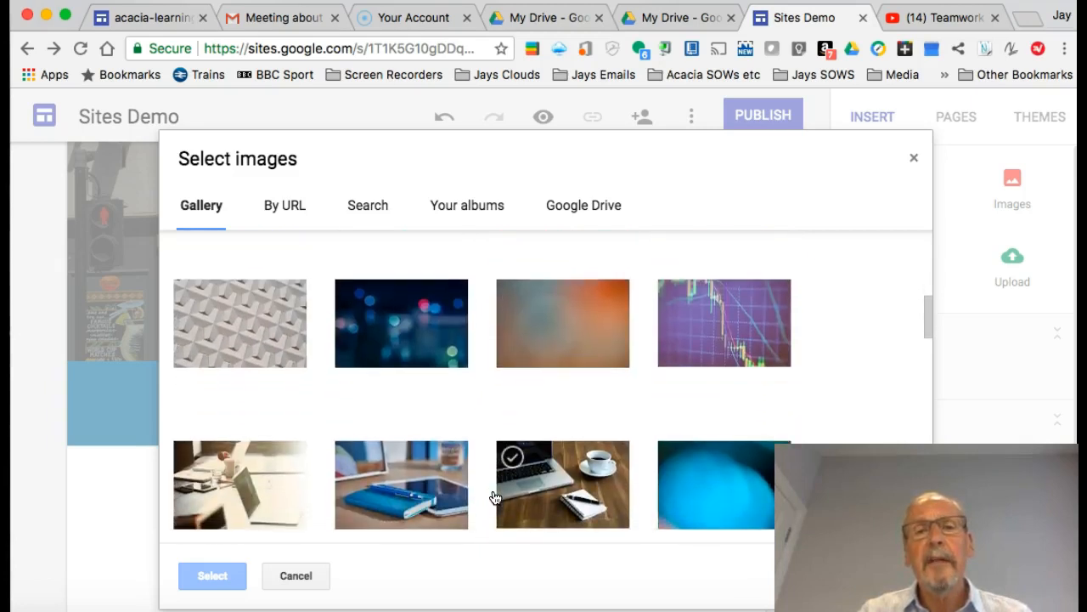
scroll(down, 3)
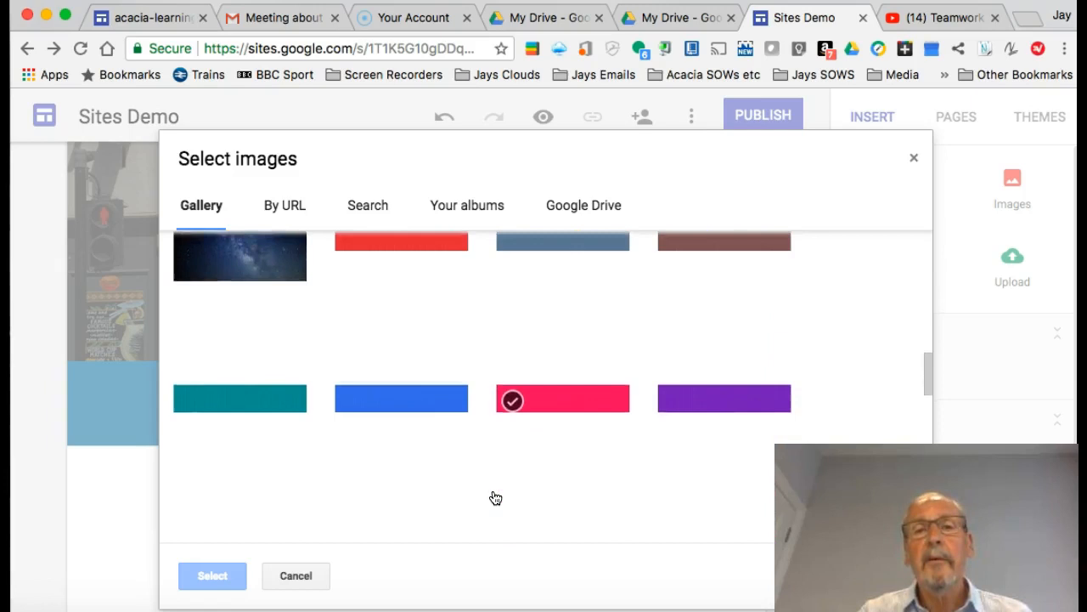
click(234, 449)
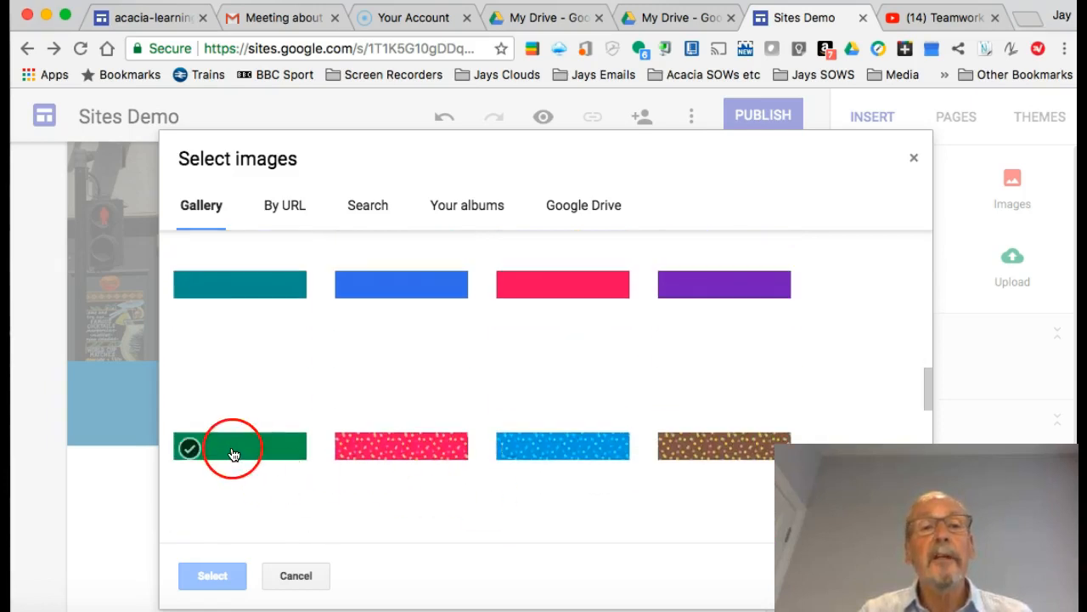
click(213, 574)
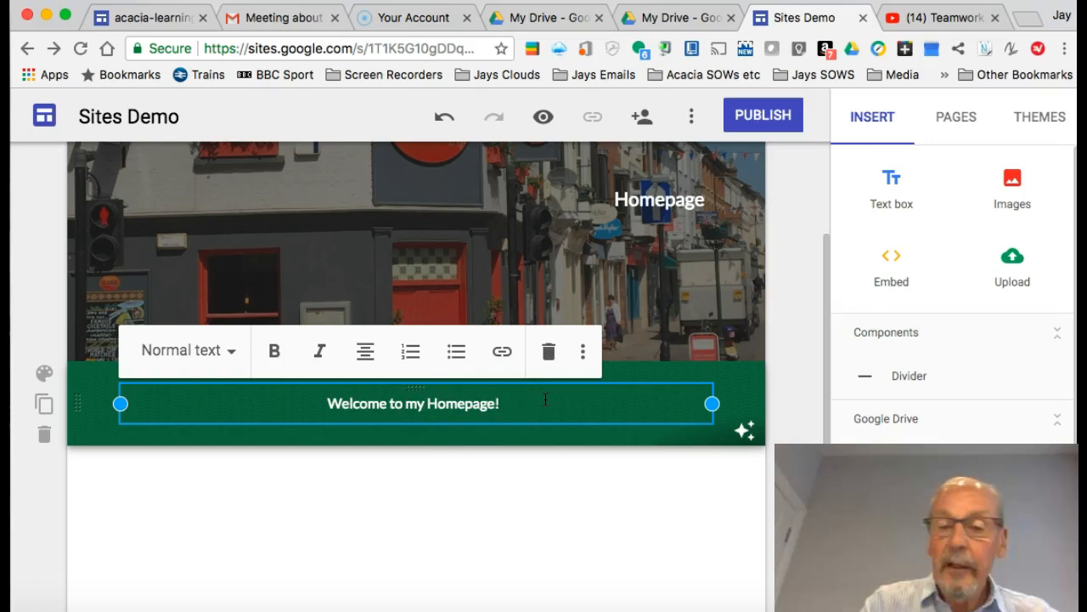
text(Link)
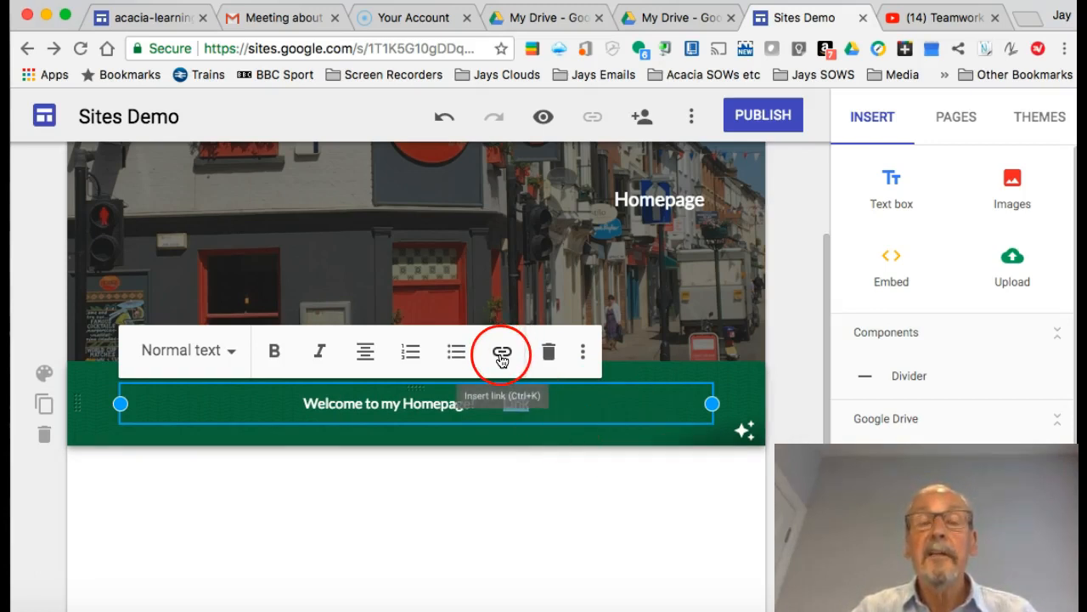
click(501, 352)
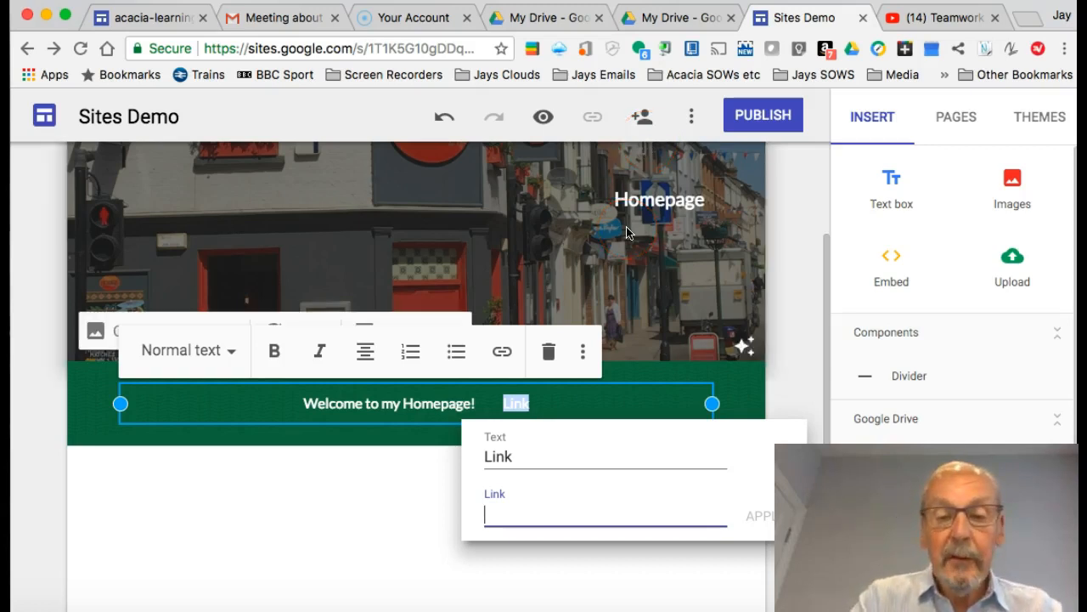
text(http:)
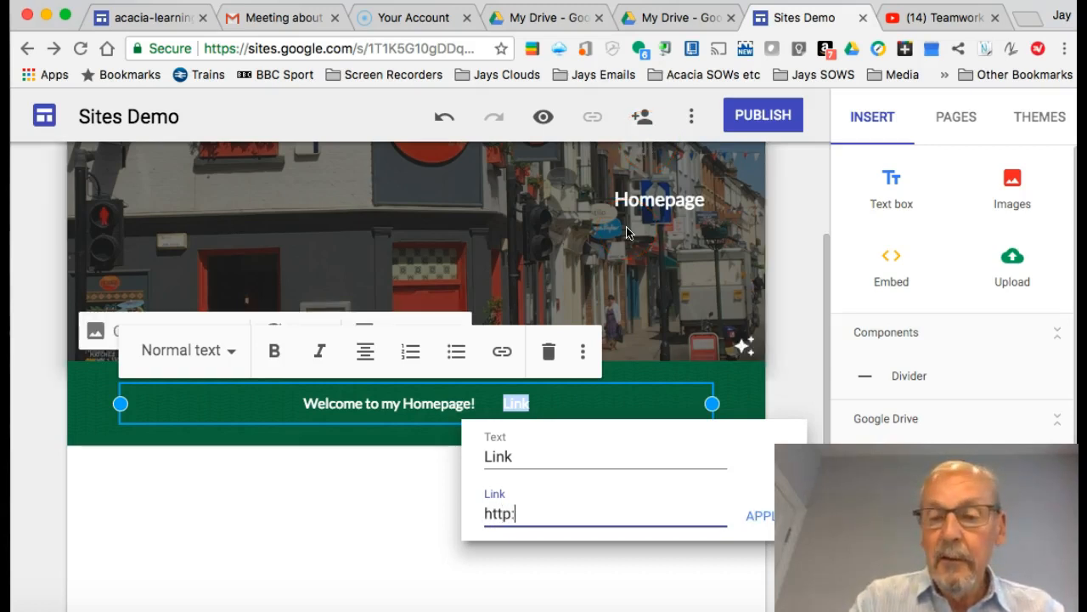
text(www)
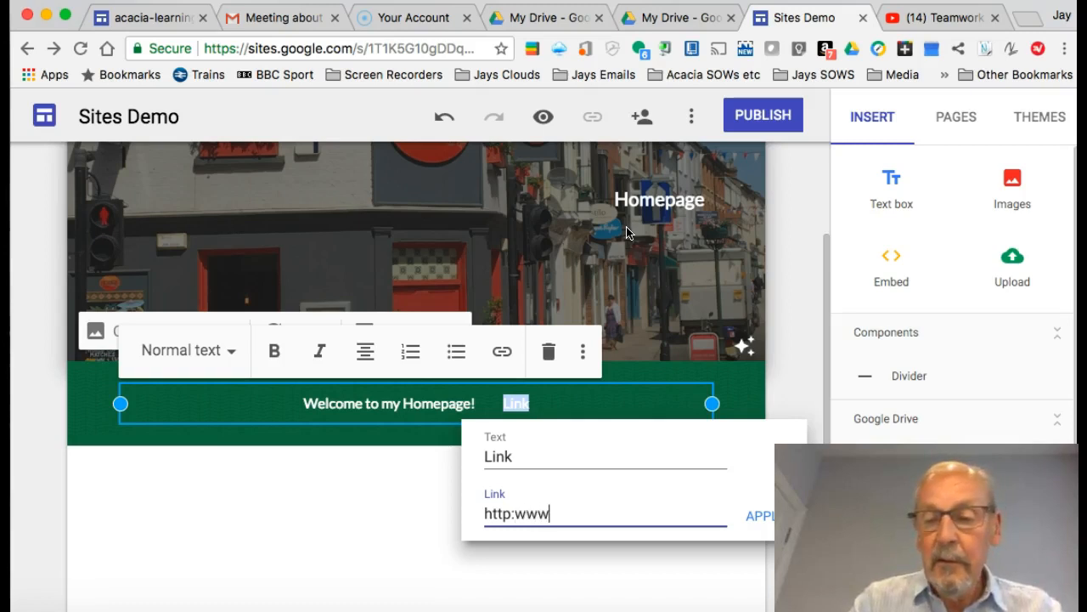
text(.b)
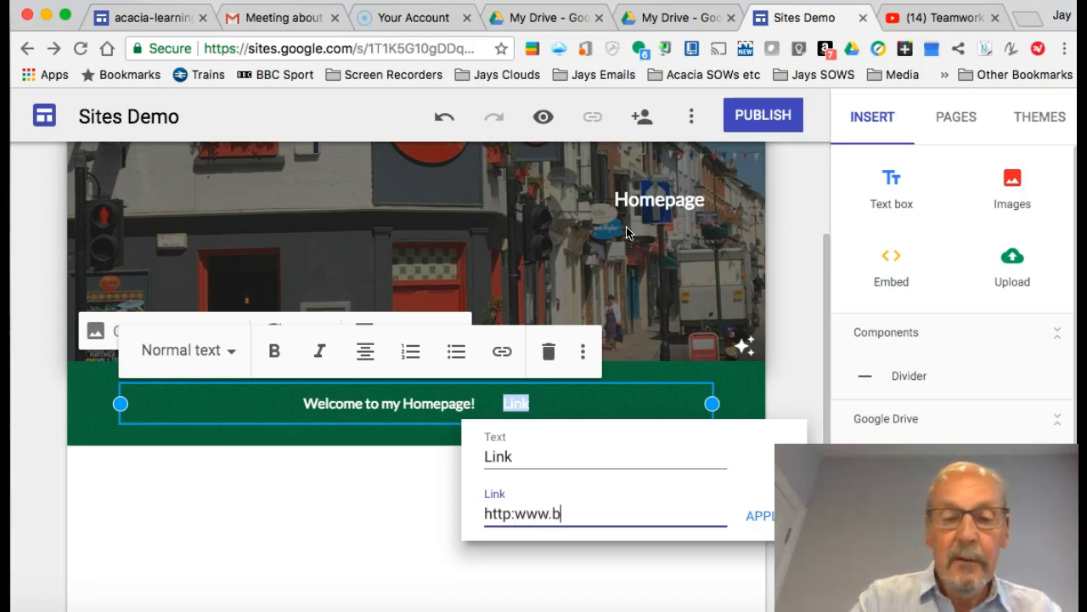
text(bc.co.)
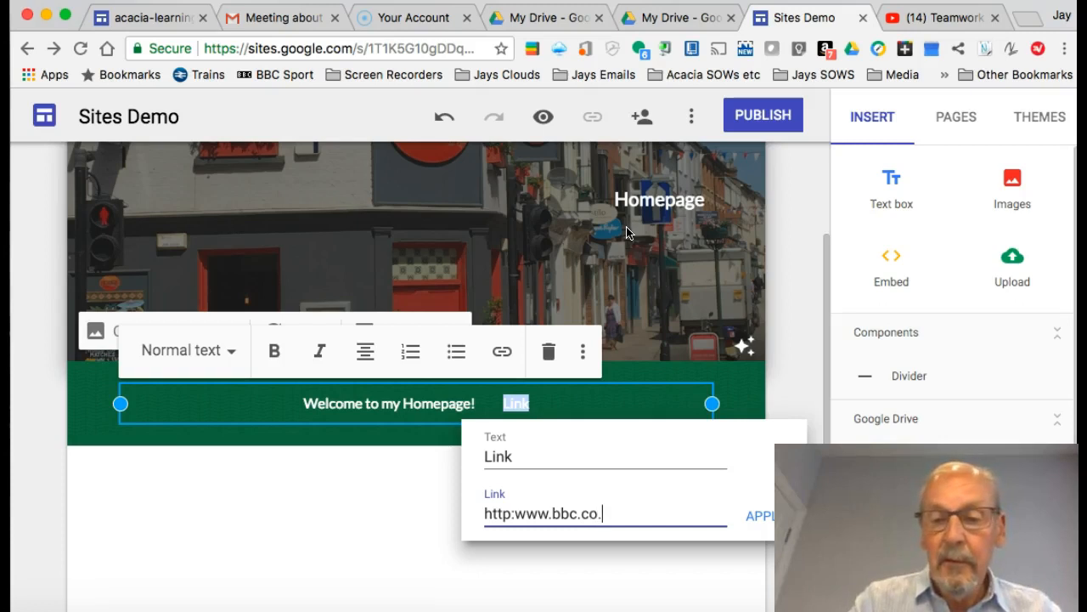
text(uk/)
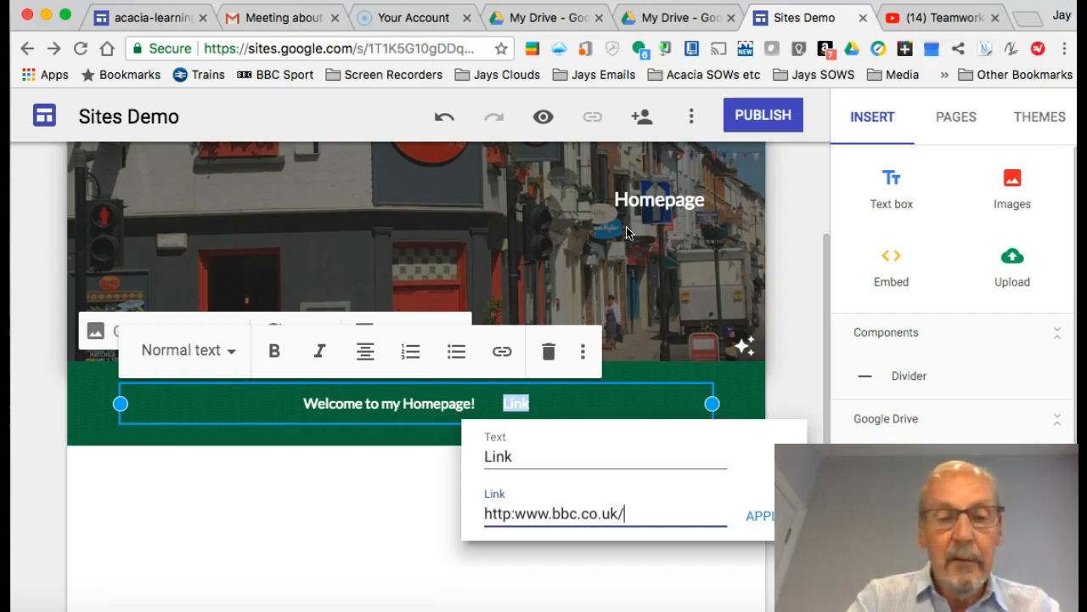
text(weather)
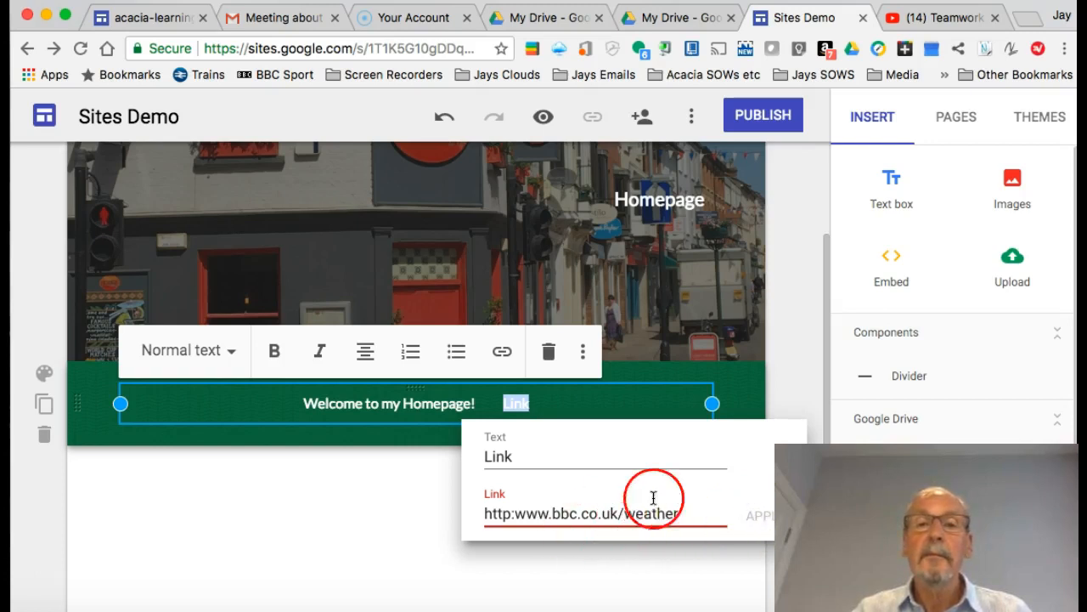
mouse_move(676, 506)
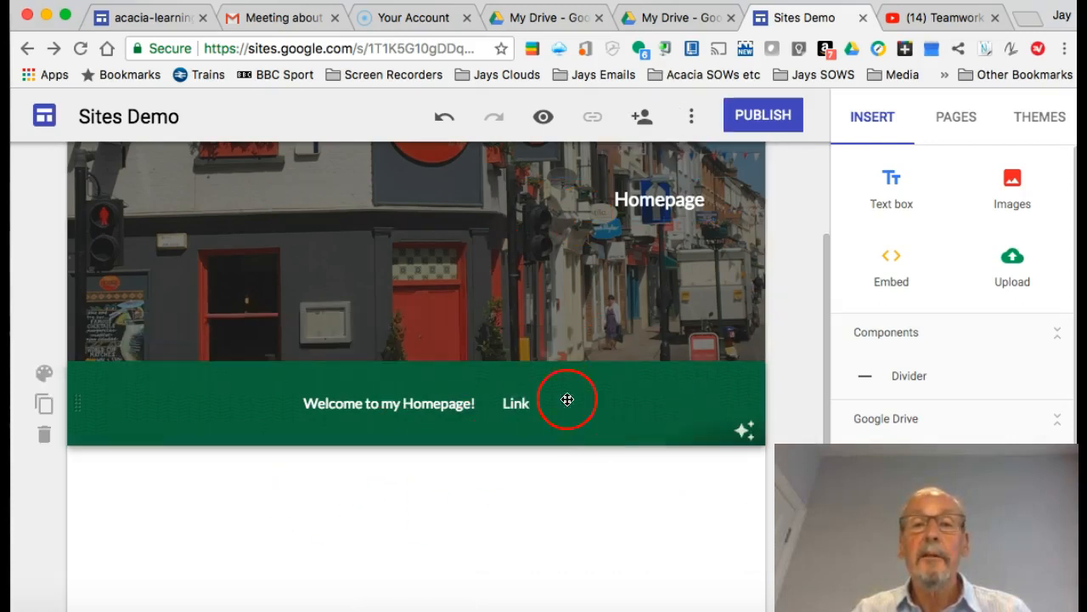
double_click(515, 402)
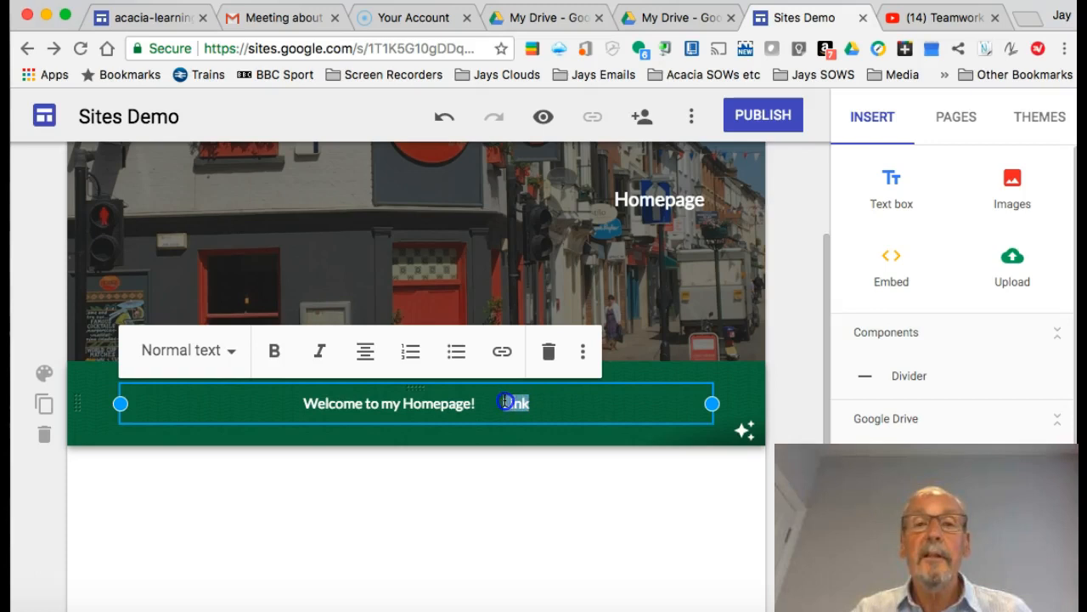
click(502, 352)
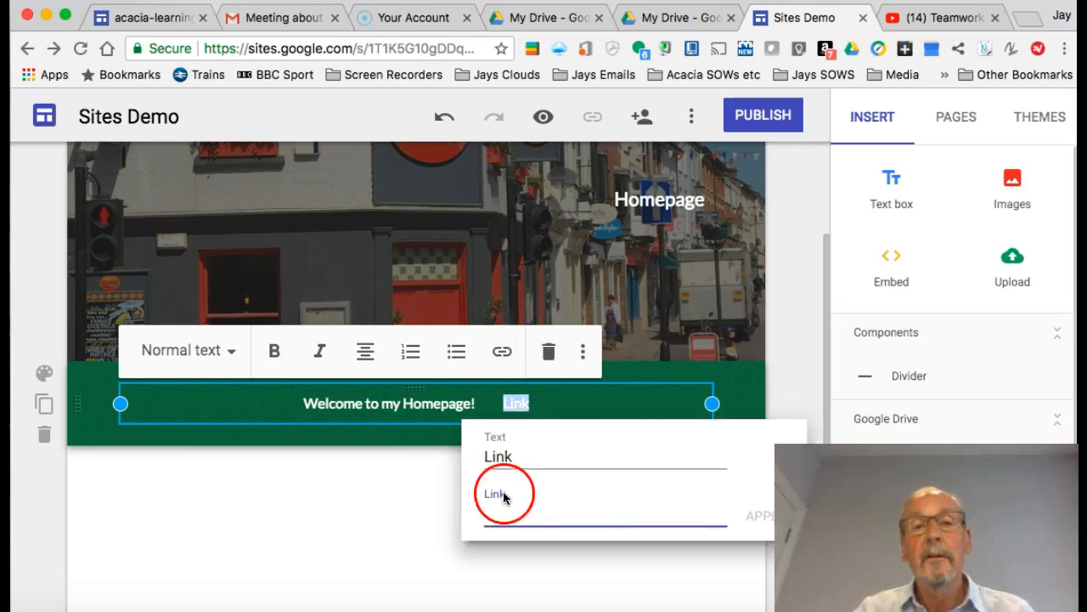
text(http:)
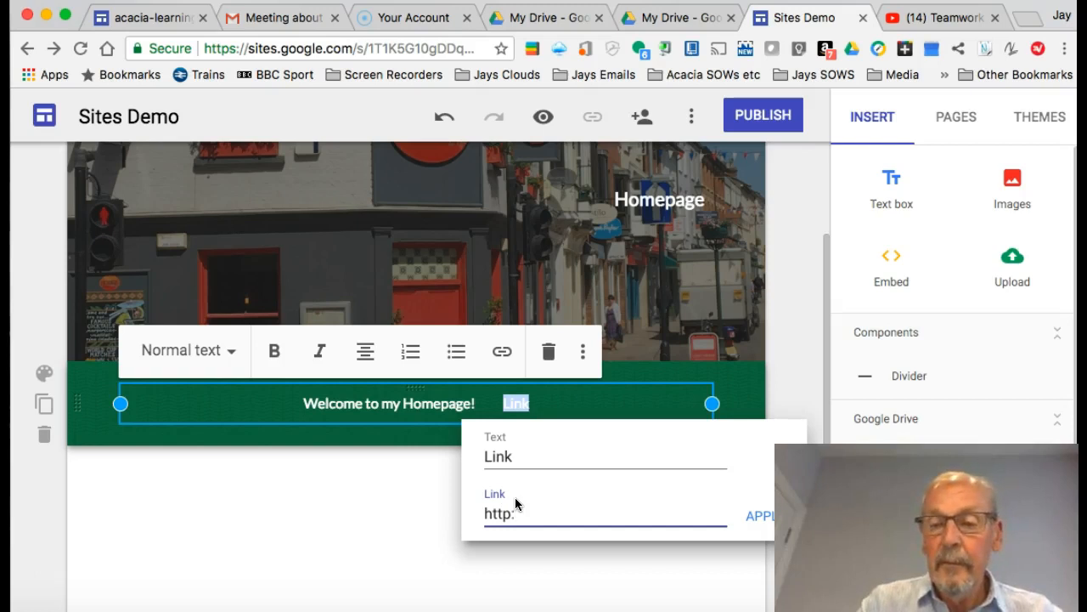
text(//www)
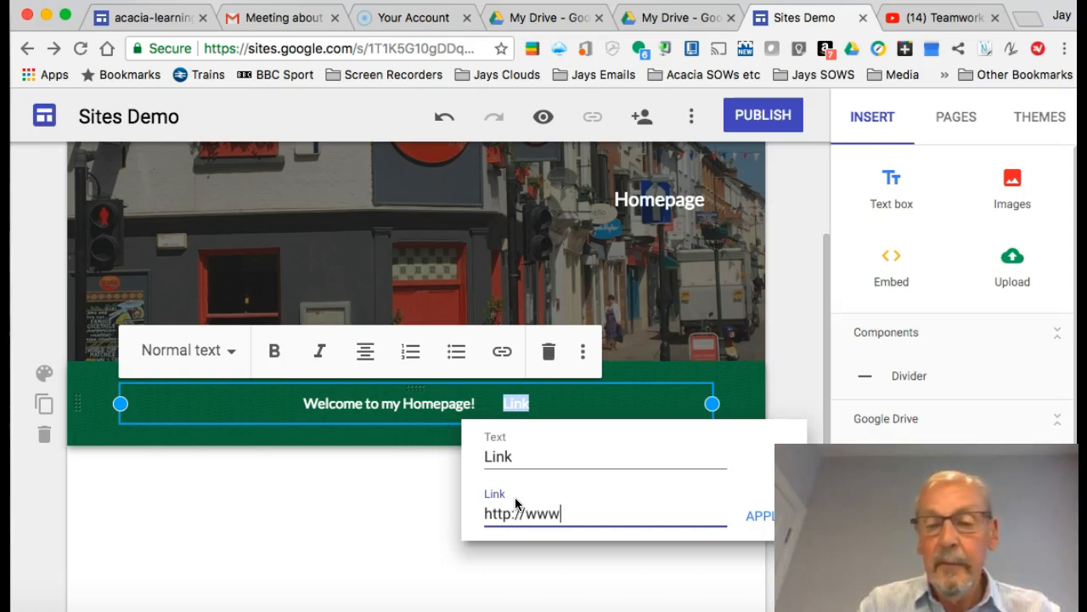
text(.bbc)
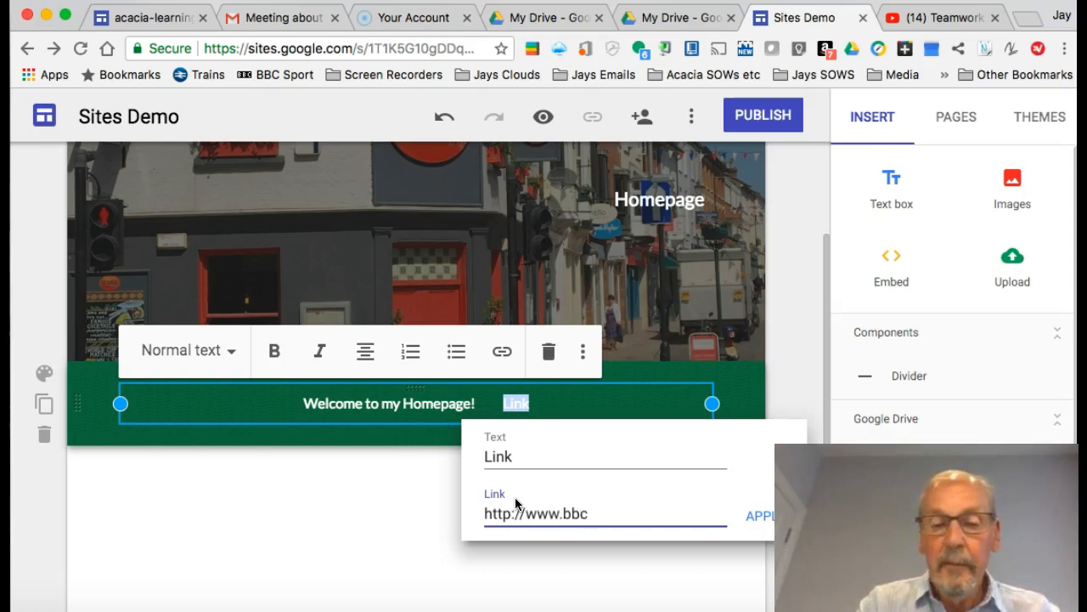
text(.co.uk)
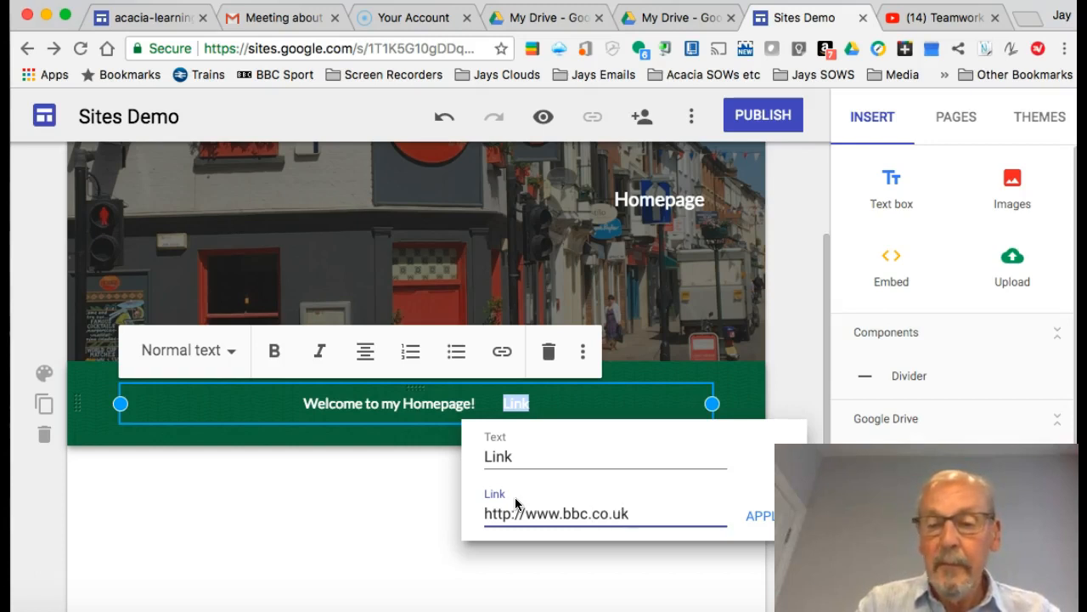
text(/weather)
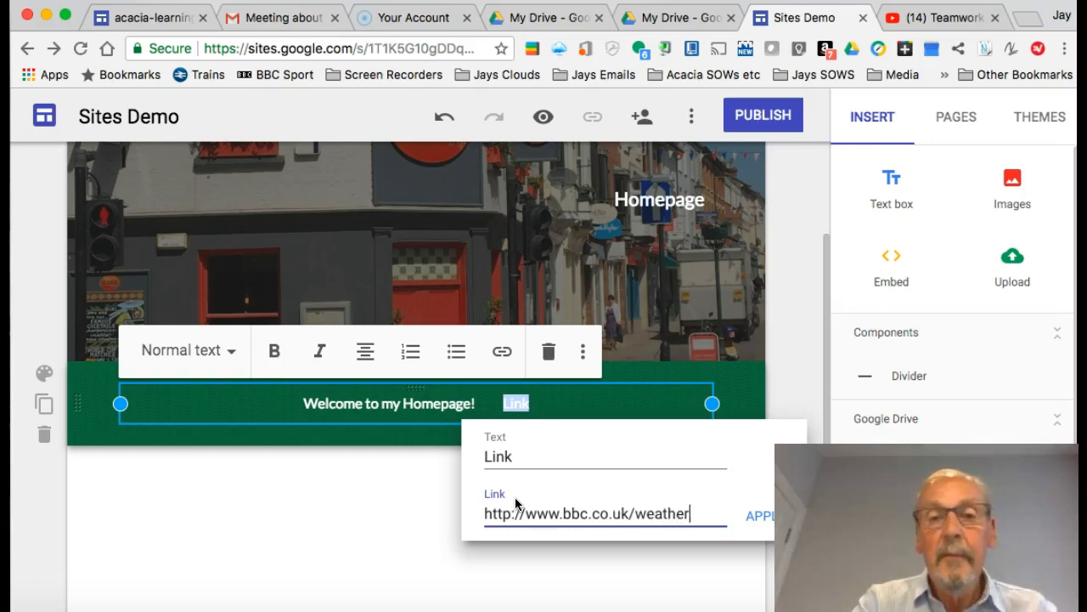
click(768, 516)
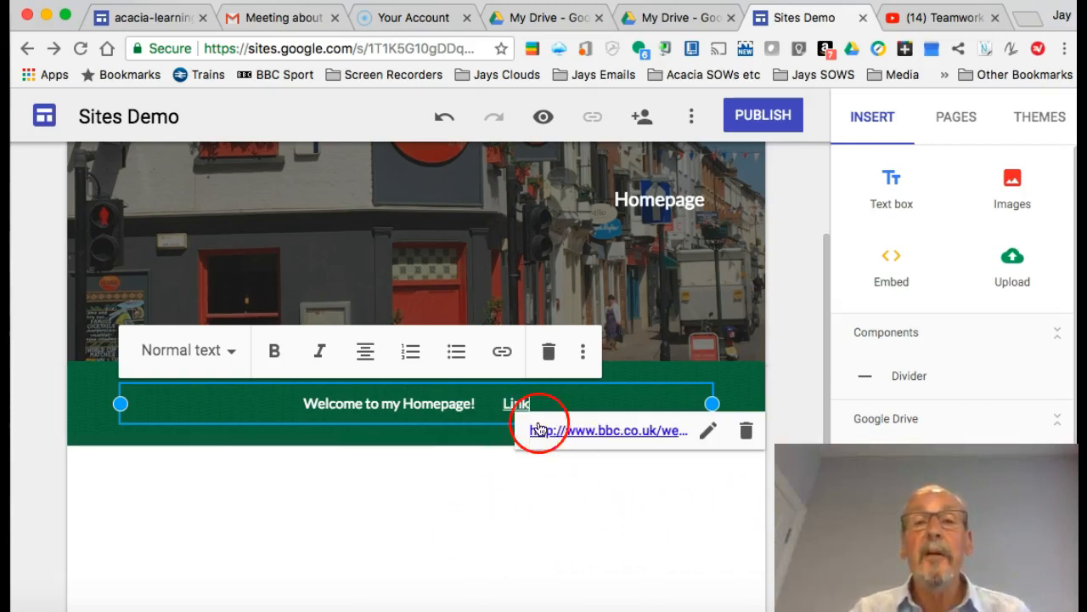
click(479, 519)
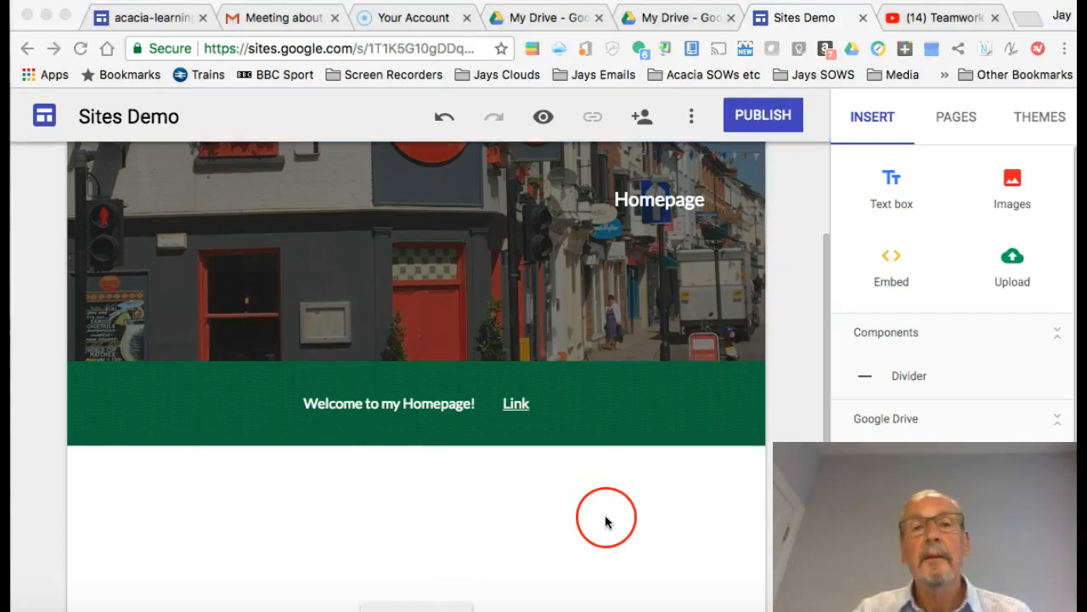
mouse_move(802, 318)
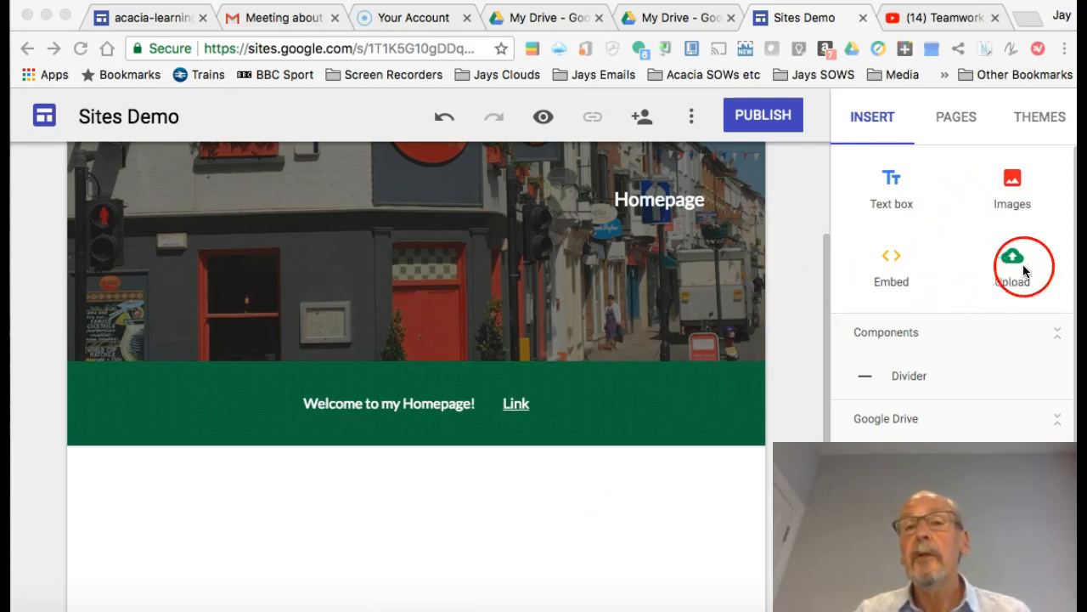
mouse_move(1016, 183)
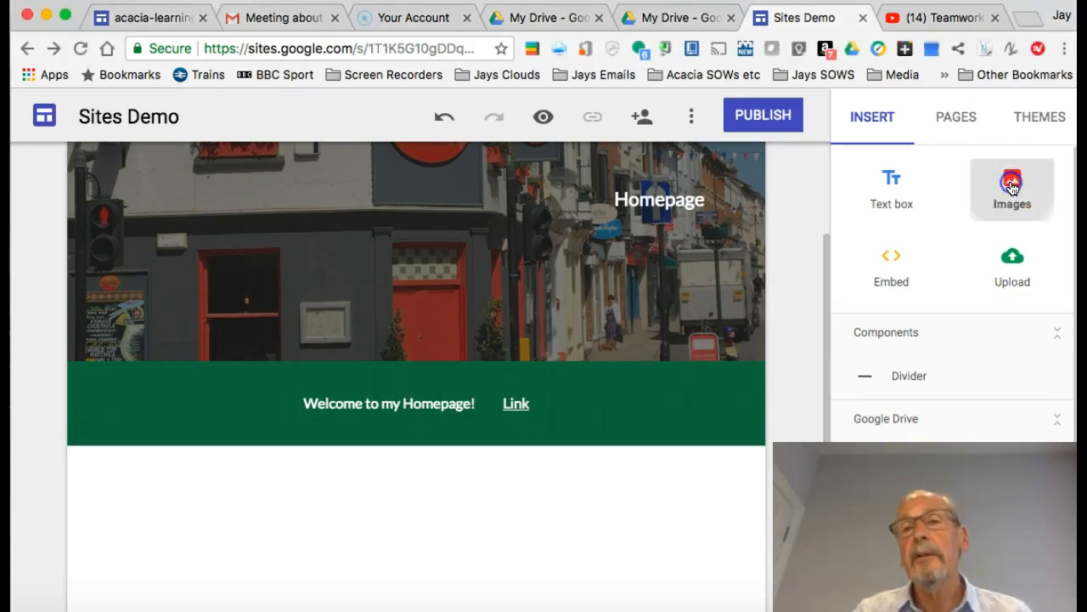
- Insert the Bruges canal photo from the Google Drive Photos folder below the welcome line
click(1012, 185)
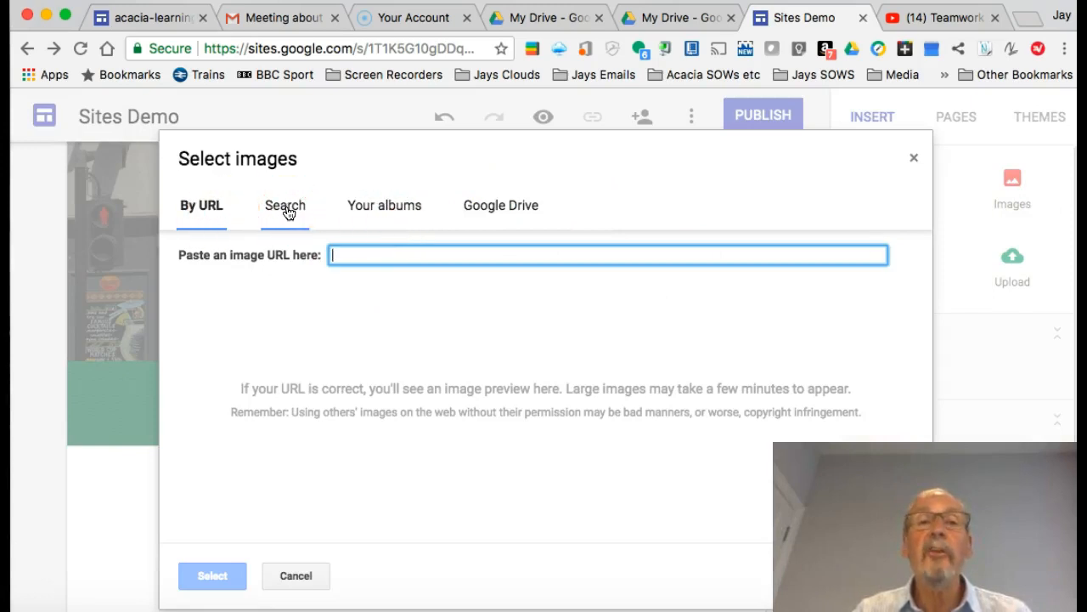
mouse_move(515, 211)
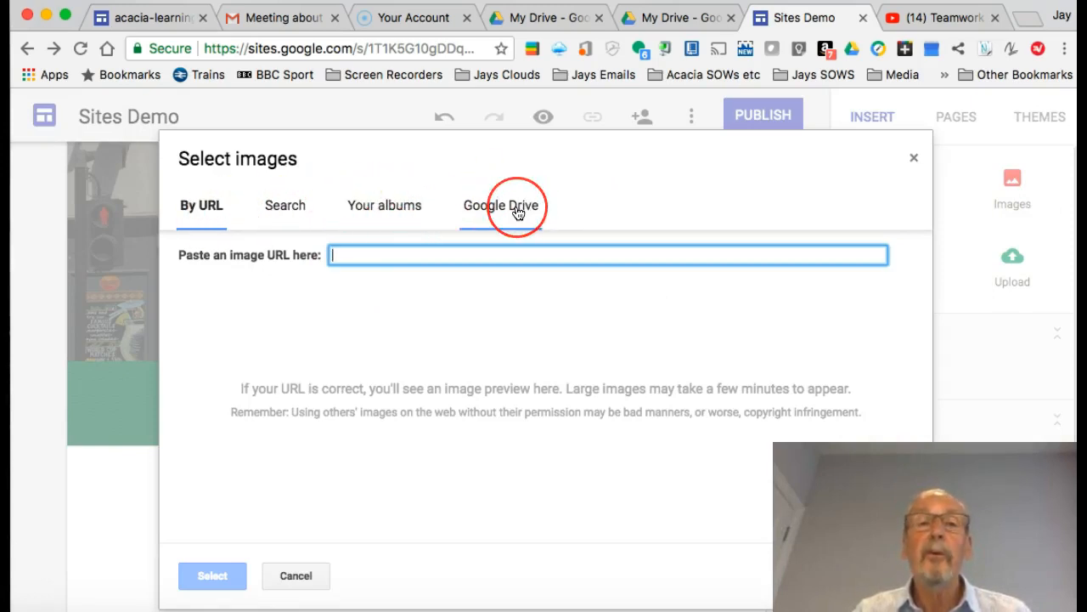
click(501, 205)
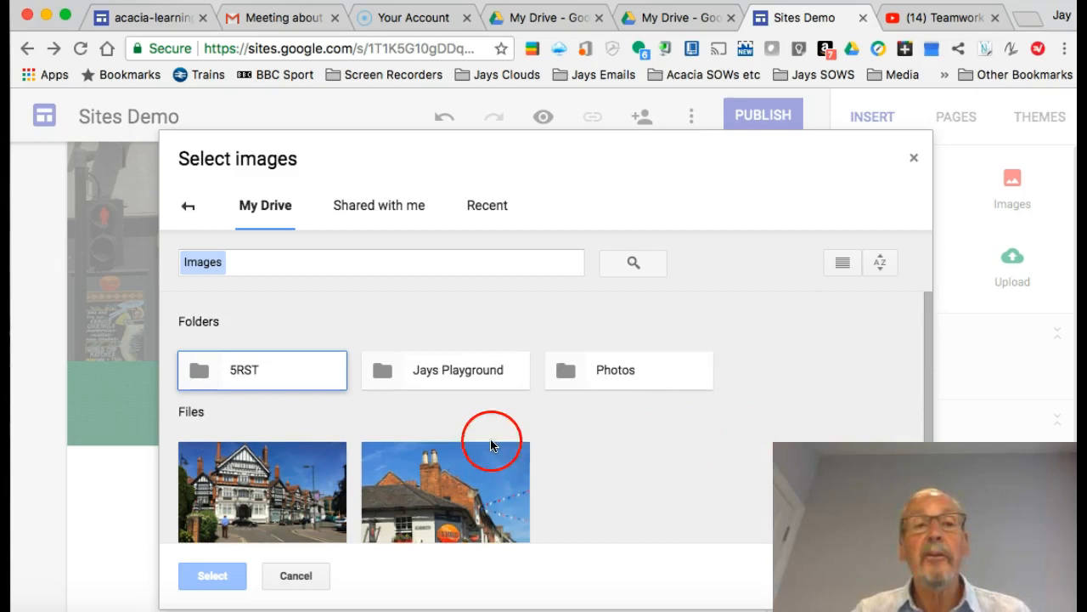
click(629, 370)
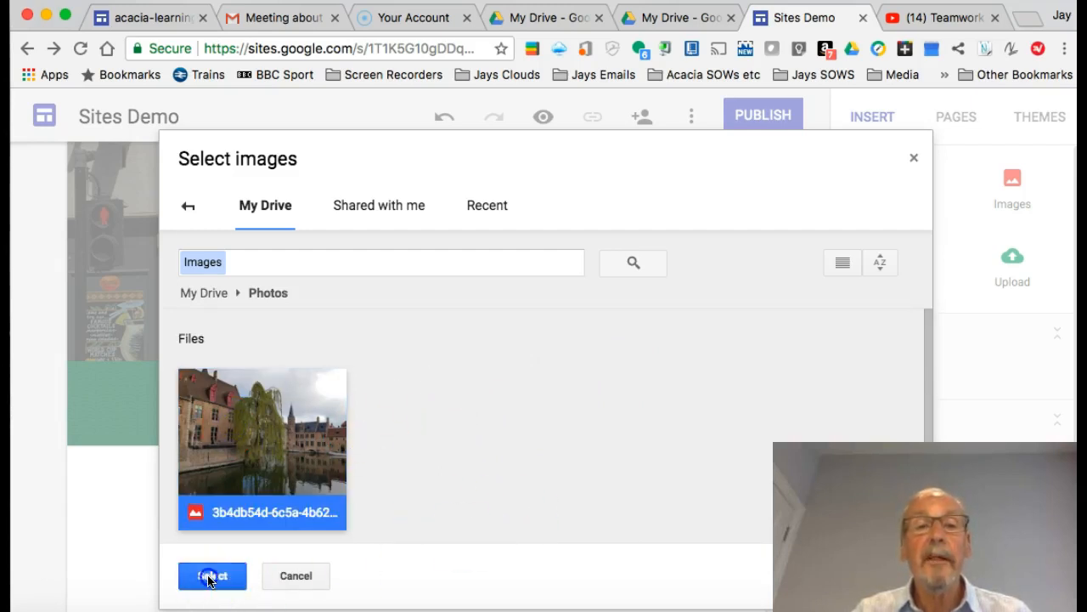
click(211, 574)
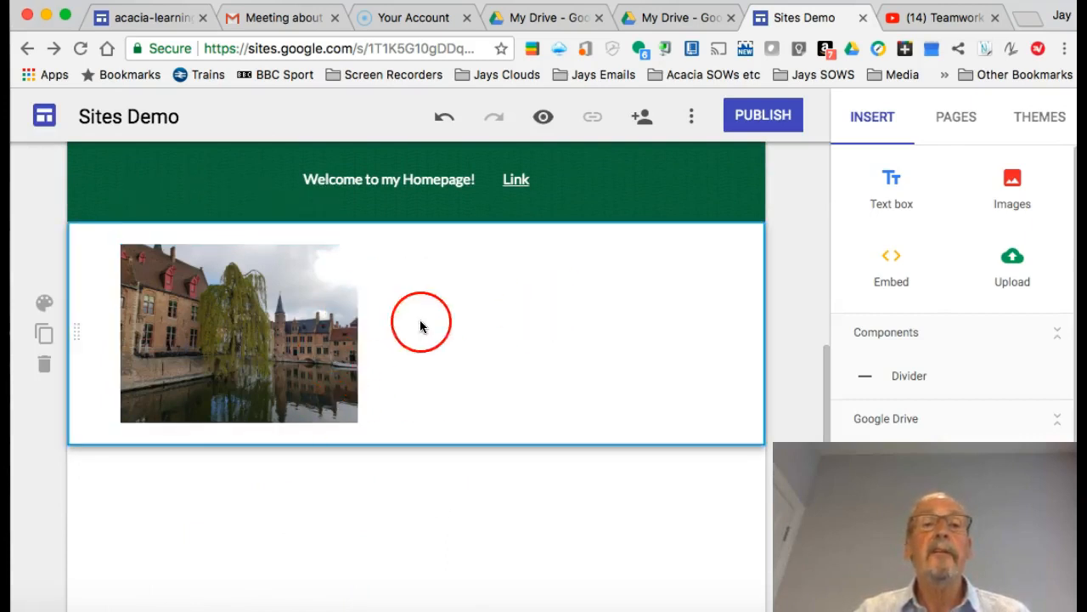
mouse_move(483, 370)
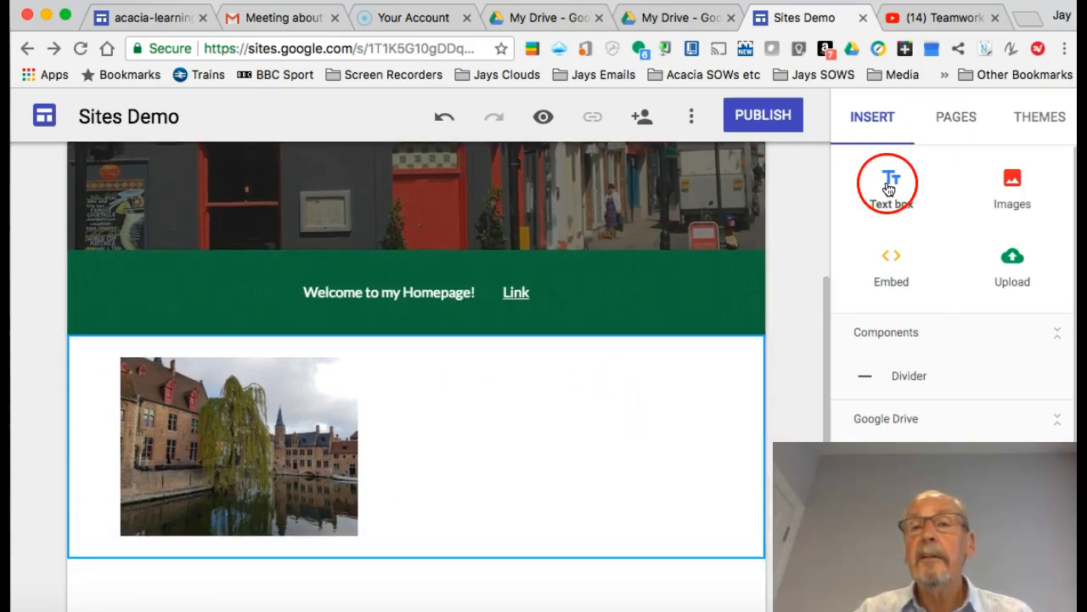
- Add a text box under the photo with the caption 'This is Bruges....'
click(890, 178)
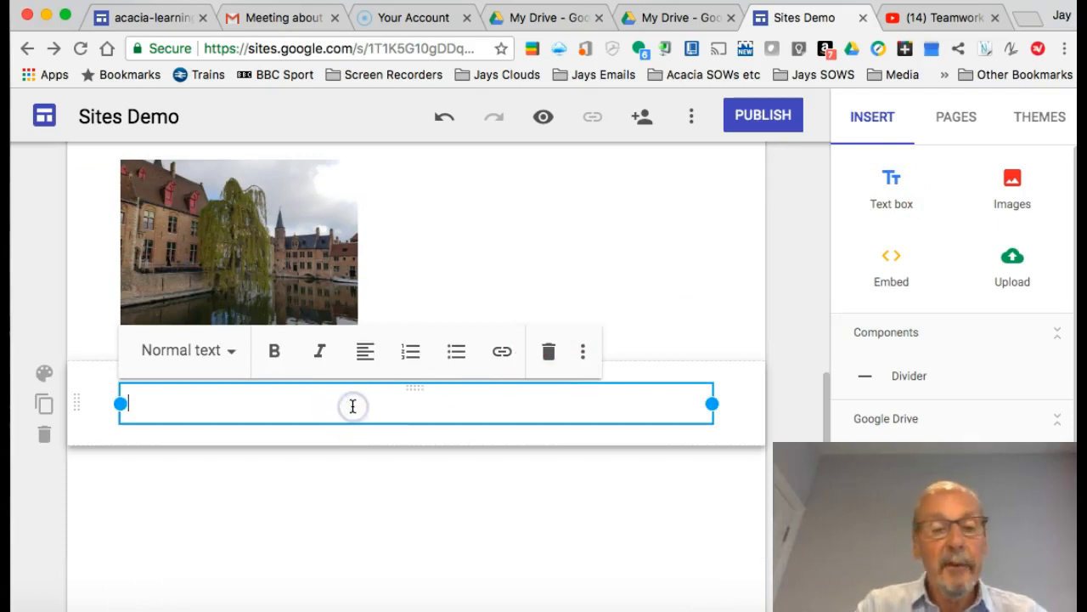
text(This is)
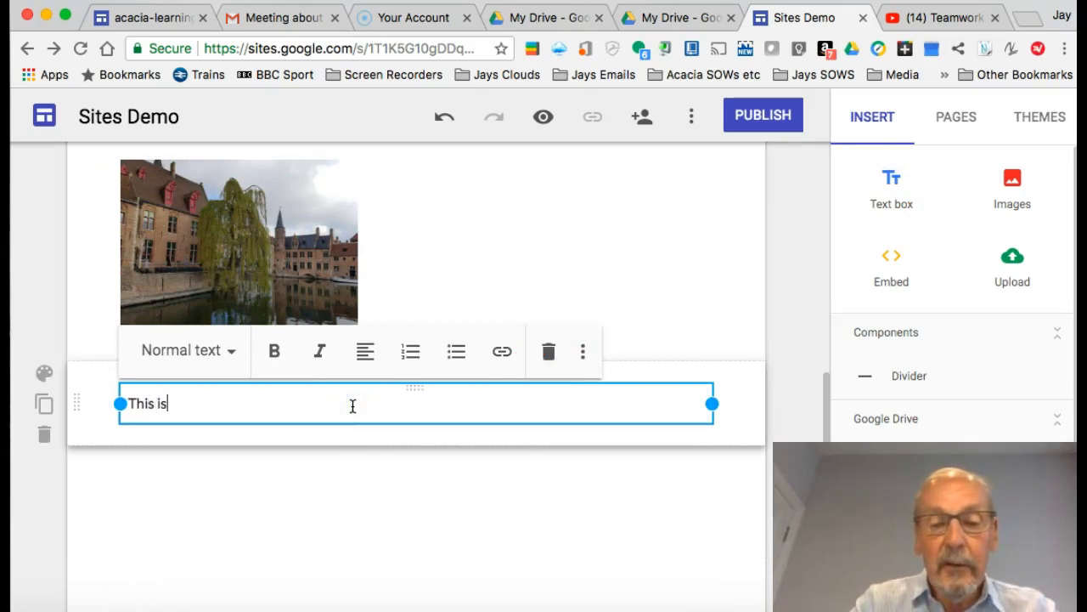
text(Bru)
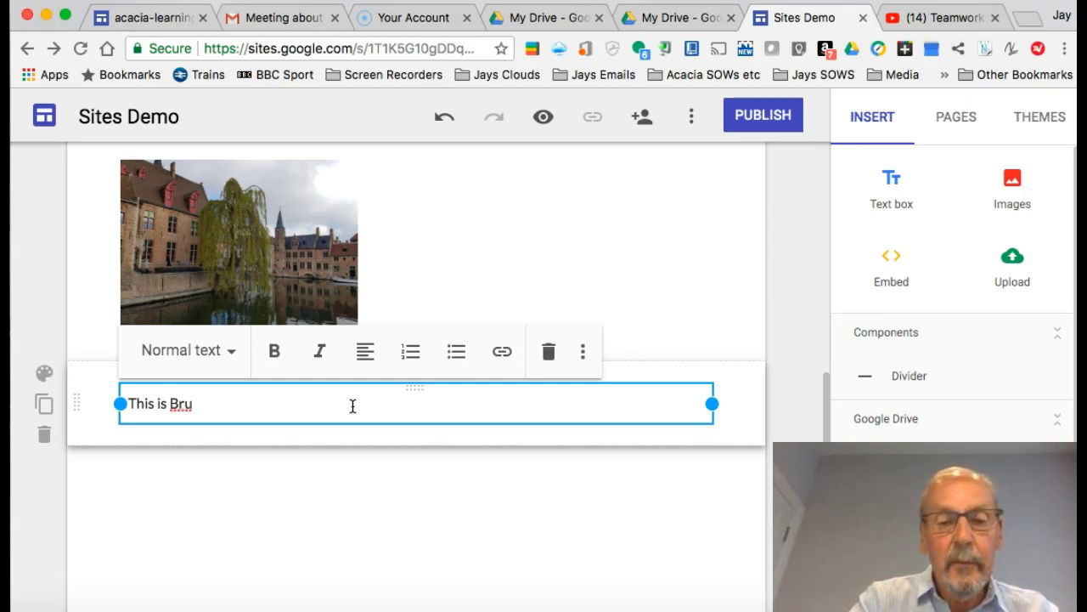
text(ges....)
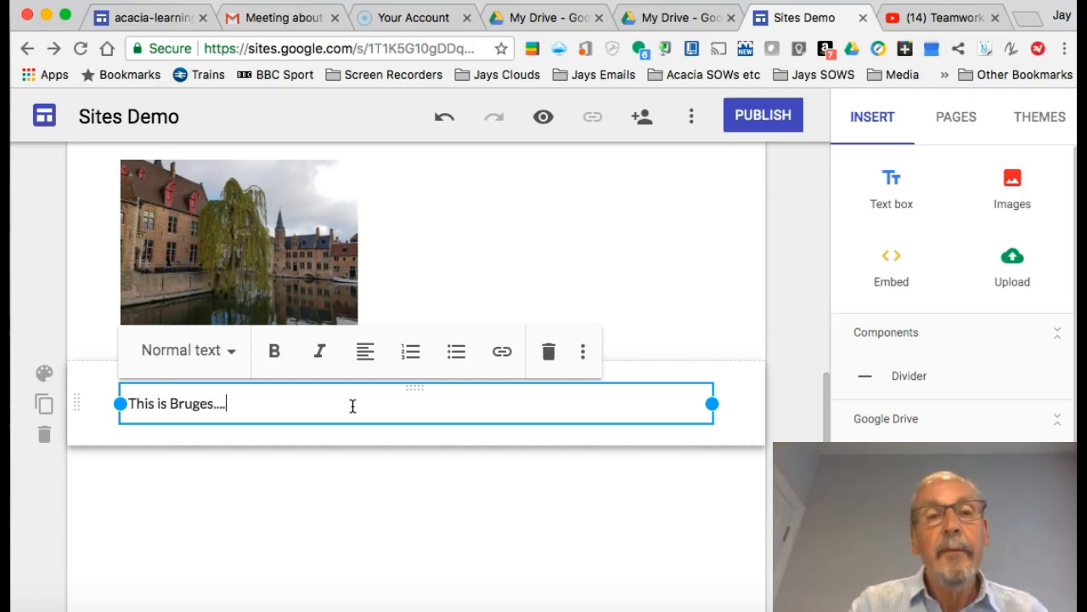
mouse_move(418, 389)
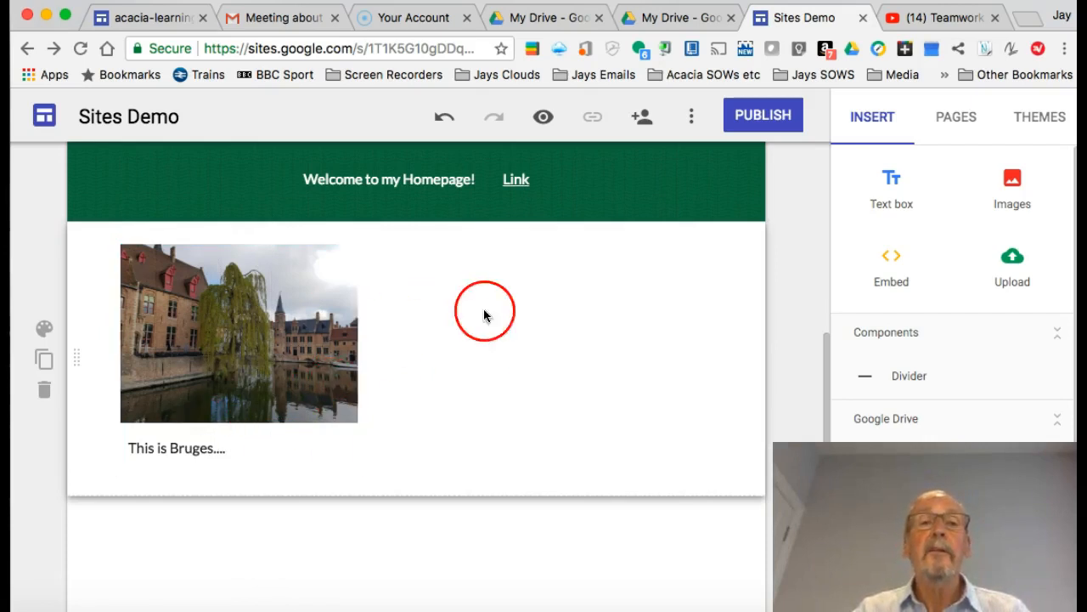
mouse_move(527, 318)
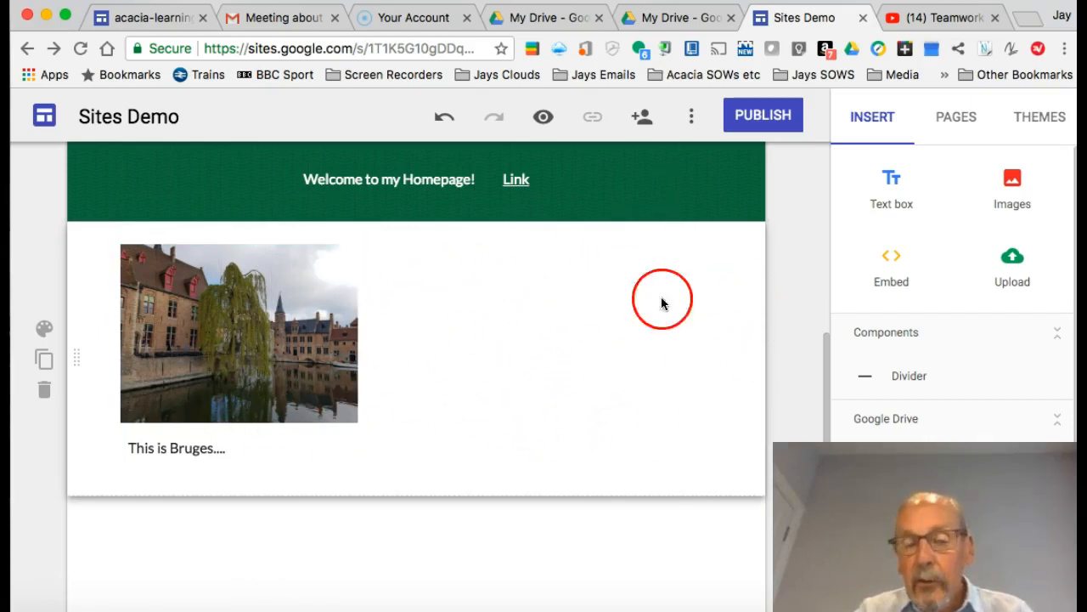
mouse_move(520, 384)
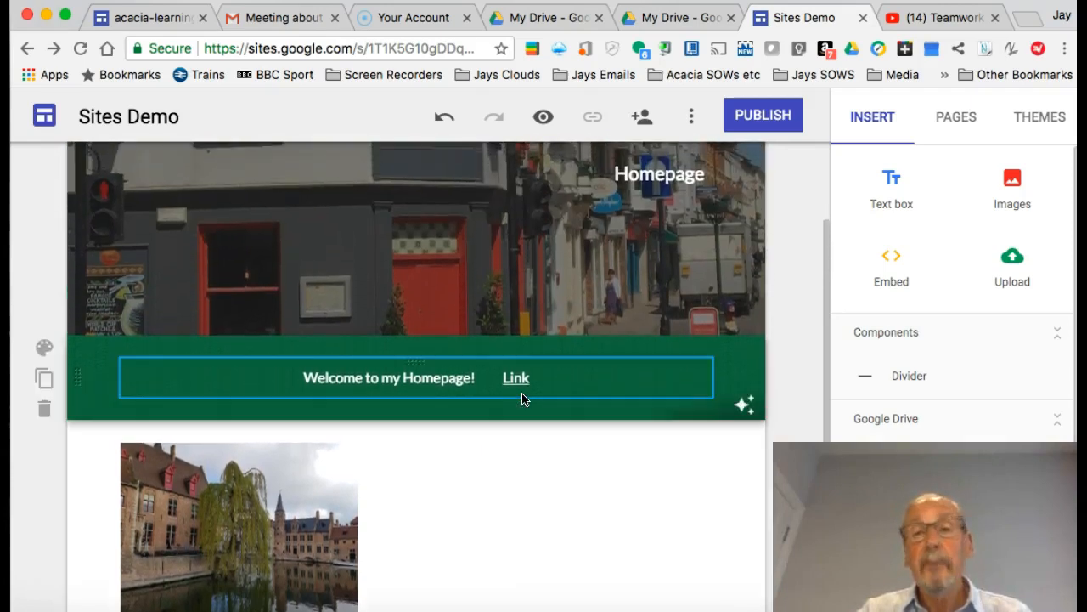
scroll(down, 3)
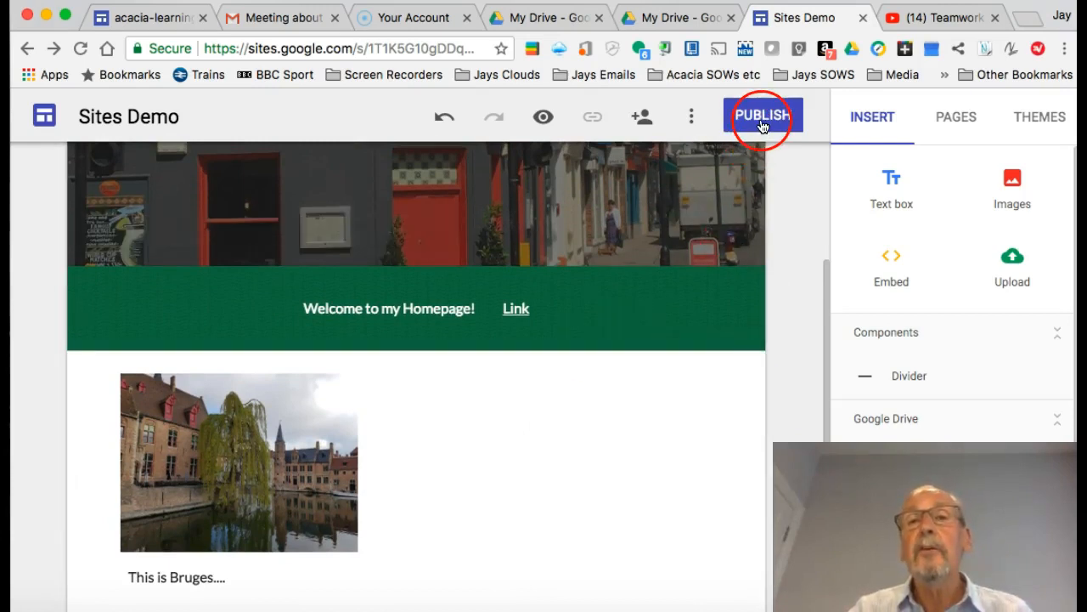
mouse_move(761, 122)
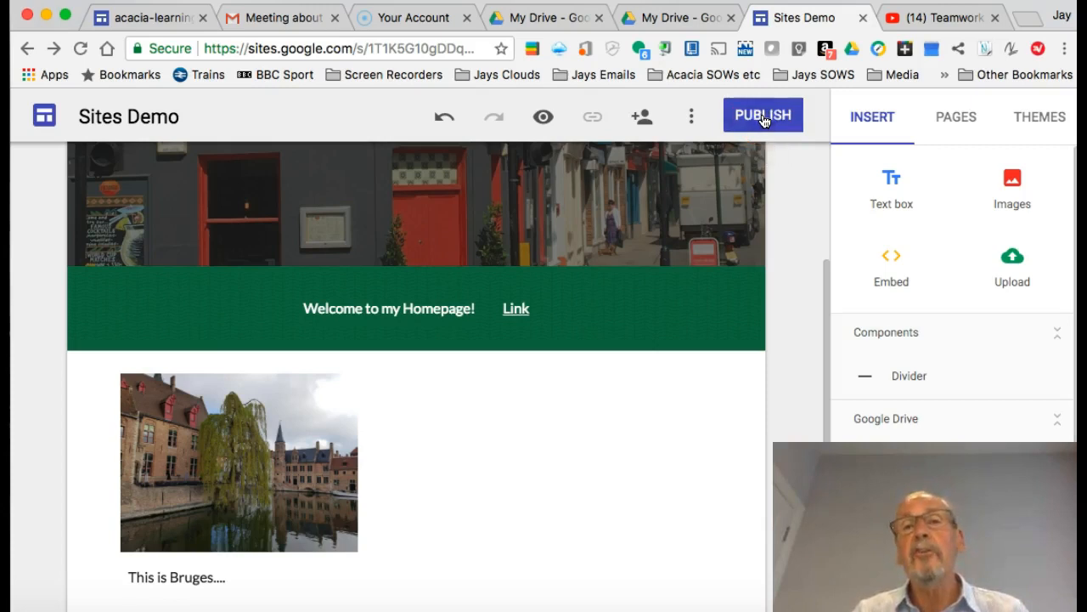
- Publish Sites Demo at the sites-demo web address and return to the editor
click(763, 116)
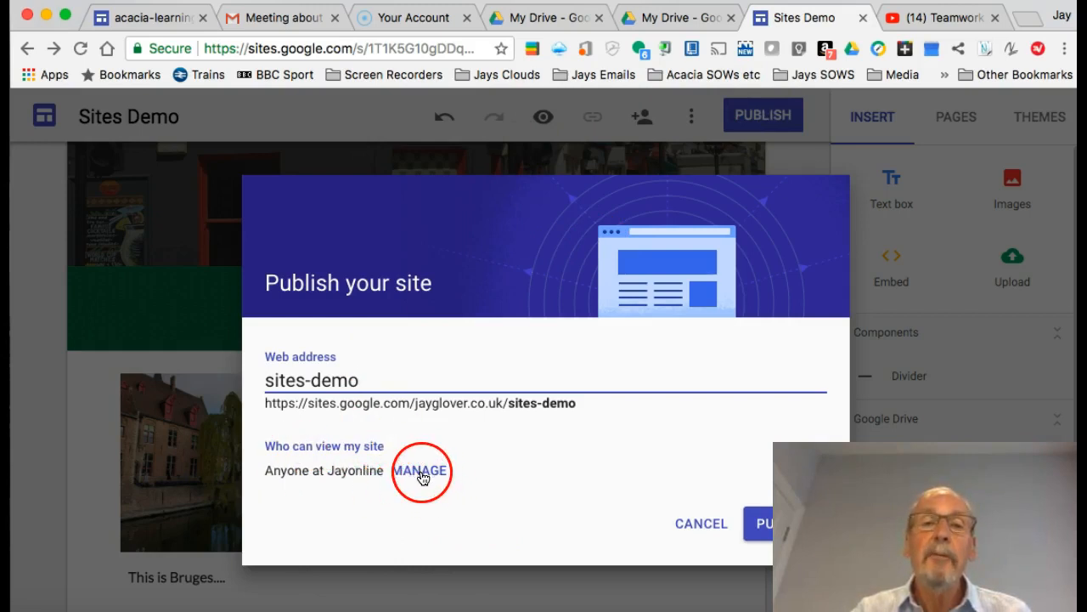
mouse_move(615, 438)
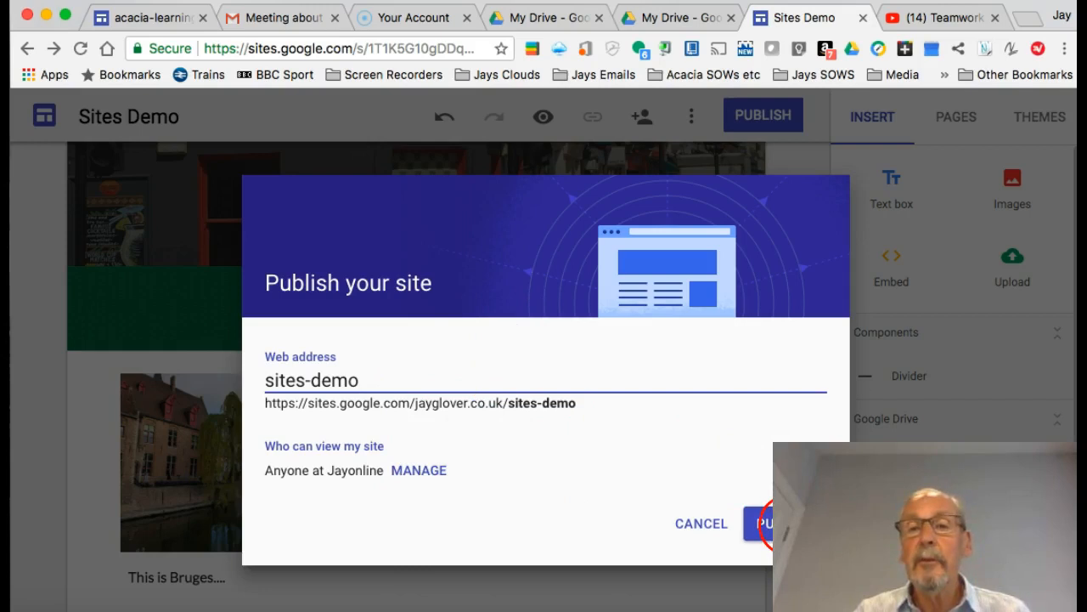
click(772, 524)
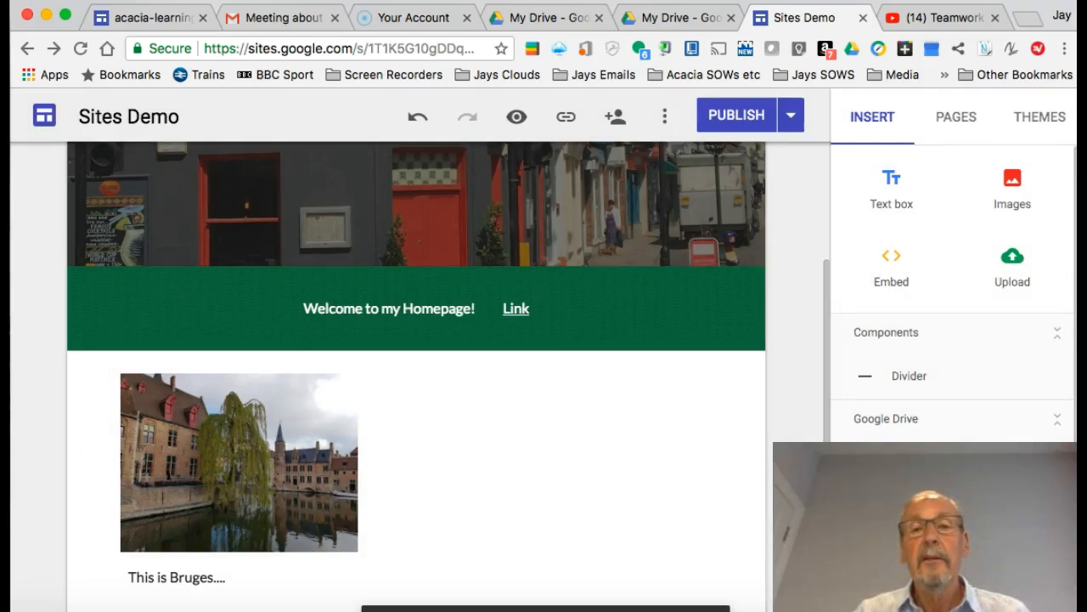
click(652, 435)
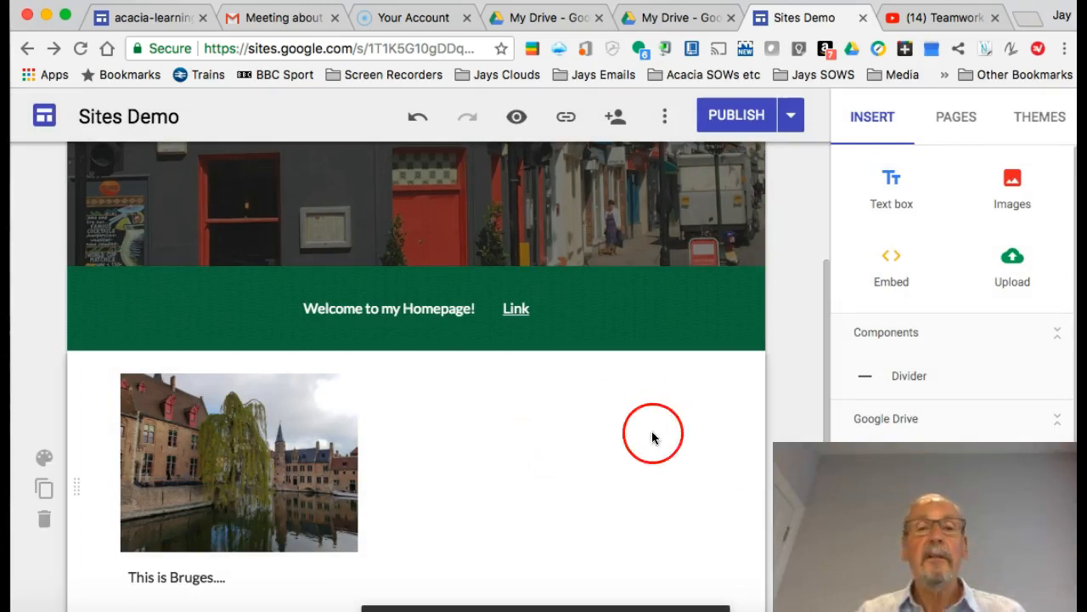
click(741, 248)
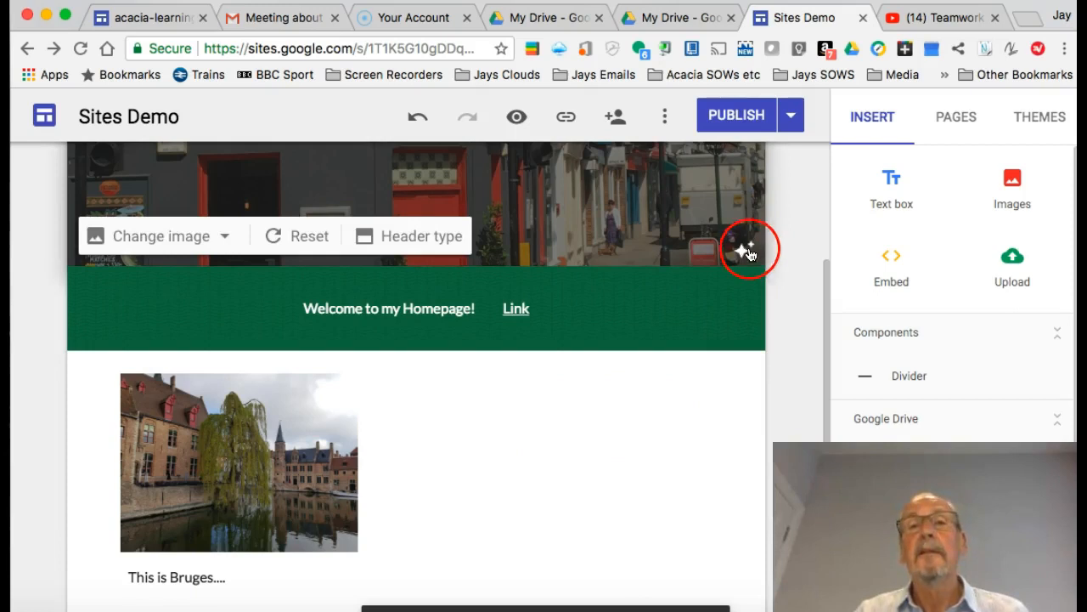
click(736, 115)
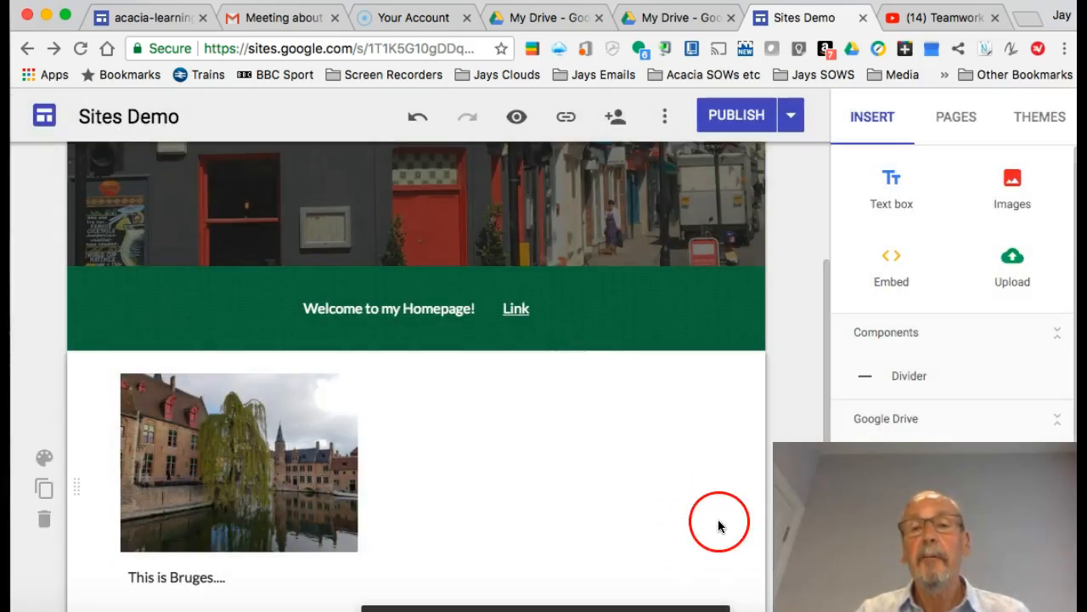
scroll(down, 3)
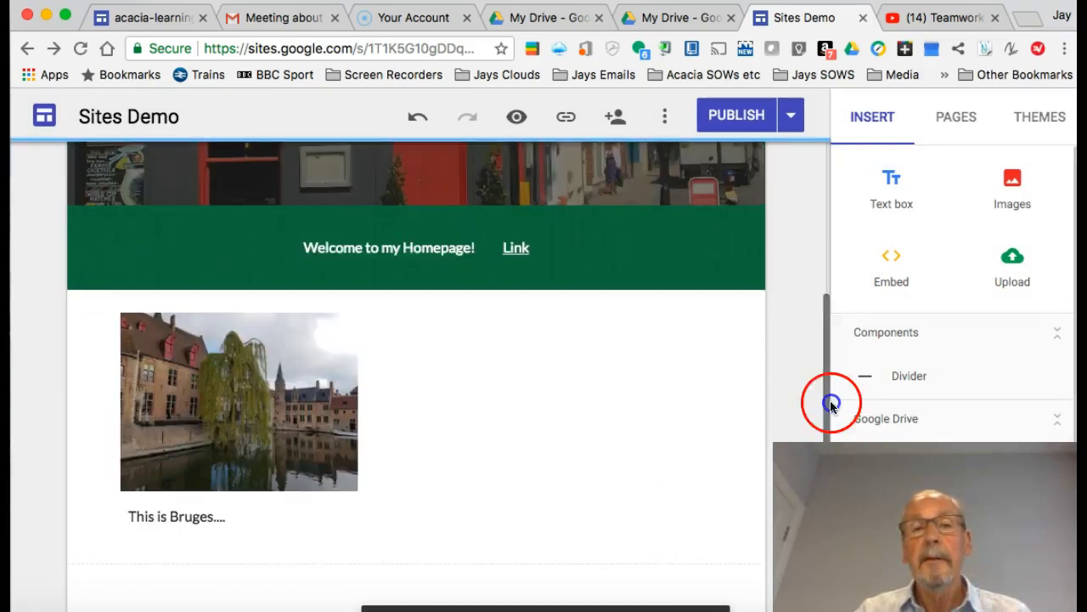
- Use View published site from the Publish dropdown to open the live site in a new tab
click(736, 116)
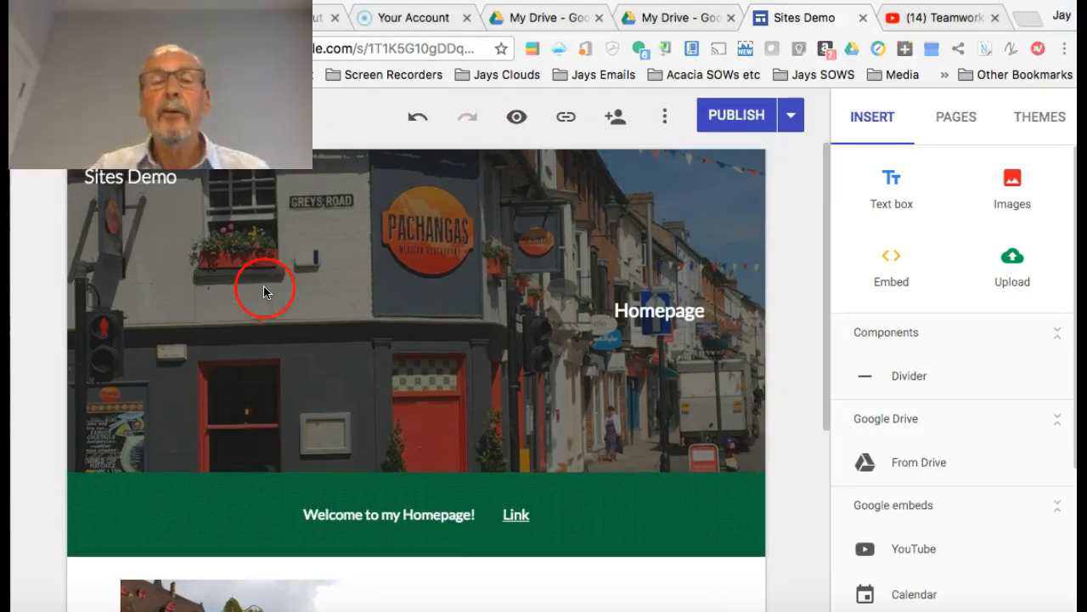
mouse_move(551, 296)
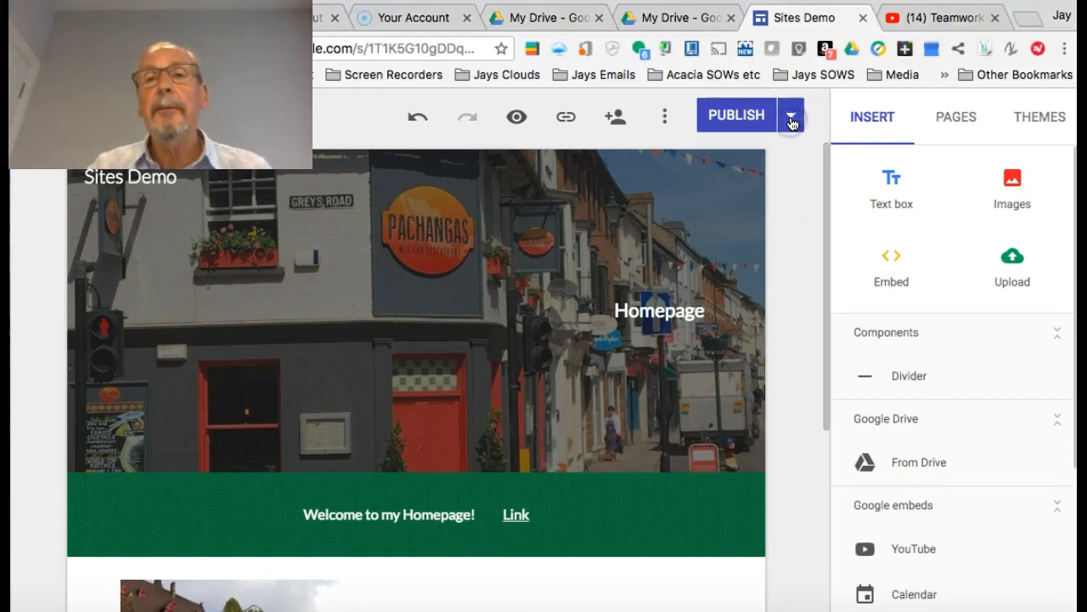
click(792, 116)
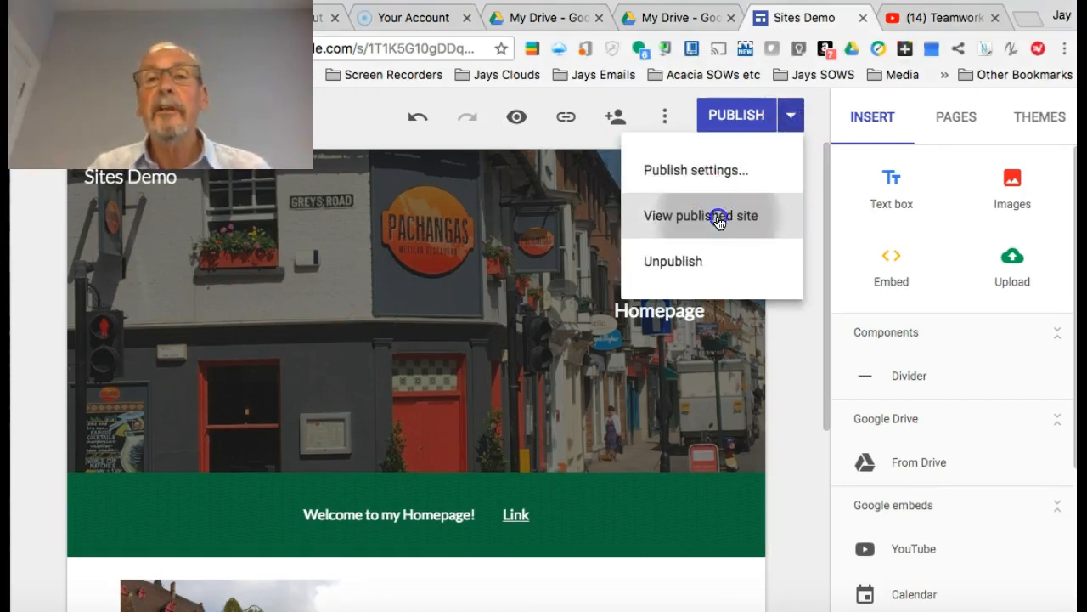
click(700, 216)
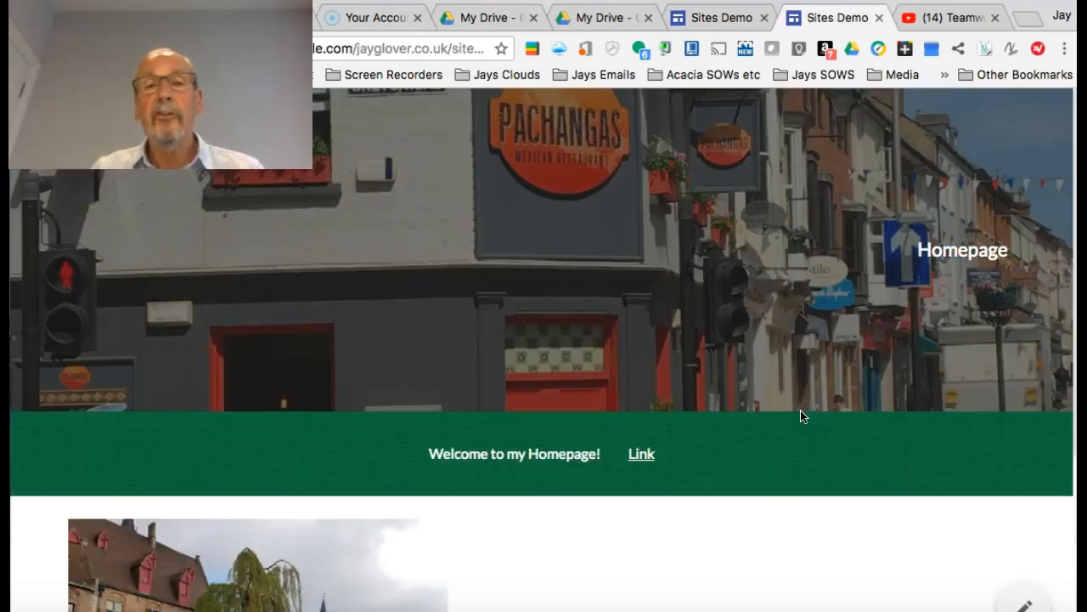
- Follow the welcome Link to BBC Weather, then close that tab to return to the published site
scroll(down, 3)
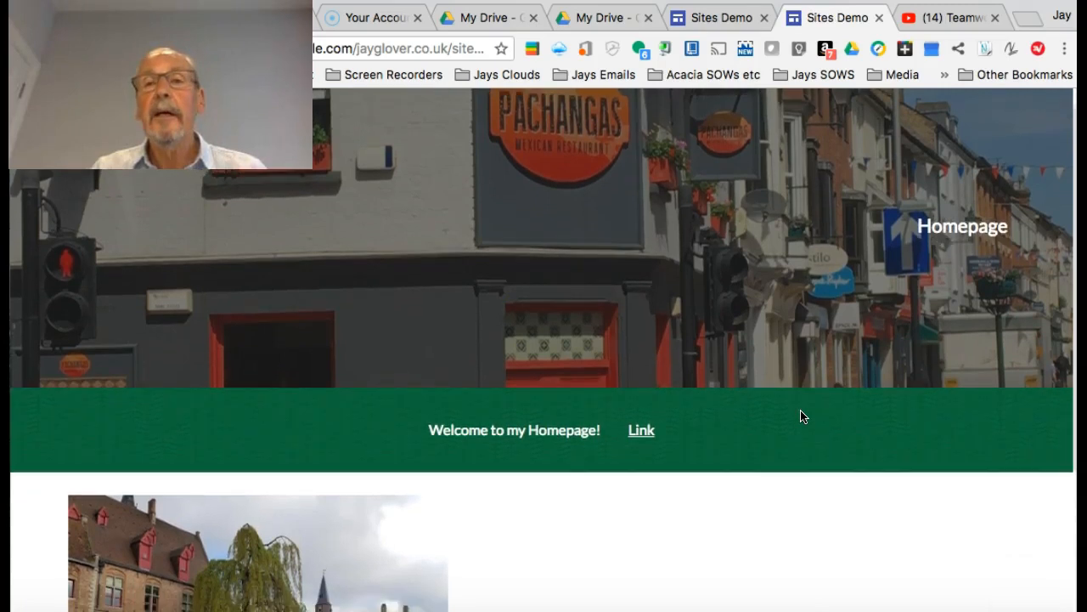
scroll(down, 3)
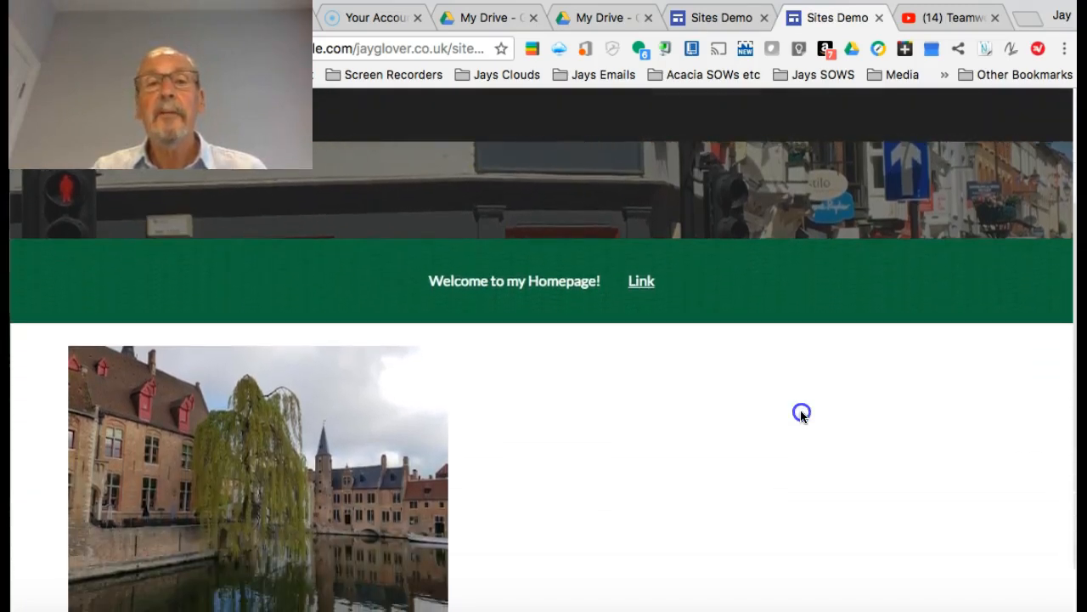
click(641, 280)
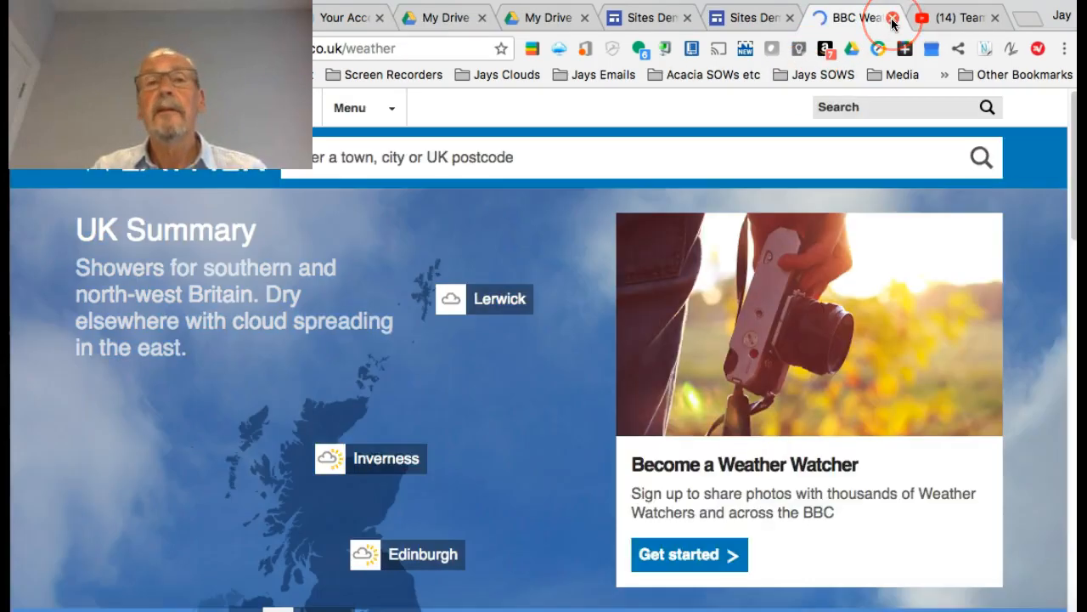
click(894, 20)
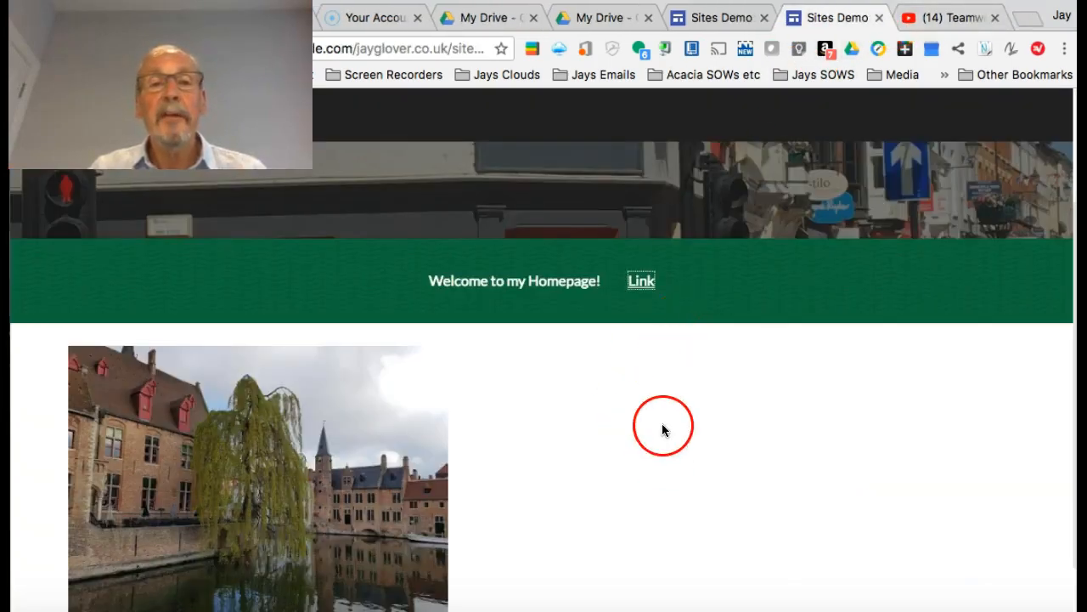
scroll(down, 3)
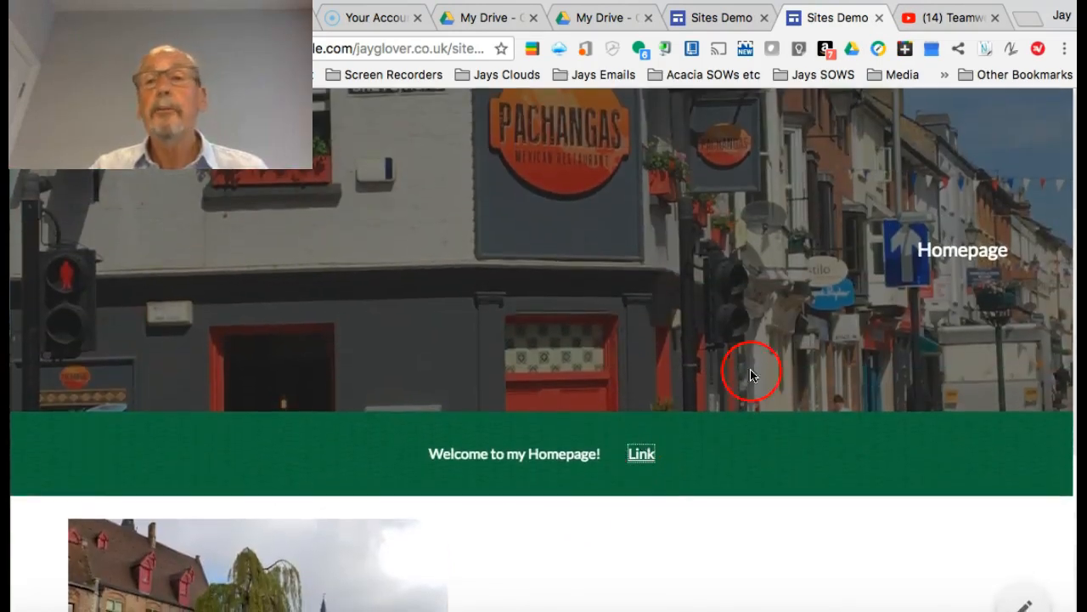
mouse_move(824, 77)
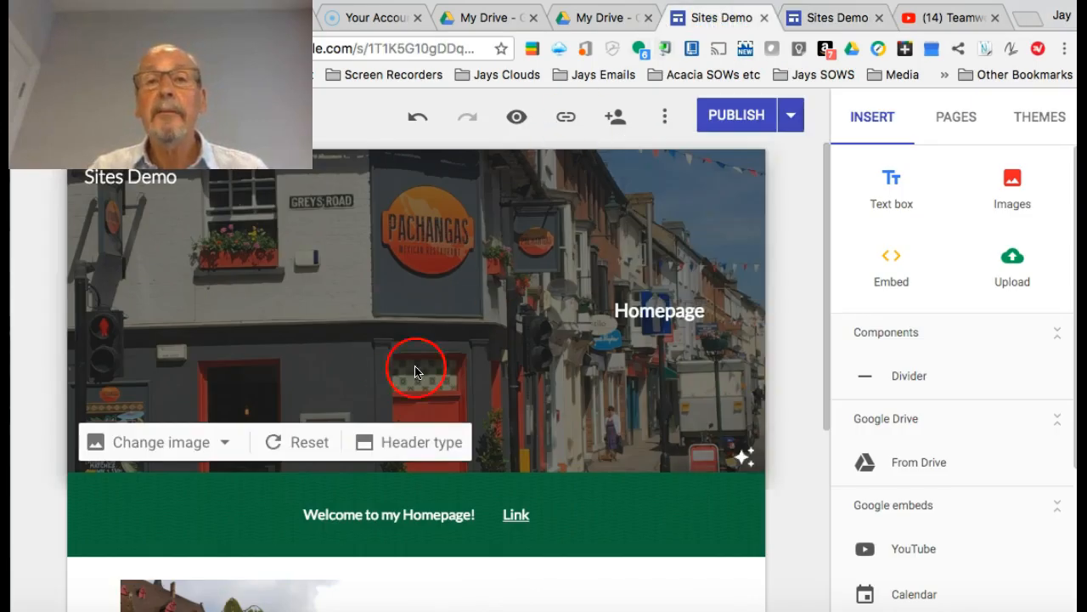
mouse_move(438, 263)
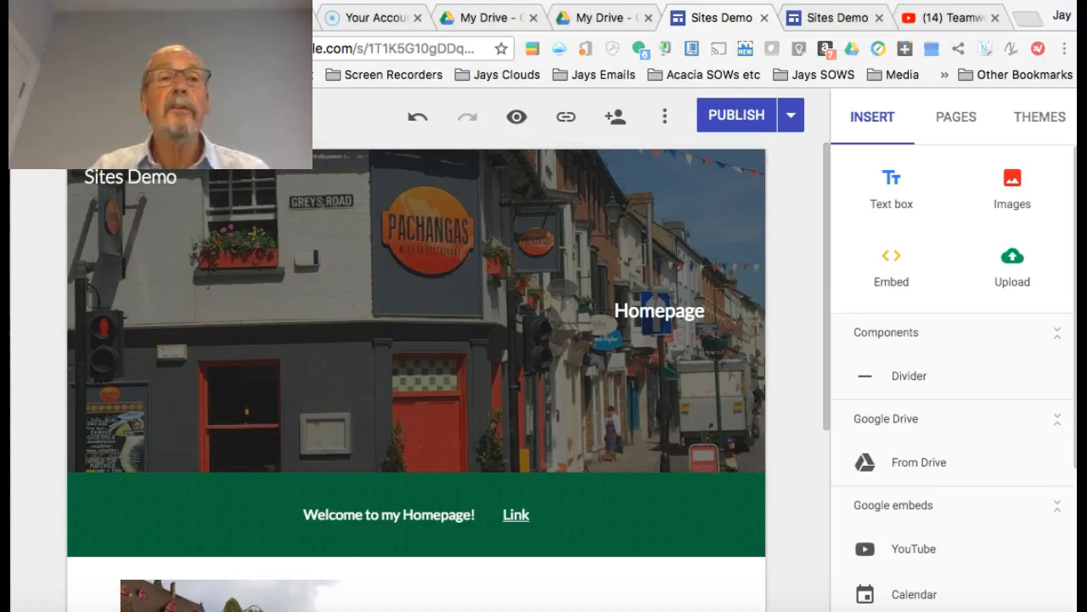
- Deselect the header banner in the editor and scroll down to the Bruges photo section
click(740, 429)
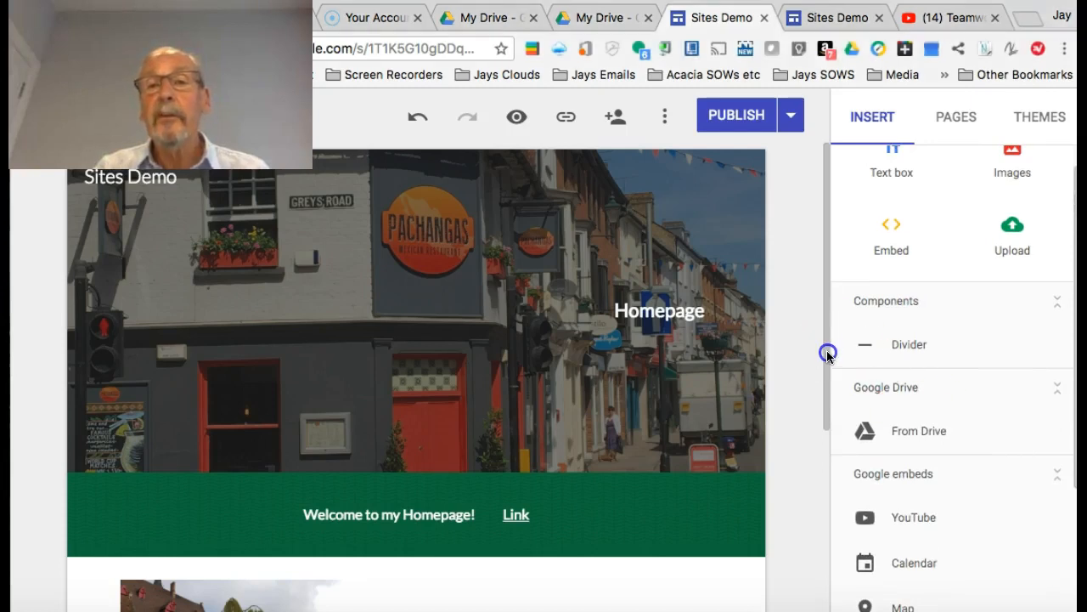
scroll(down, 3)
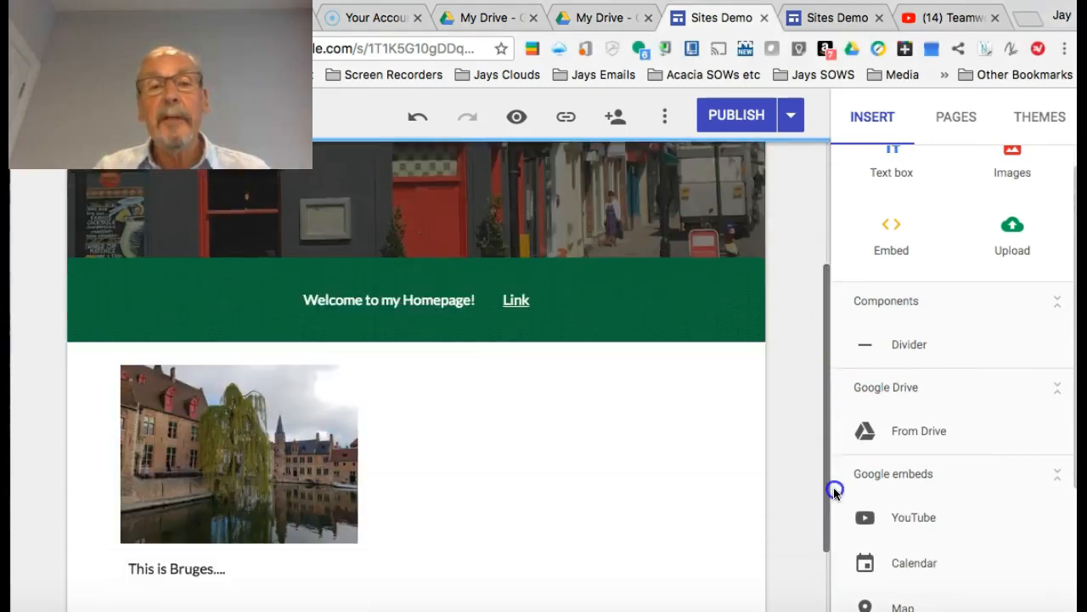
scroll(down, 3)
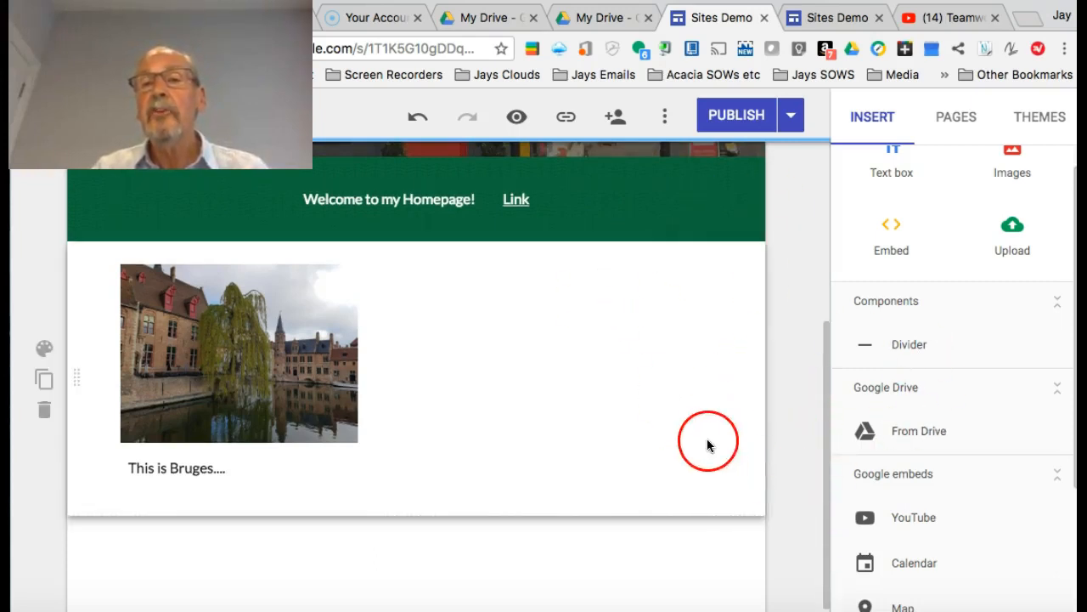
mouse_move(844, 309)
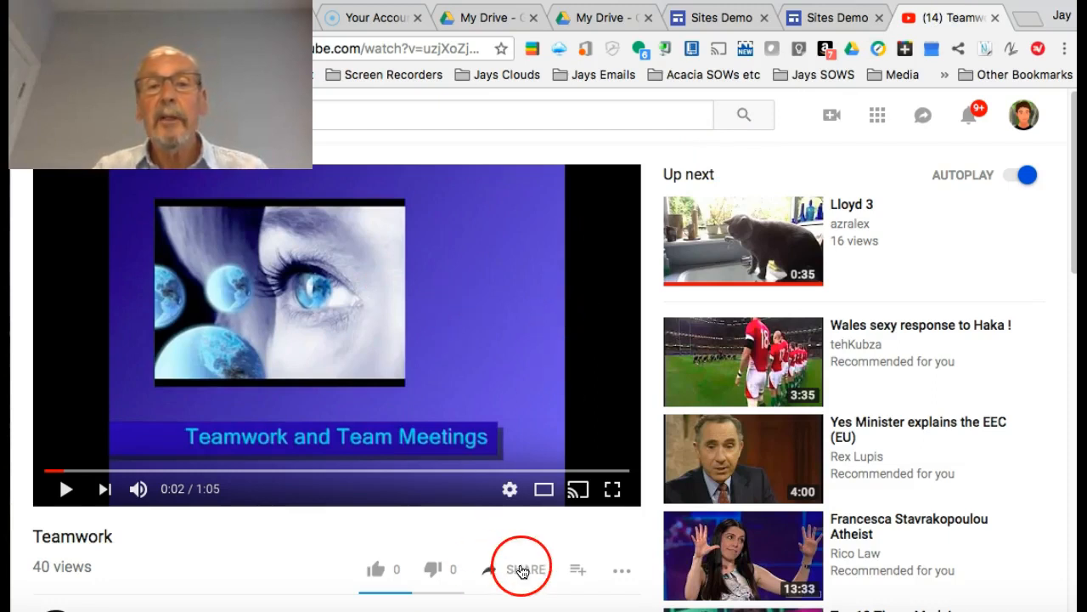
- Copy the Teamwork video's share link on YouTube and switch back to the Sites editor
click(524, 569)
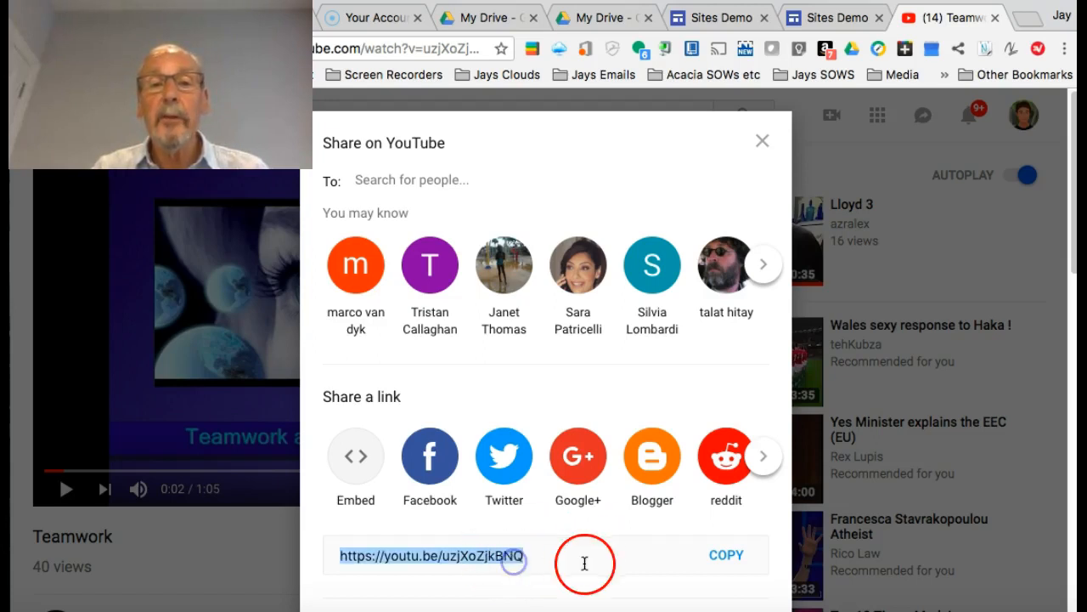
mouse_move(644, 554)
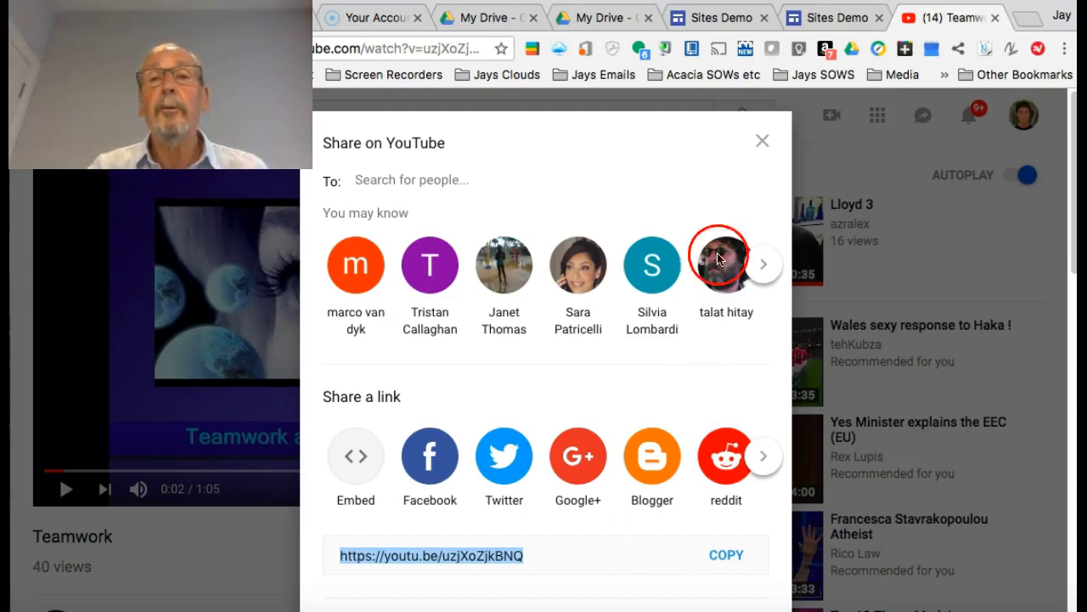
click(761, 140)
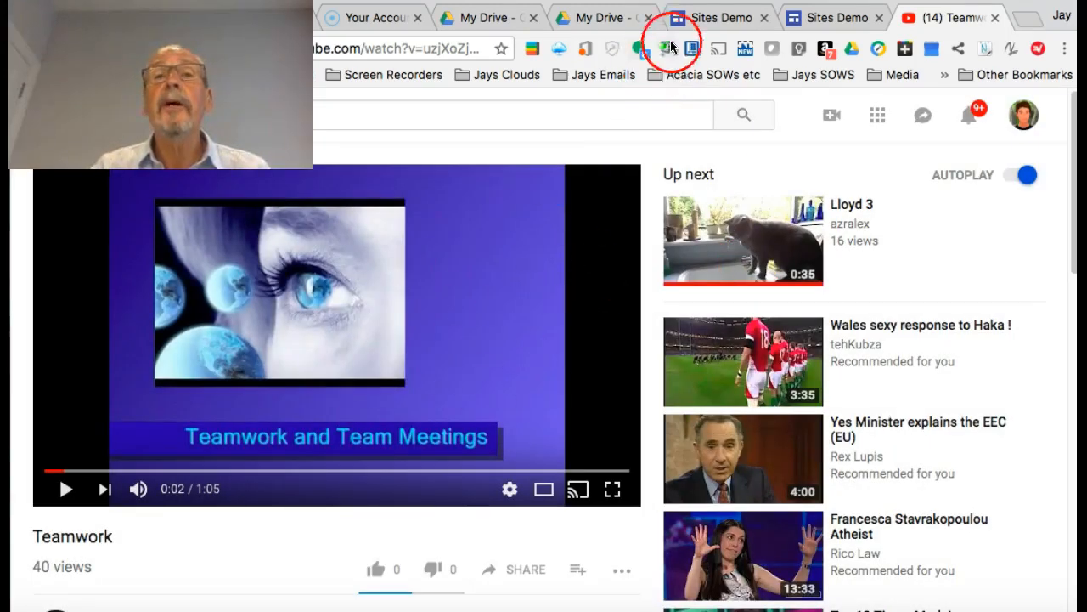
click(712, 19)
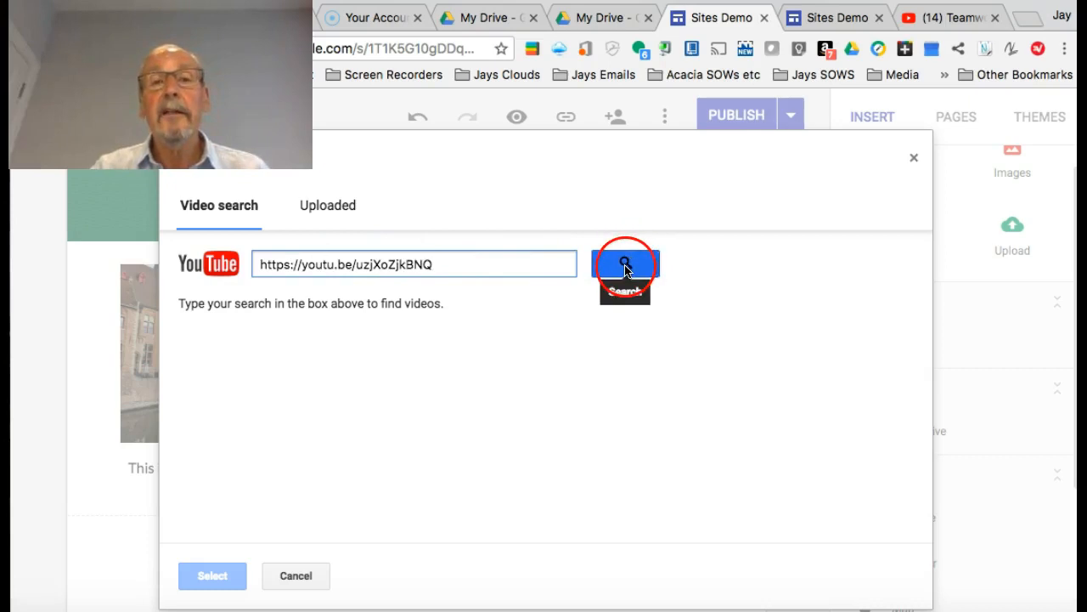
- Embed the Teamwork YouTube video beside the Bruges photo and preview the homepage
click(625, 262)
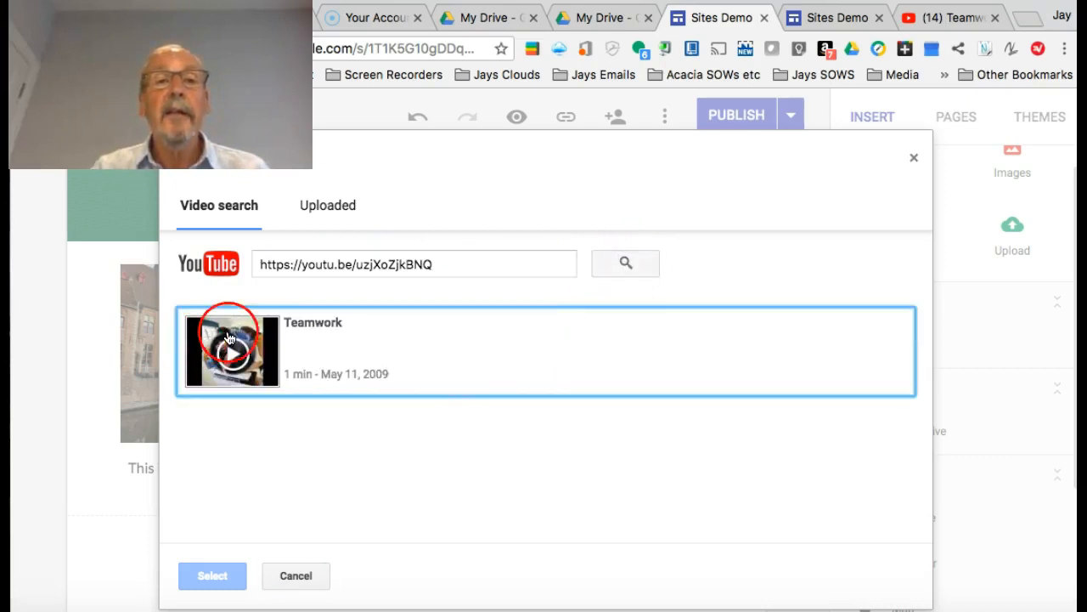
click(231, 350)
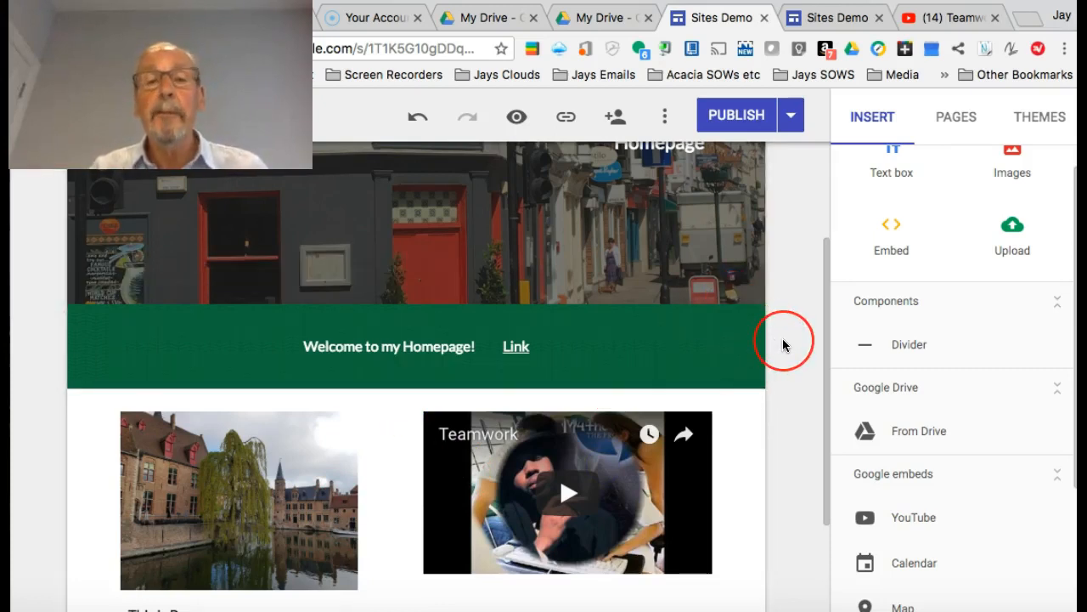
click(703, 234)
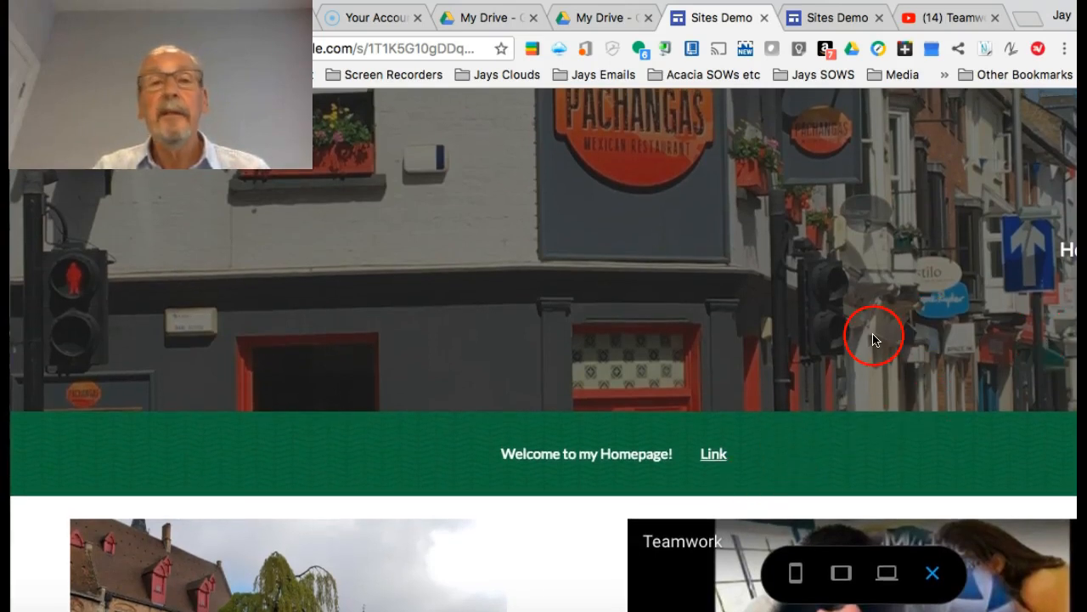
mouse_move(790, 545)
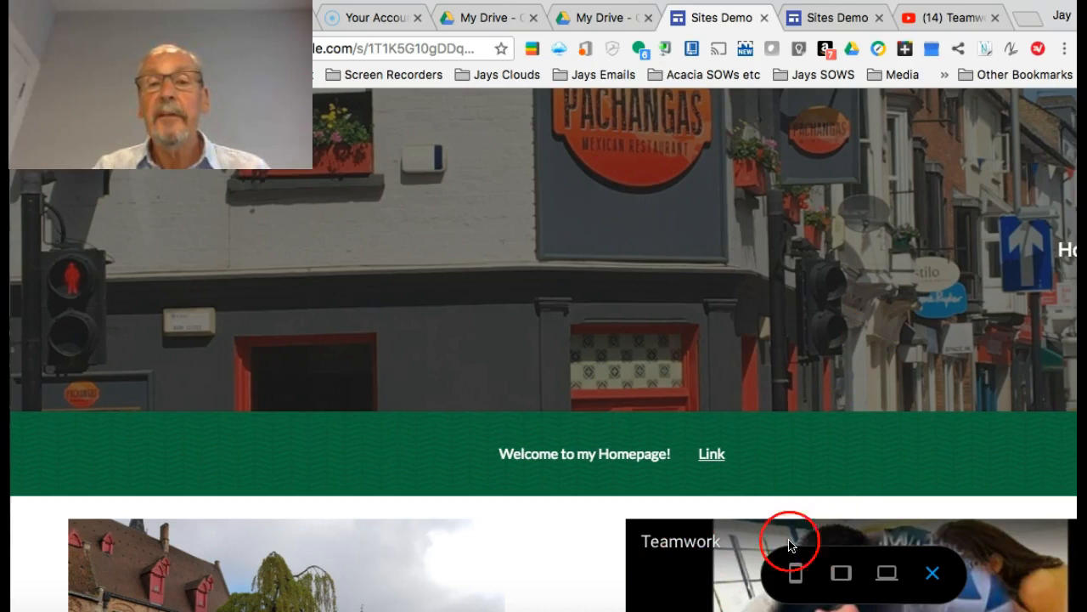
mouse_move(722, 363)
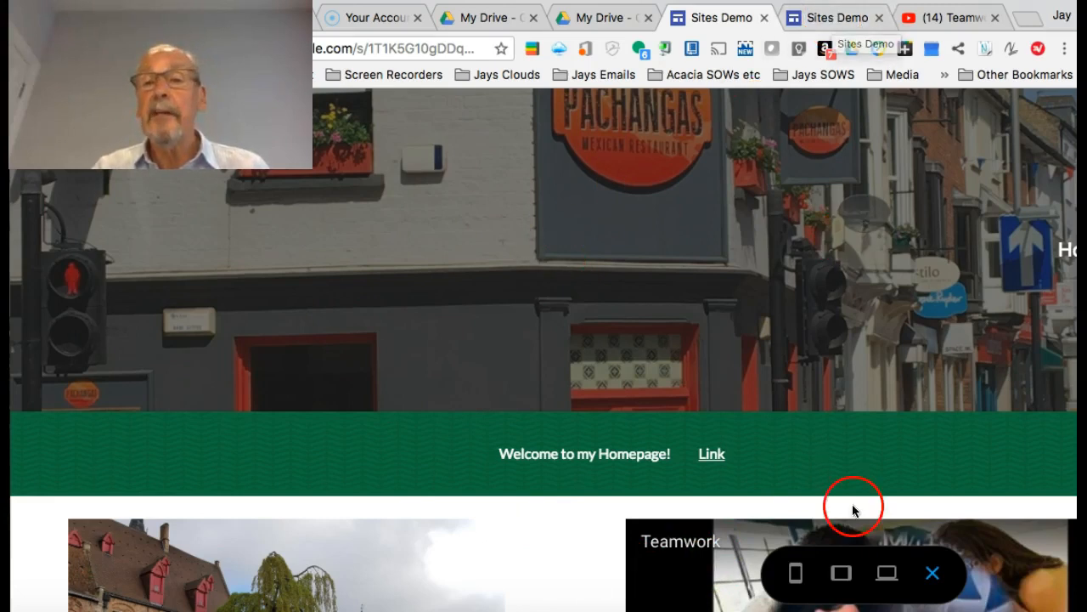
click(795, 573)
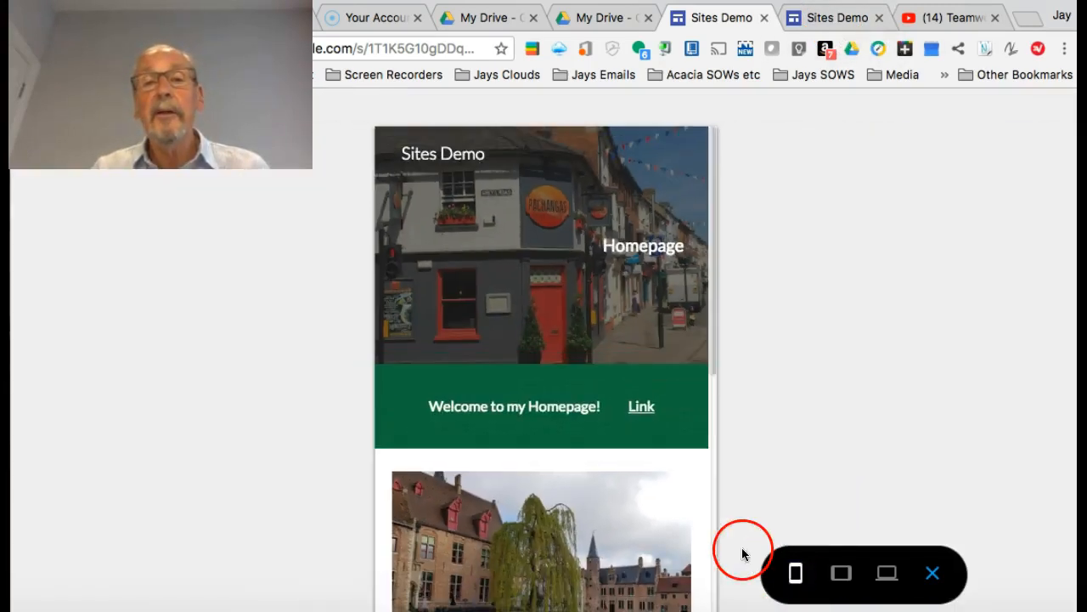
mouse_move(714, 277)
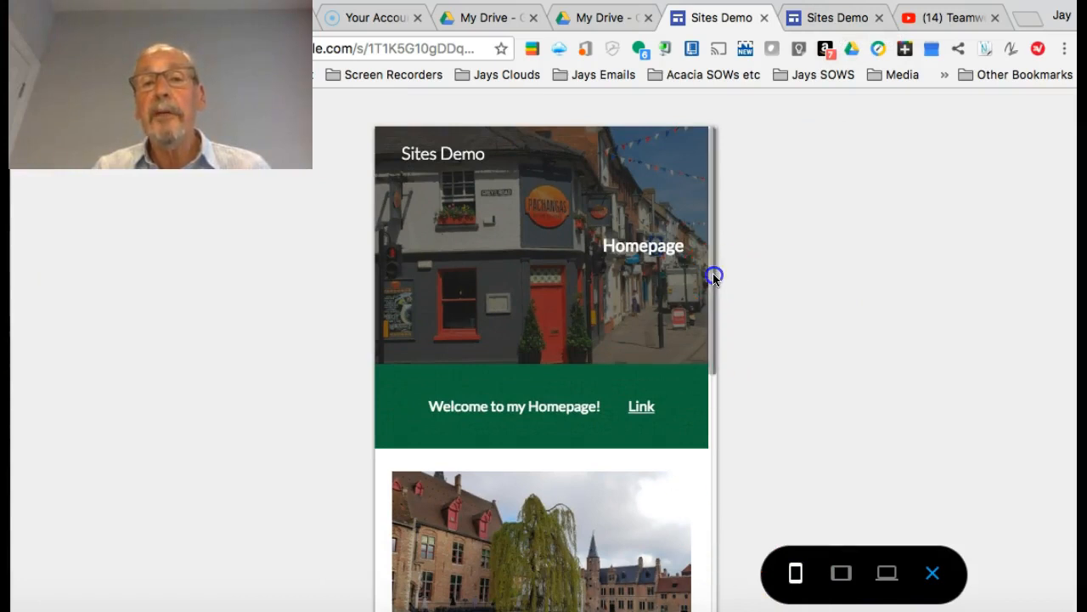
scroll(down, 3)
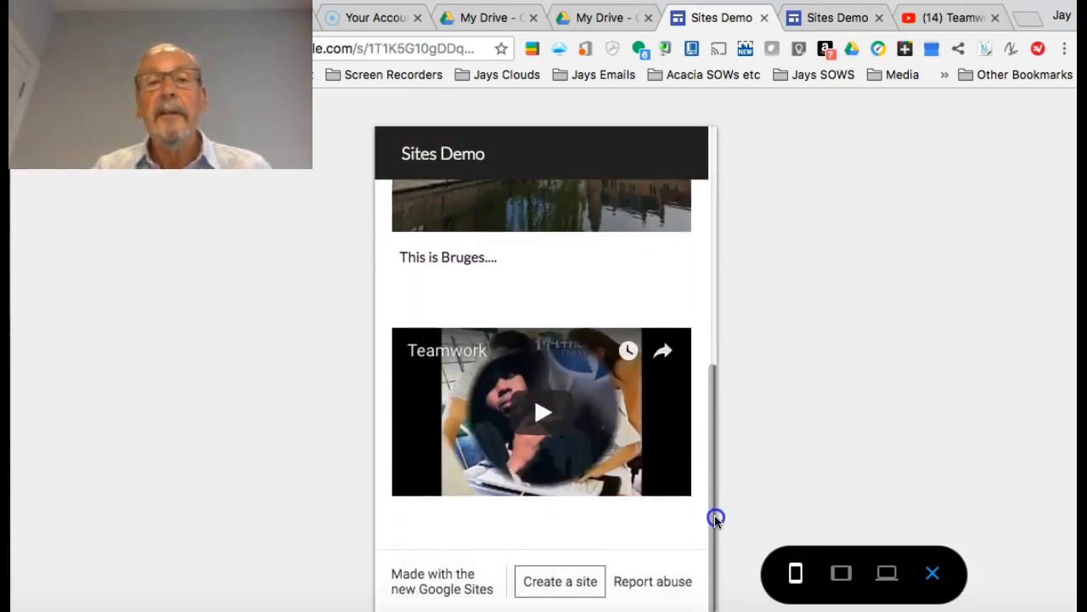
click(542, 411)
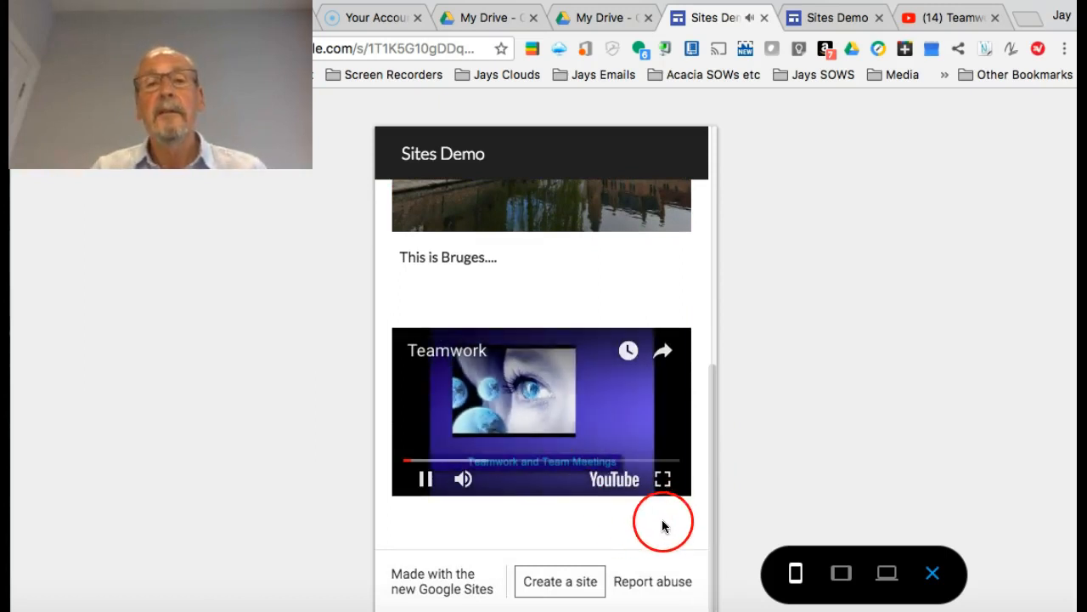
mouse_move(498, 470)
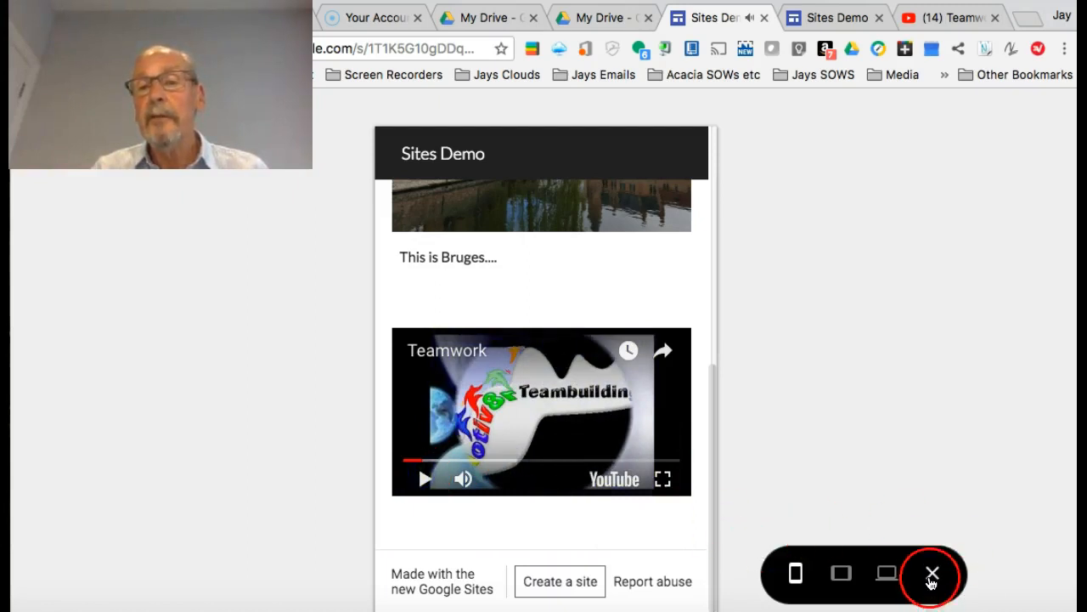
click(933, 573)
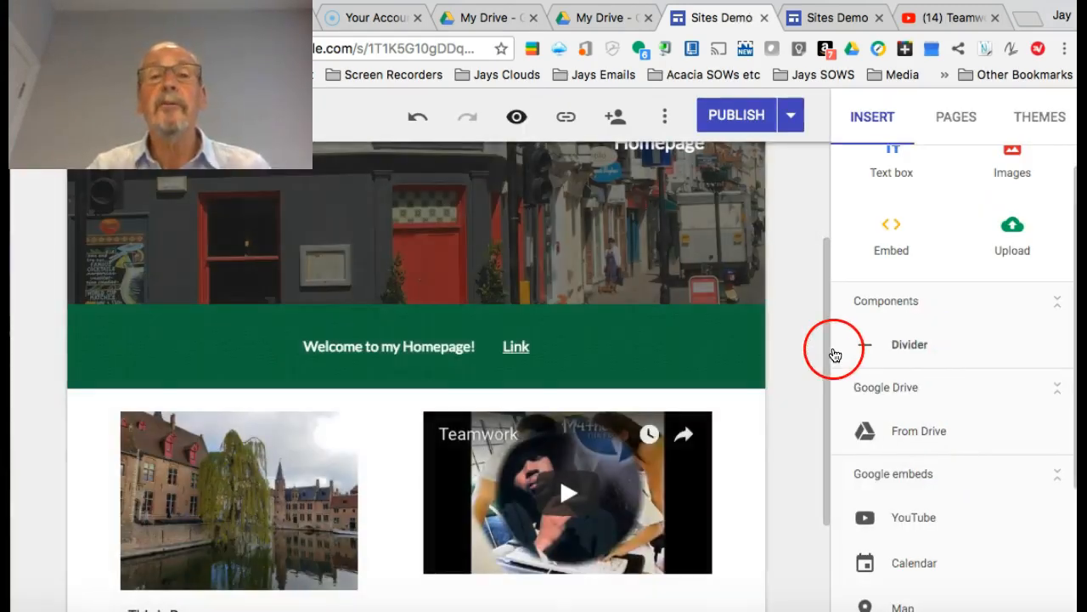
- Insert the shared Demo 5RST Student Notepad document from Drive's Shared with me list
scroll(down, 3)
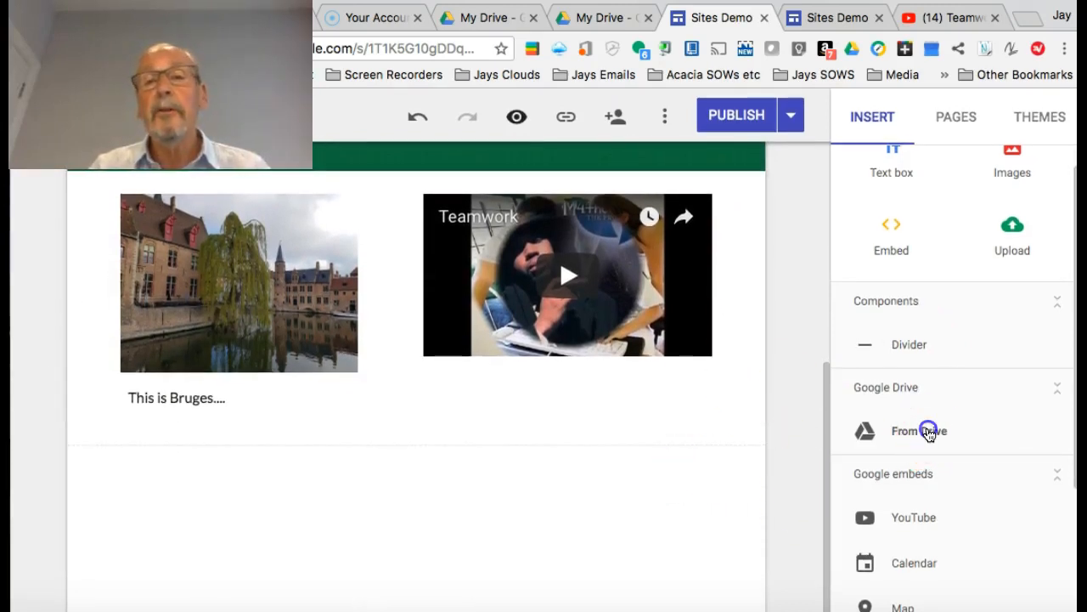
click(927, 432)
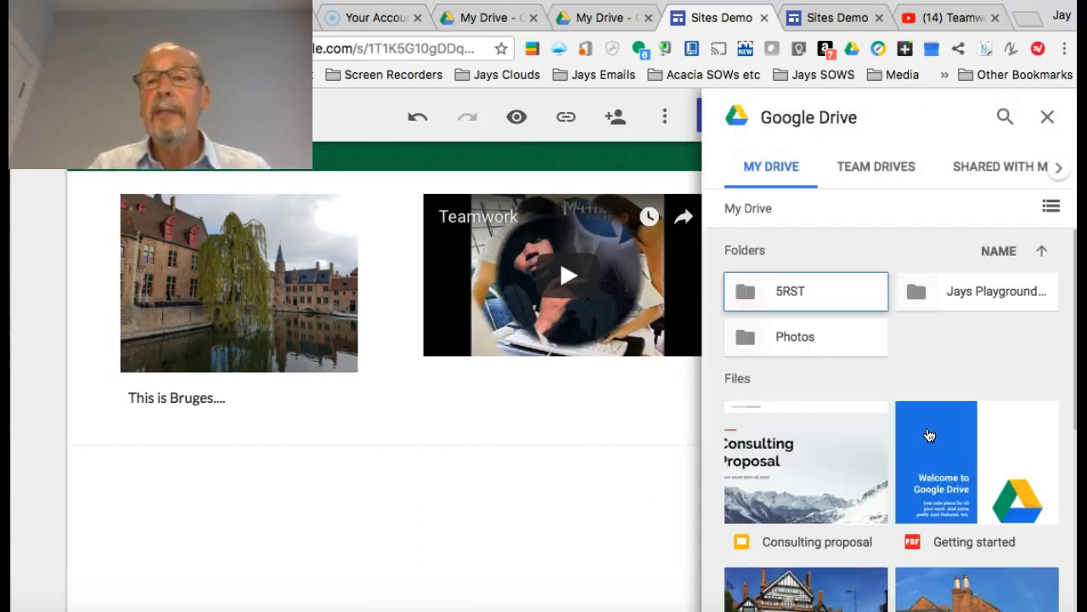
click(982, 349)
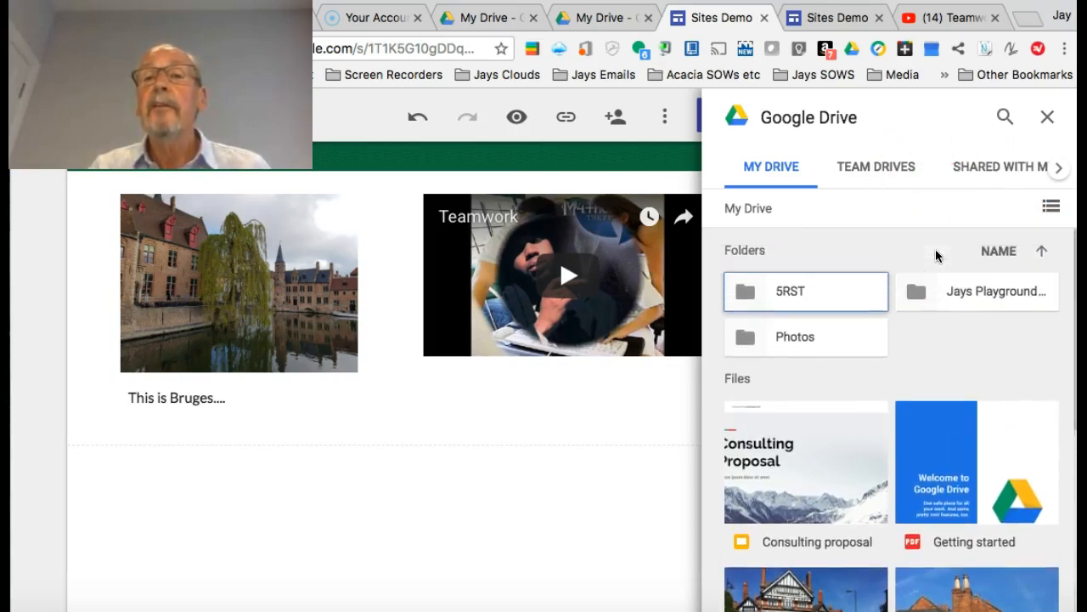
click(1001, 166)
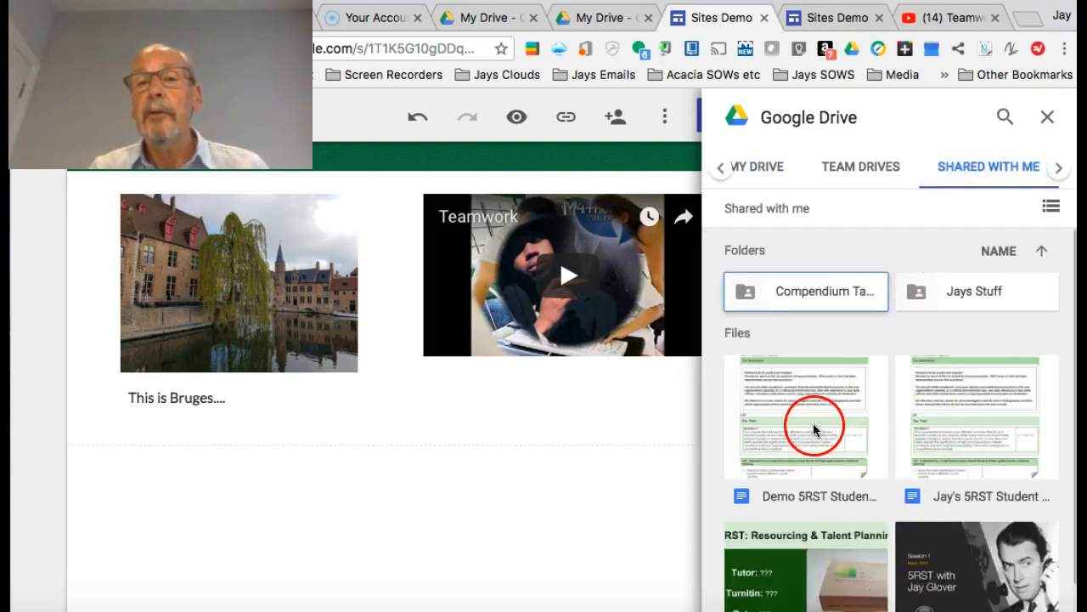
click(805, 416)
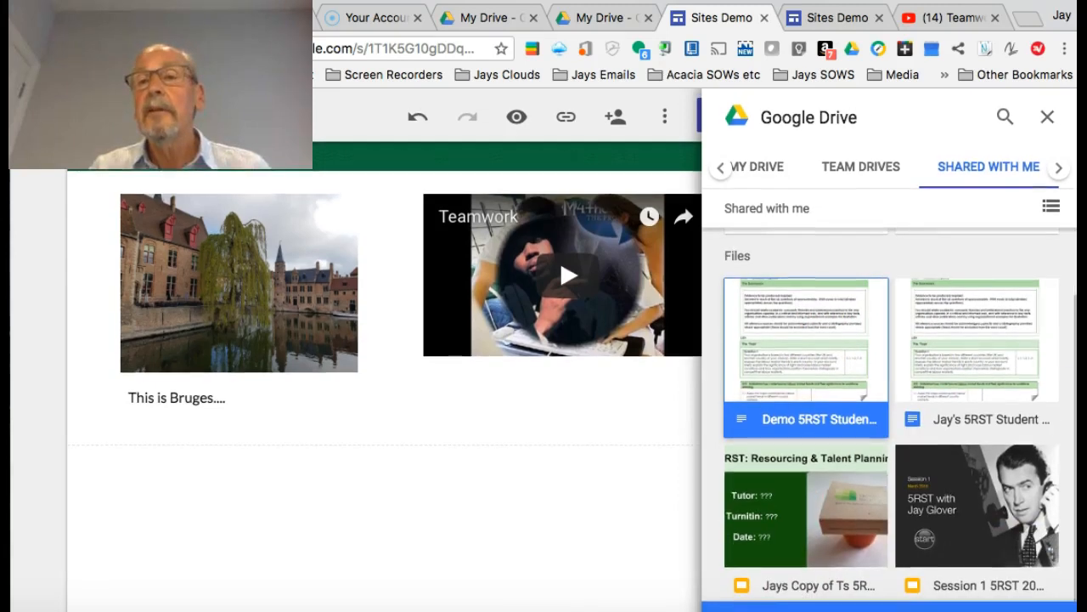
mouse_move(1071, 316)
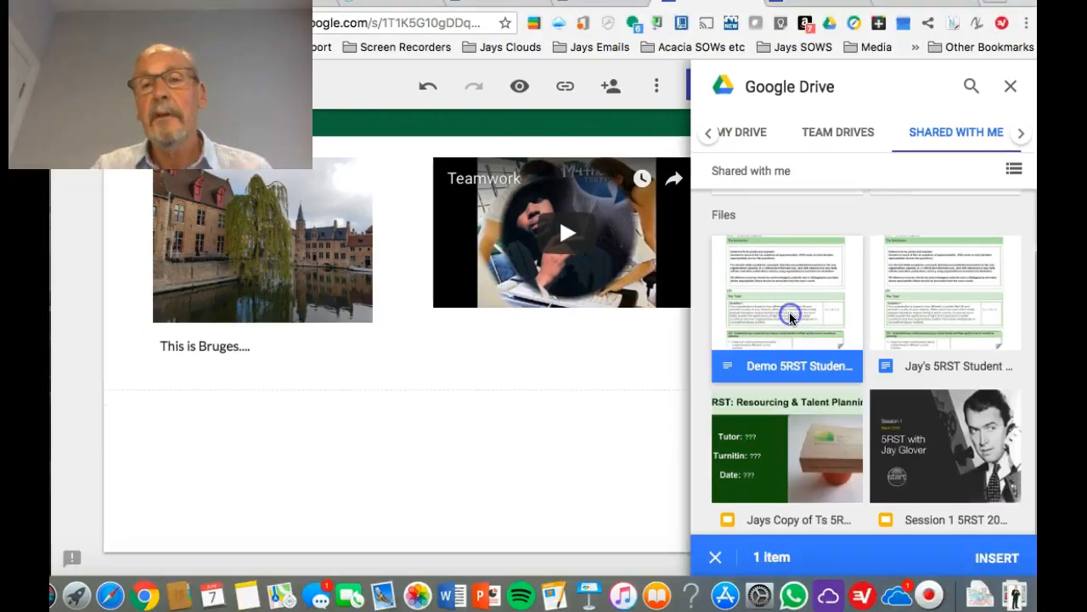
mouse_move(995, 563)
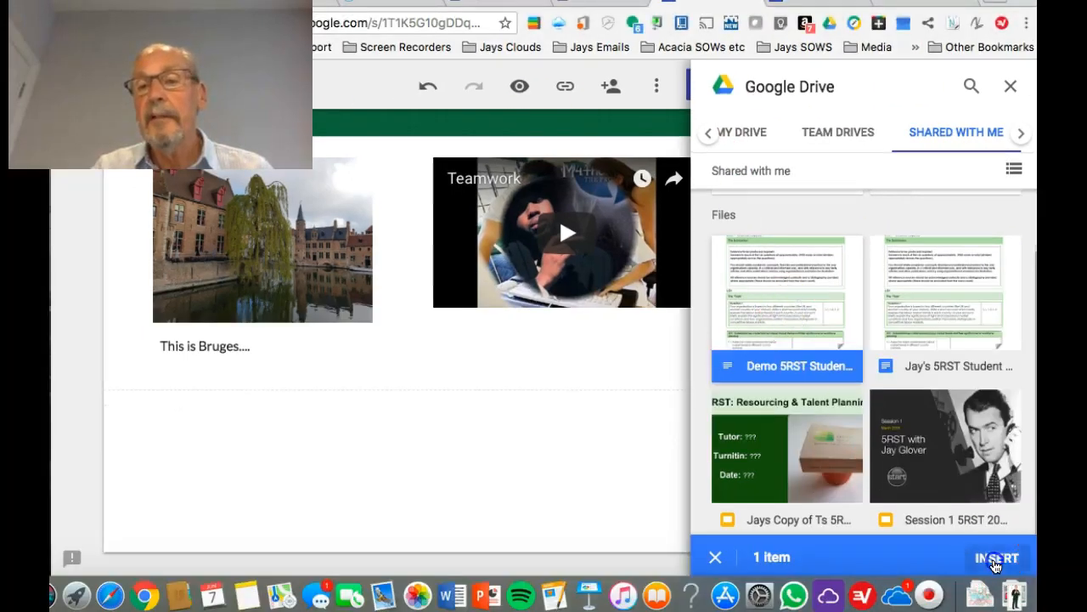
click(995, 557)
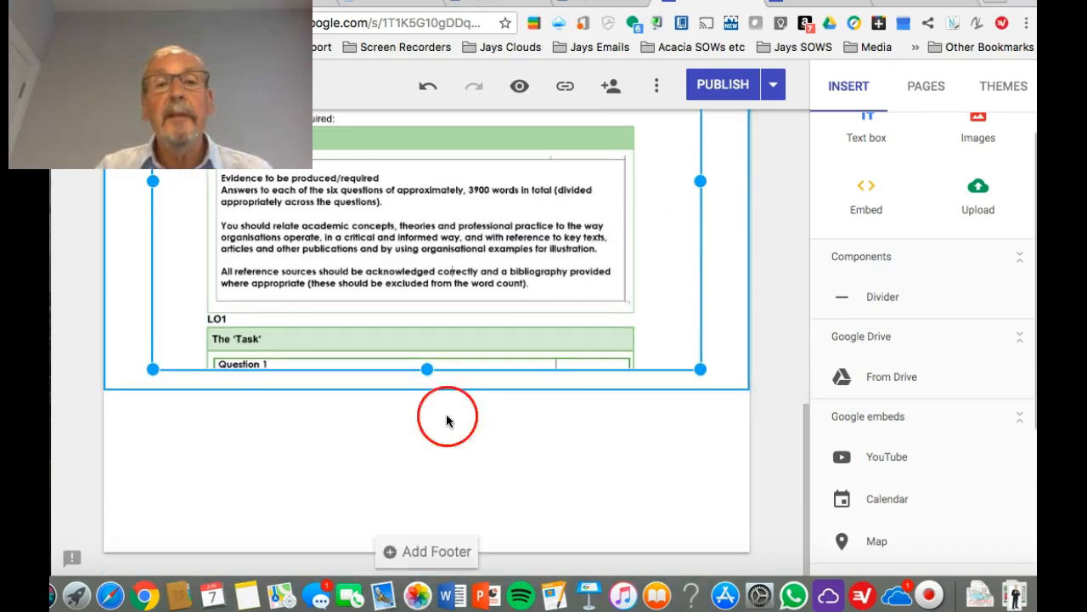
- Scroll through the page to check the embedded student notepad's Question 1 and LO1 content
scroll(down, 3)
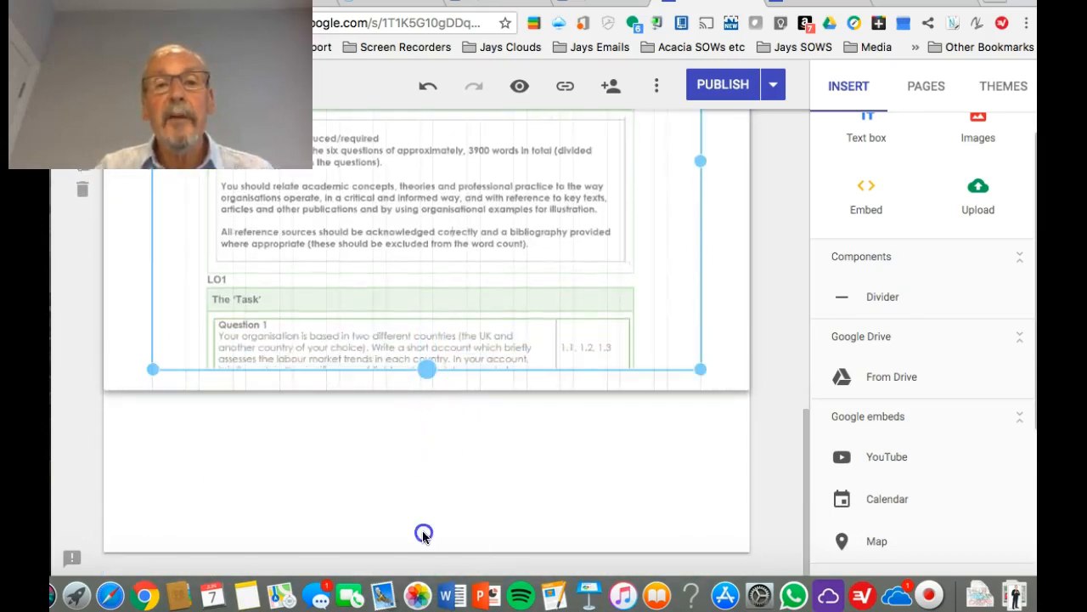
scroll(down, 3)
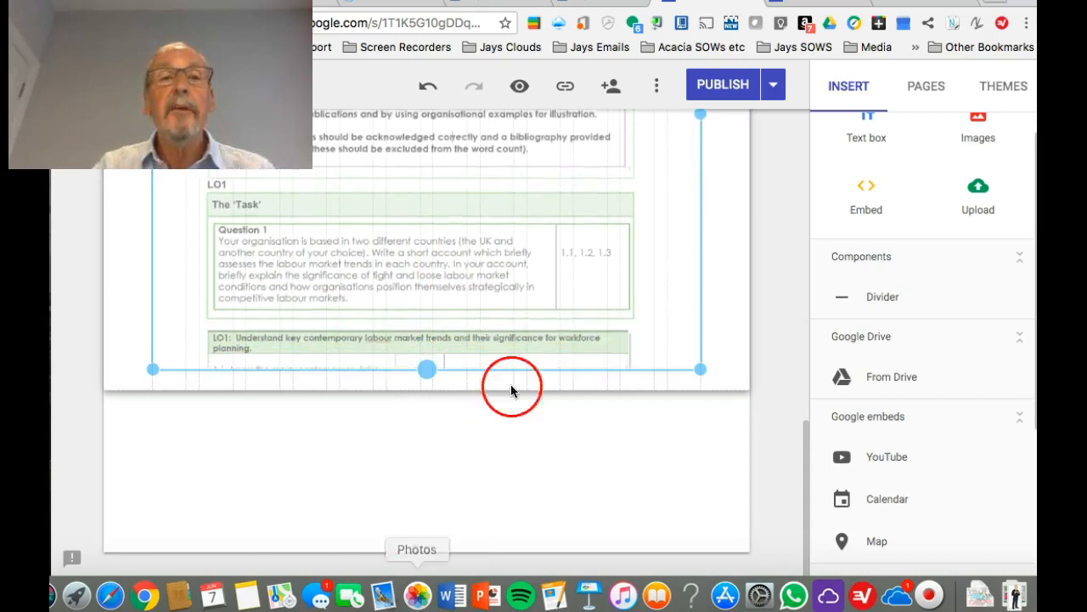
scroll(down, 3)
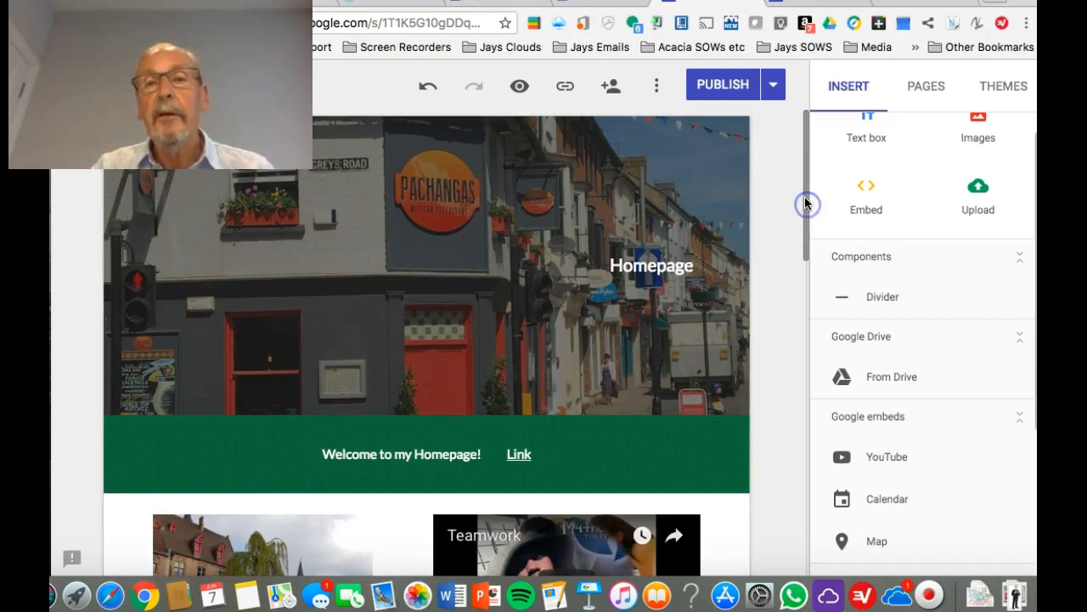
scroll(down, 3)
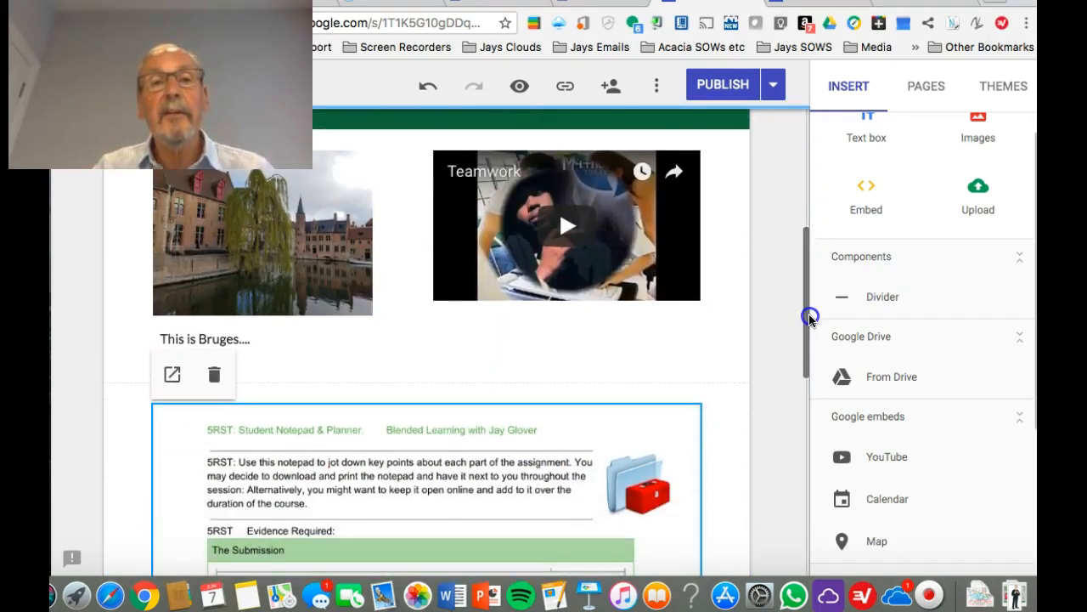
scroll(down, 3)
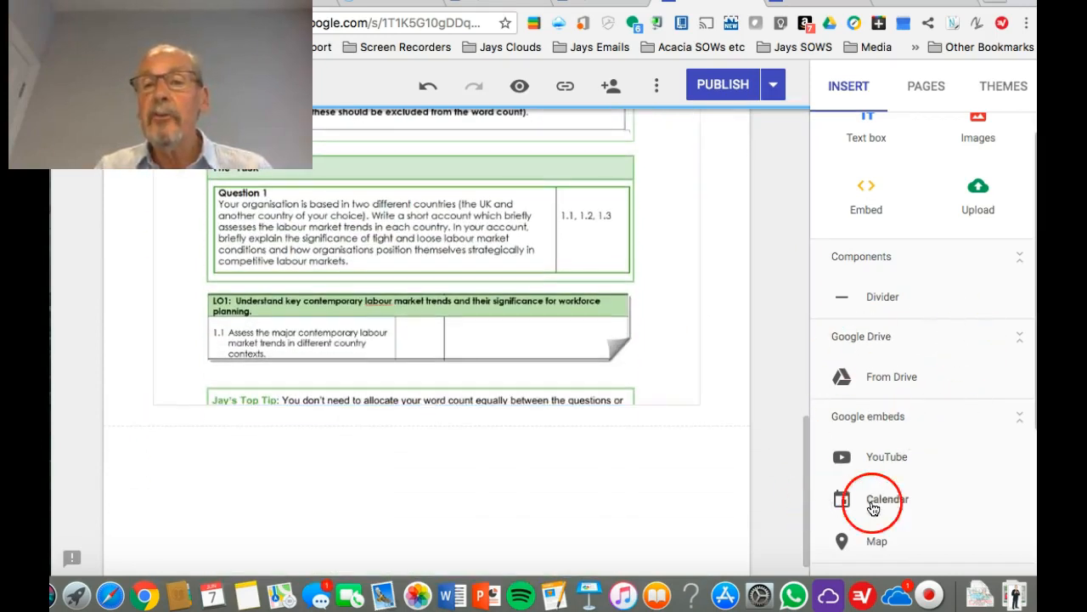
mouse_move(941, 371)
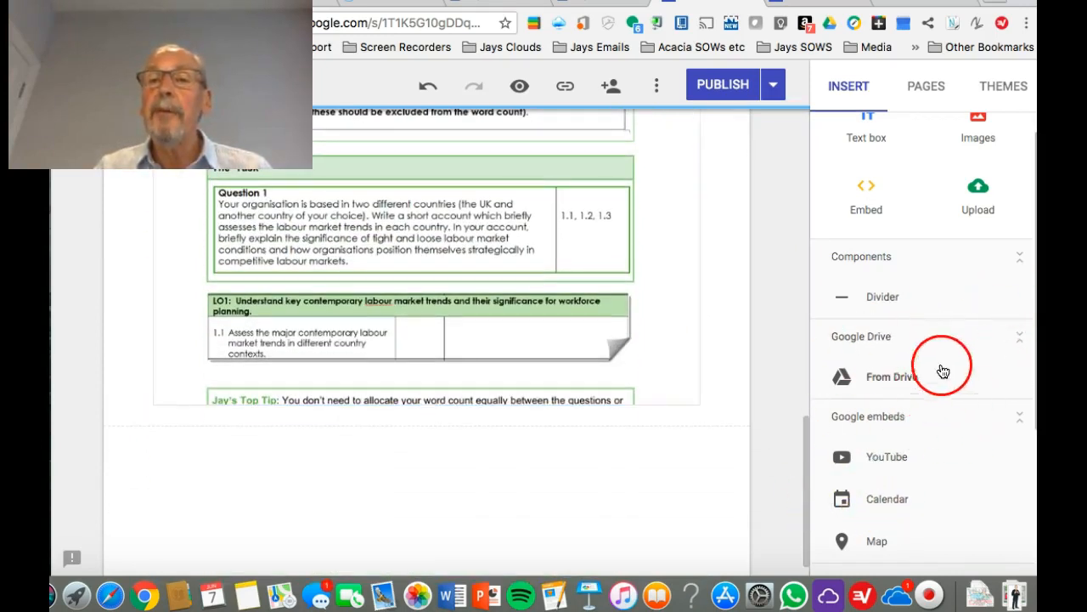
- Insert the Prototyping Presentation slideshow from My Drive in a section below the notepad
click(885, 378)
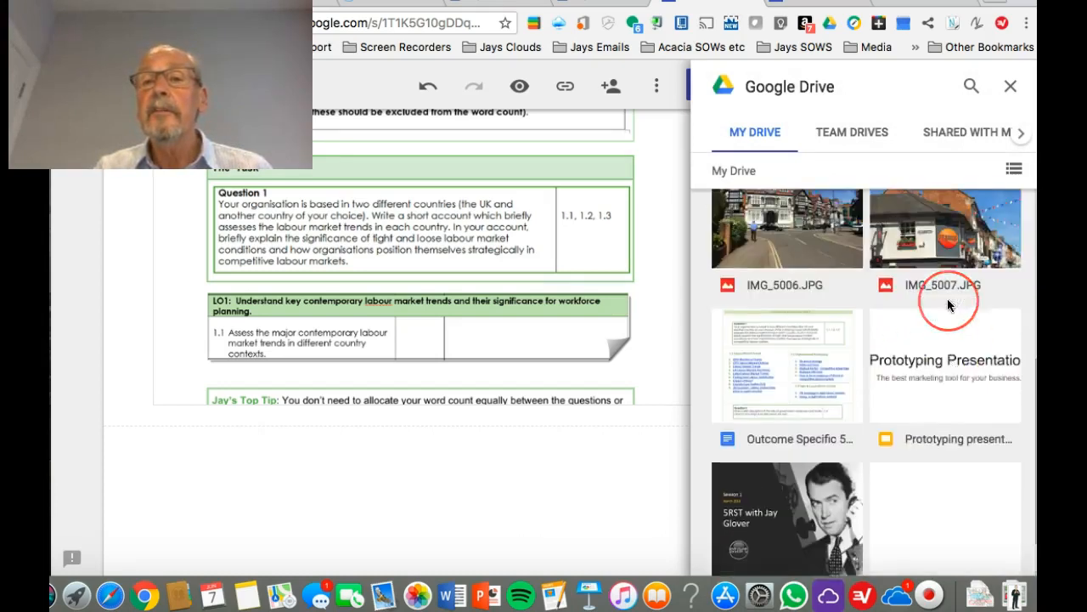
scroll(down, 3)
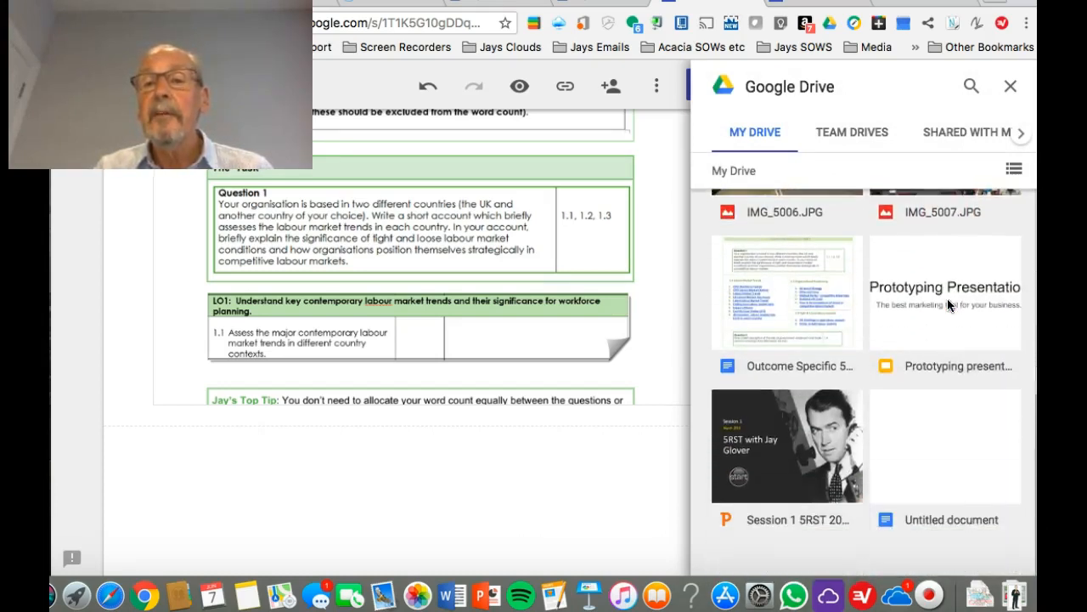
click(958, 331)
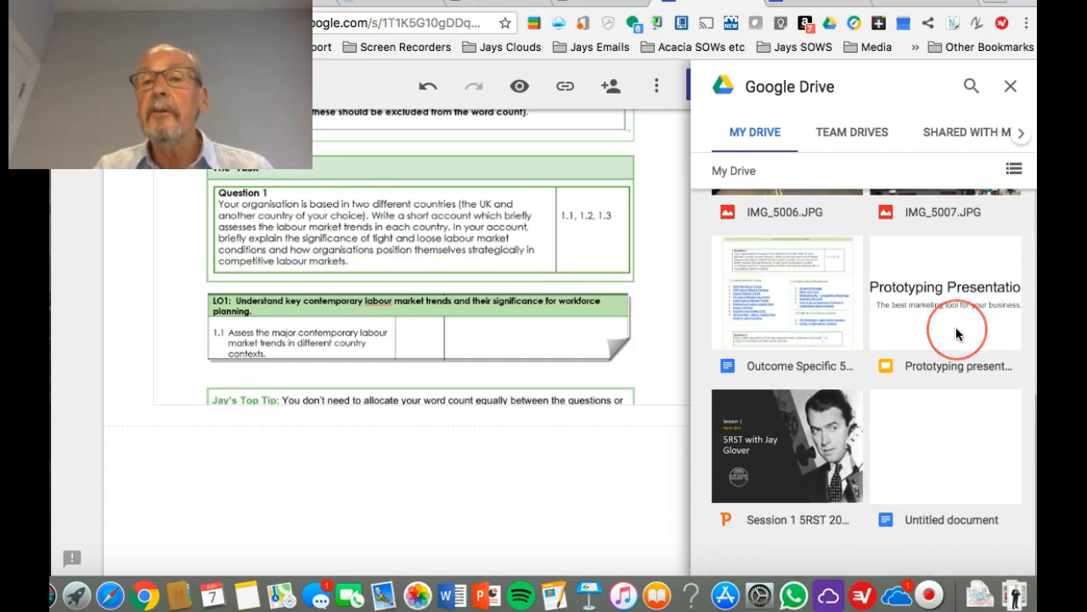
click(945, 292)
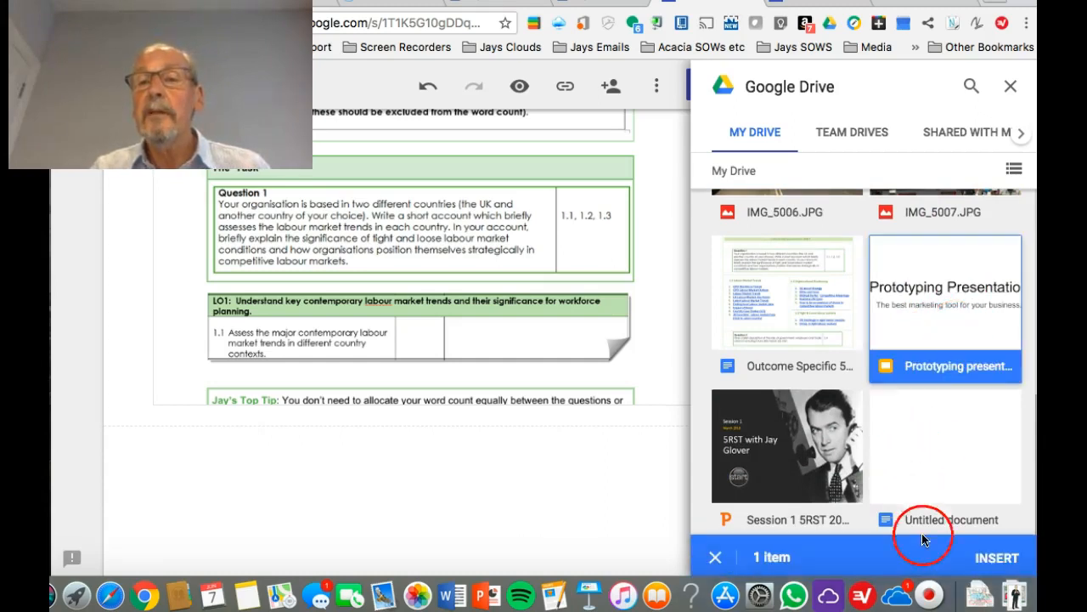
right_click(926, 540)
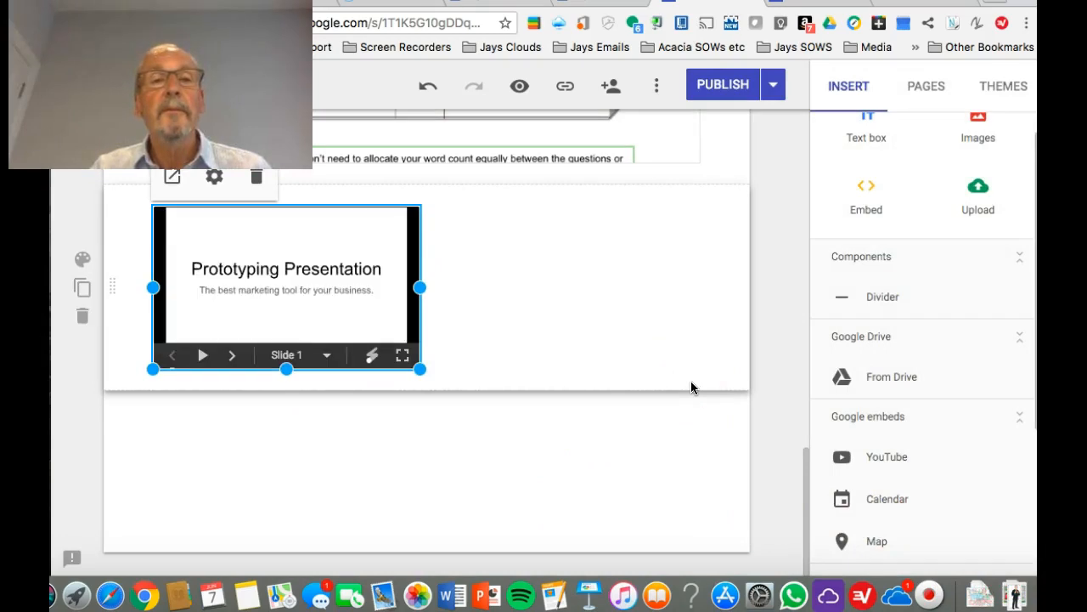
click(526, 275)
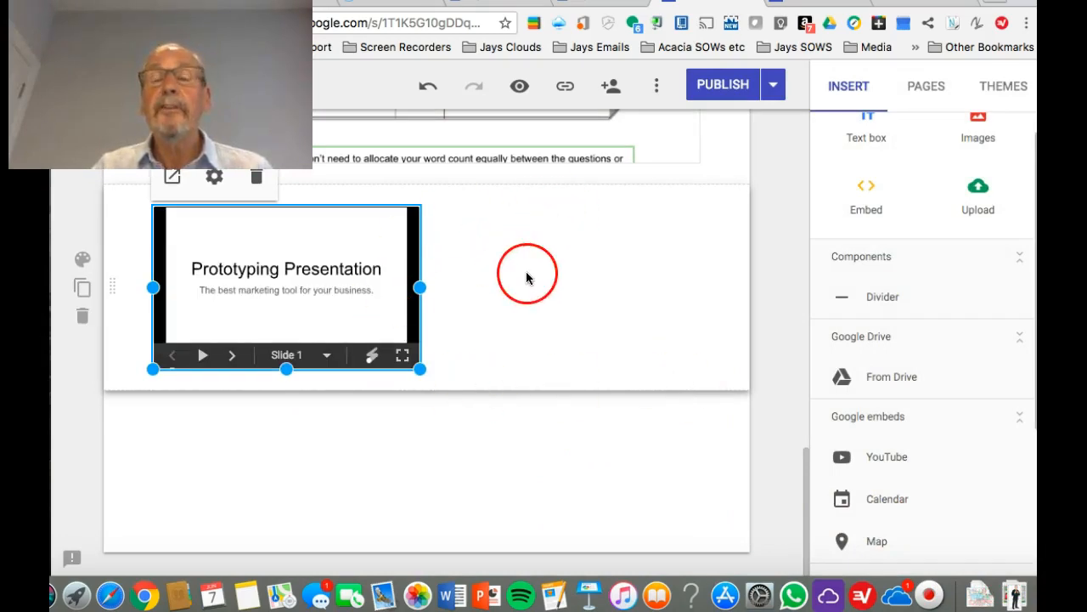
mouse_move(401, 355)
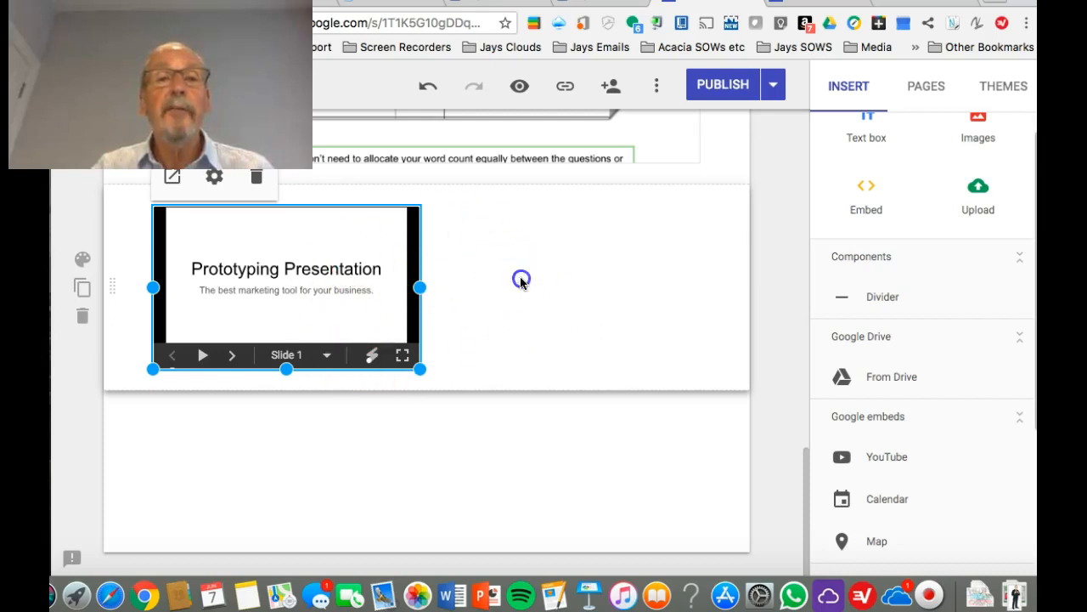
click(202, 355)
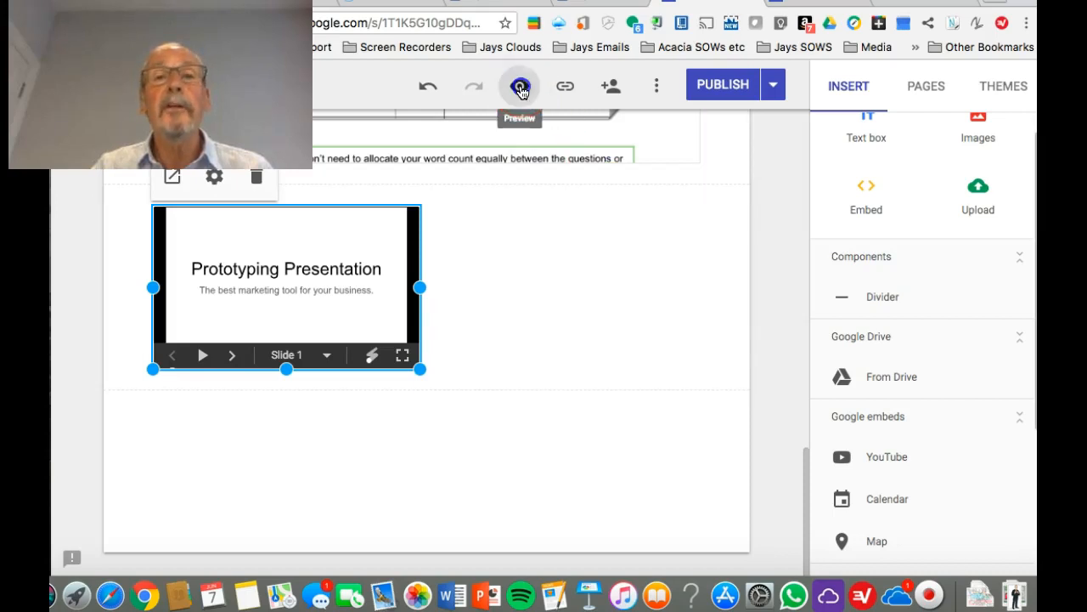
click(520, 85)
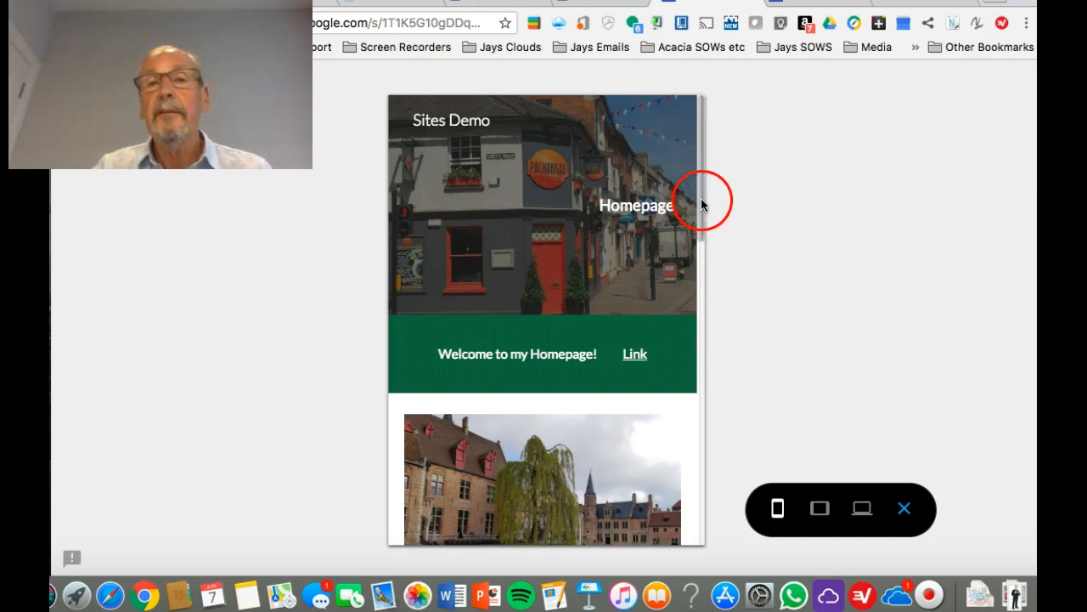
scroll(down, 3)
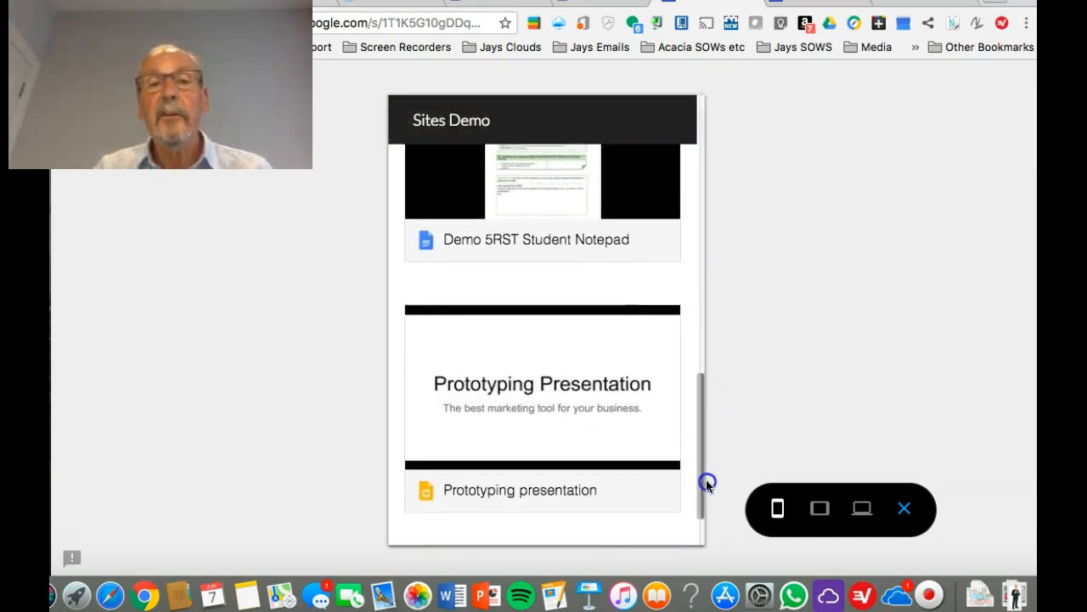
scroll(down, 3)
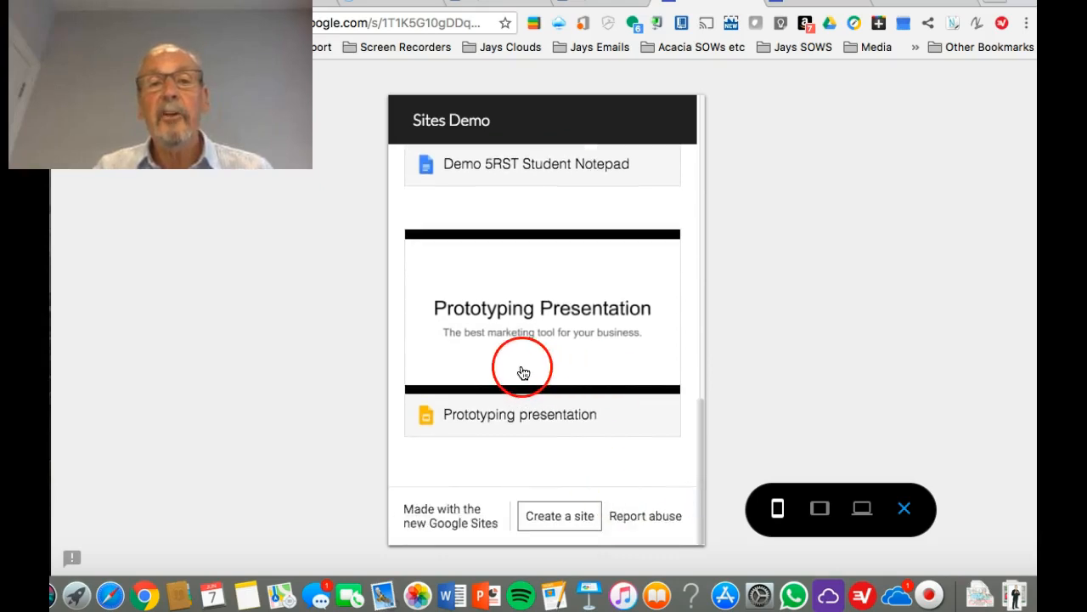
click(524, 371)
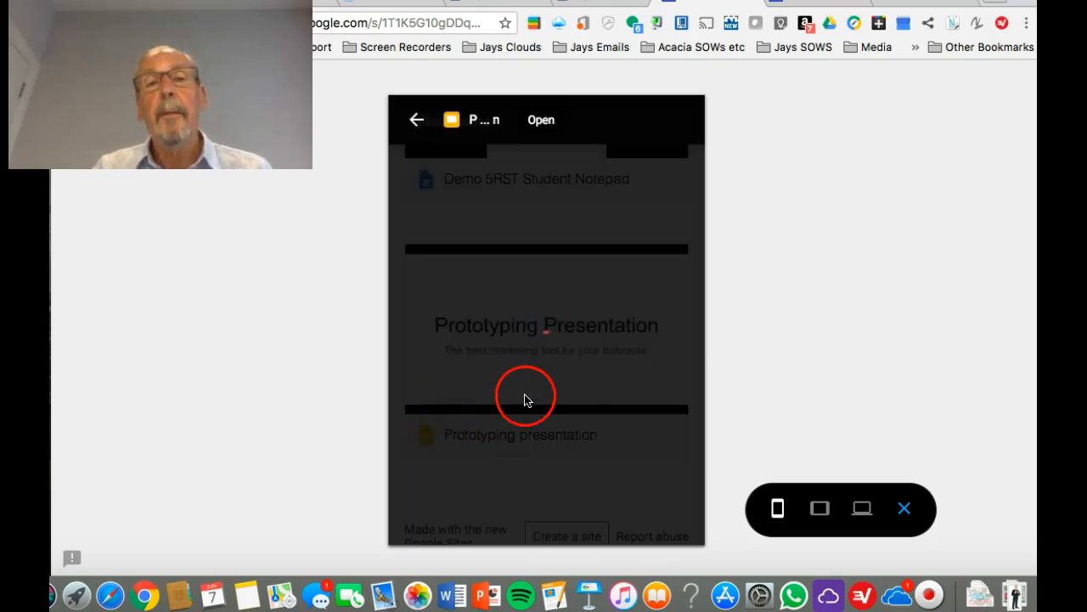
click(861, 508)
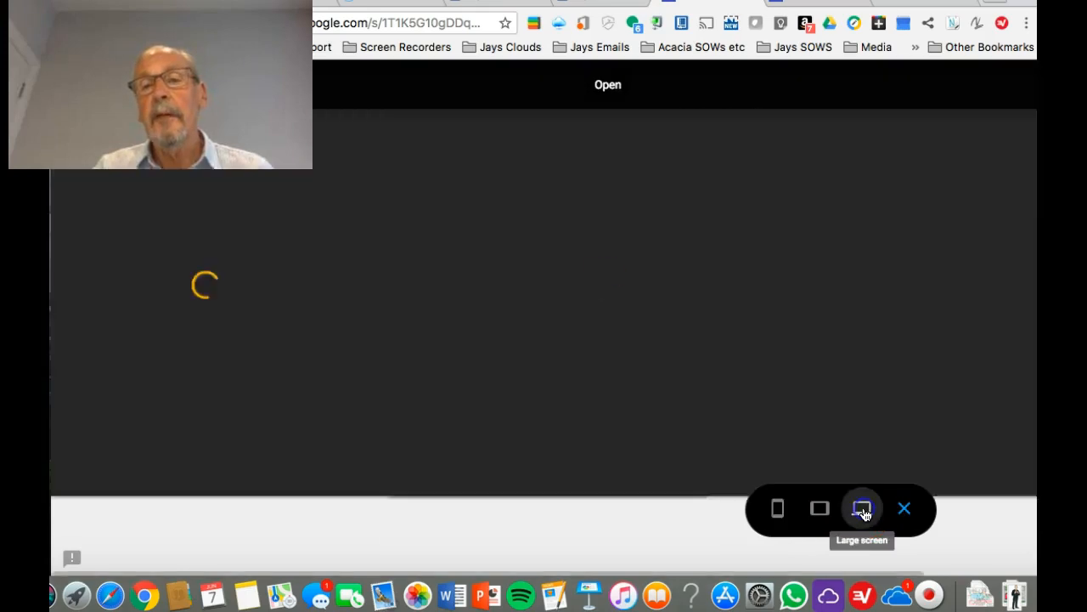
click(862, 509)
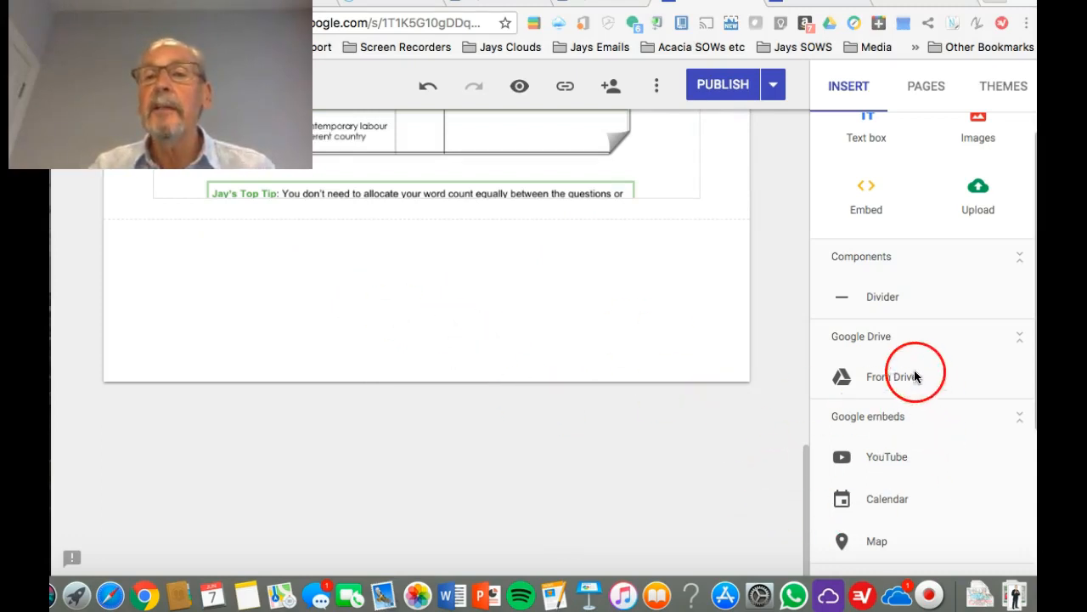
- Insert the recent Session 1 5RST presentation from Drive as a new embedded section
click(889, 375)
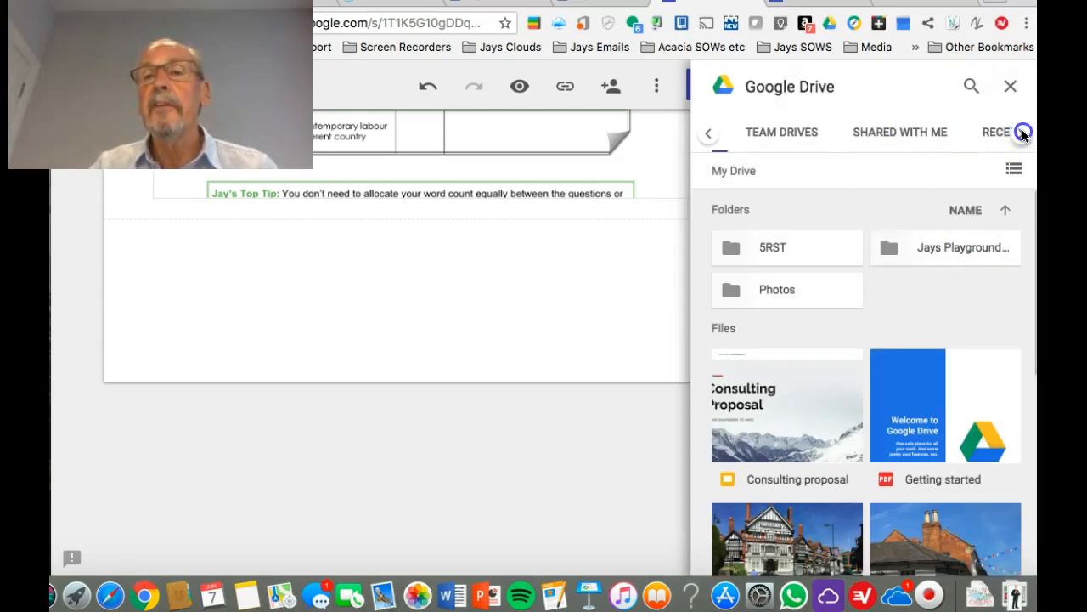
click(1023, 134)
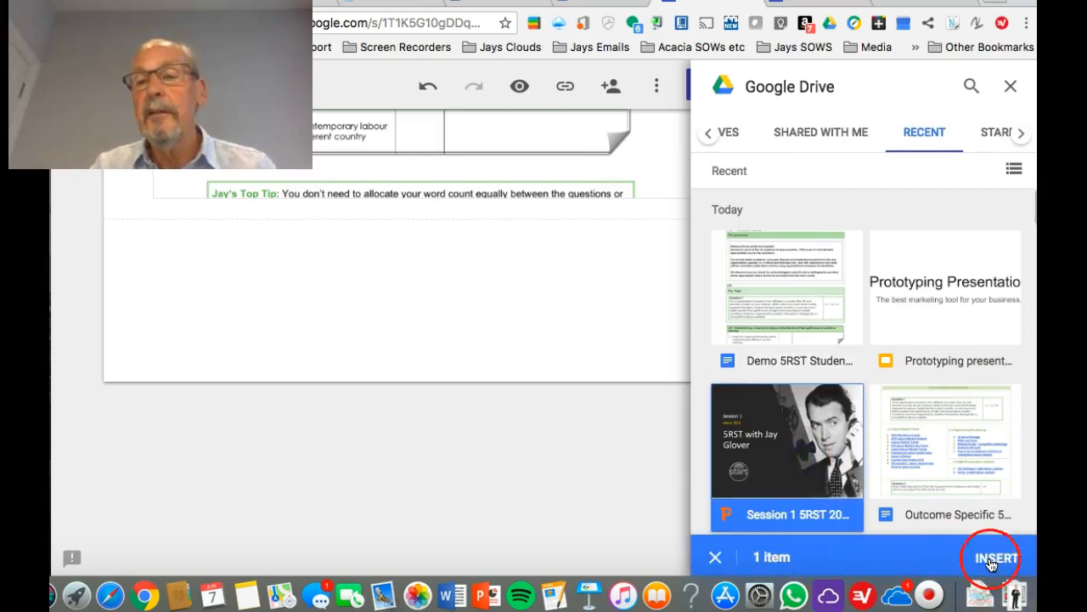
click(992, 558)
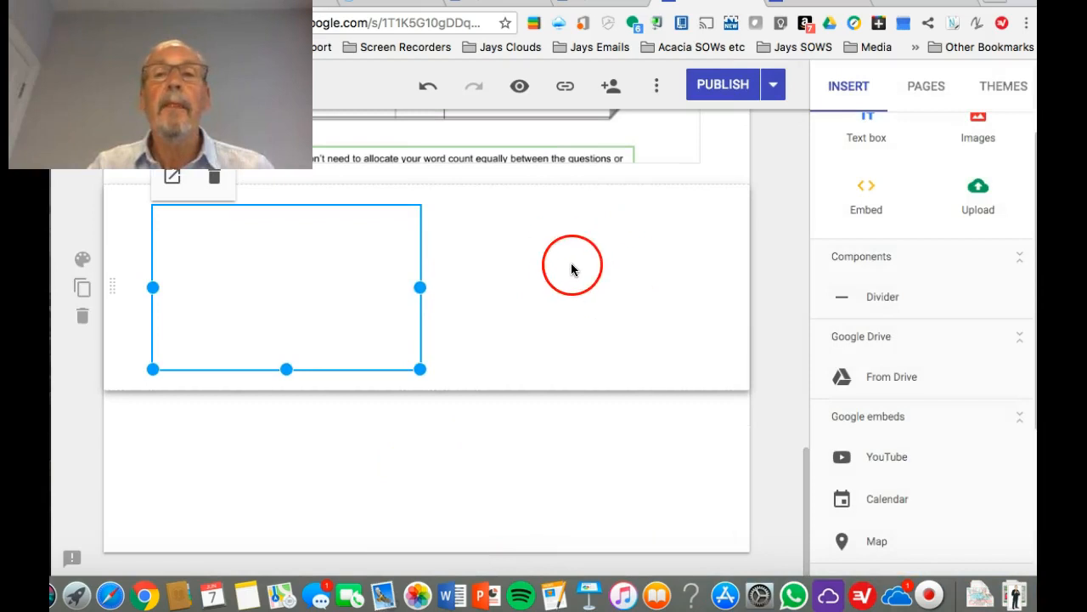